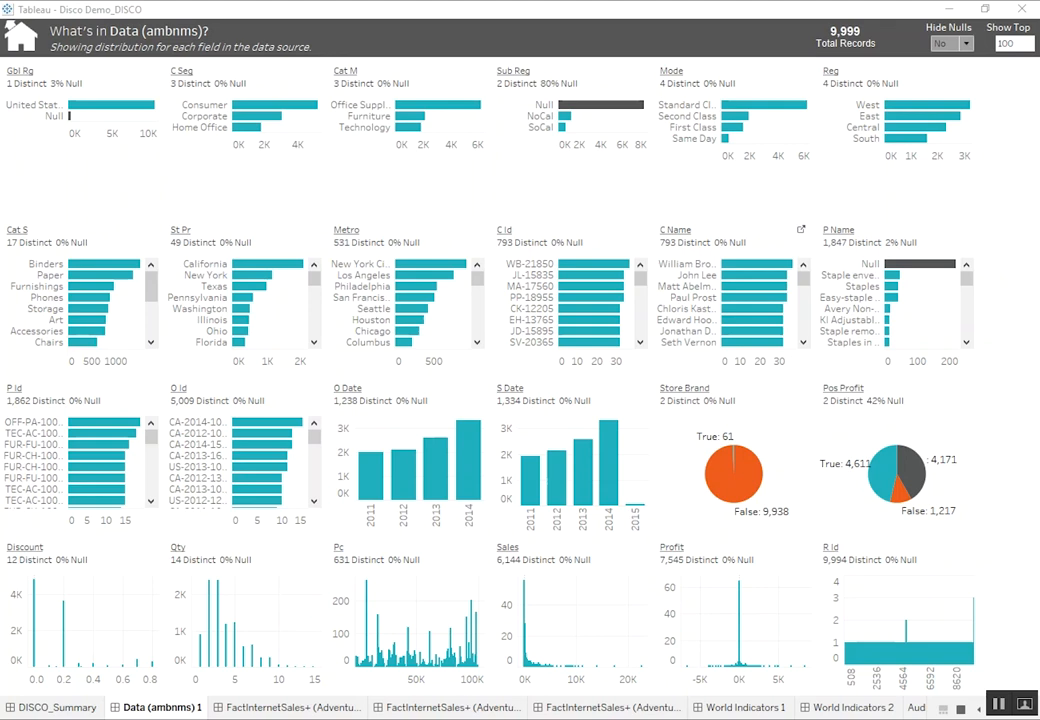
mouse_move(676, 188)
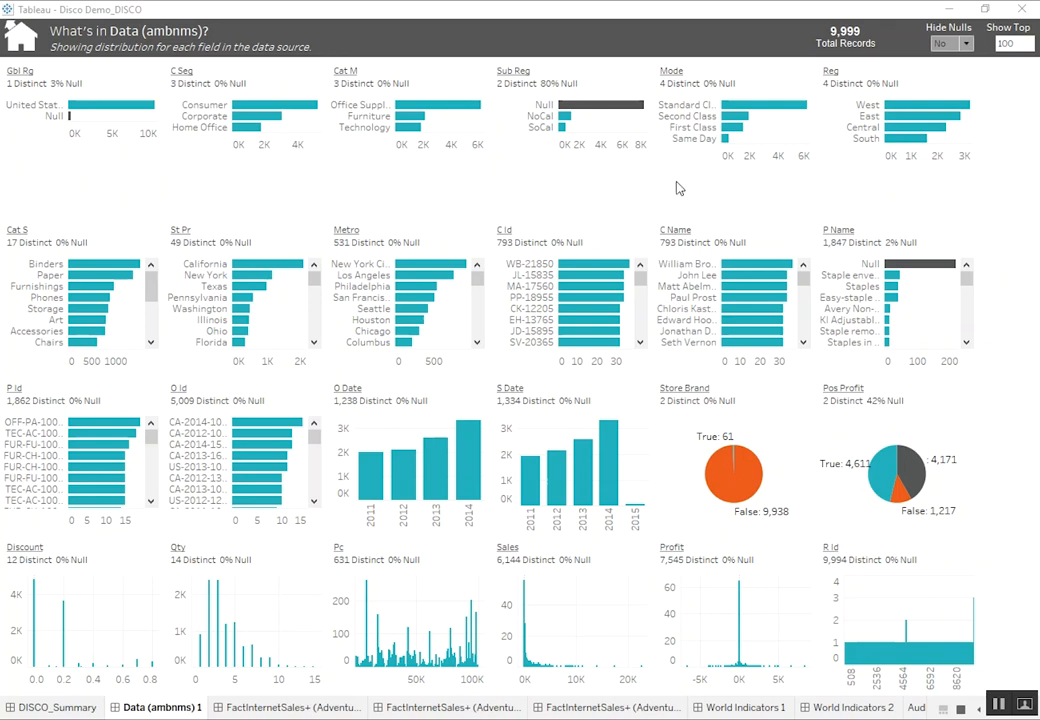
mouse_move(662, 176)
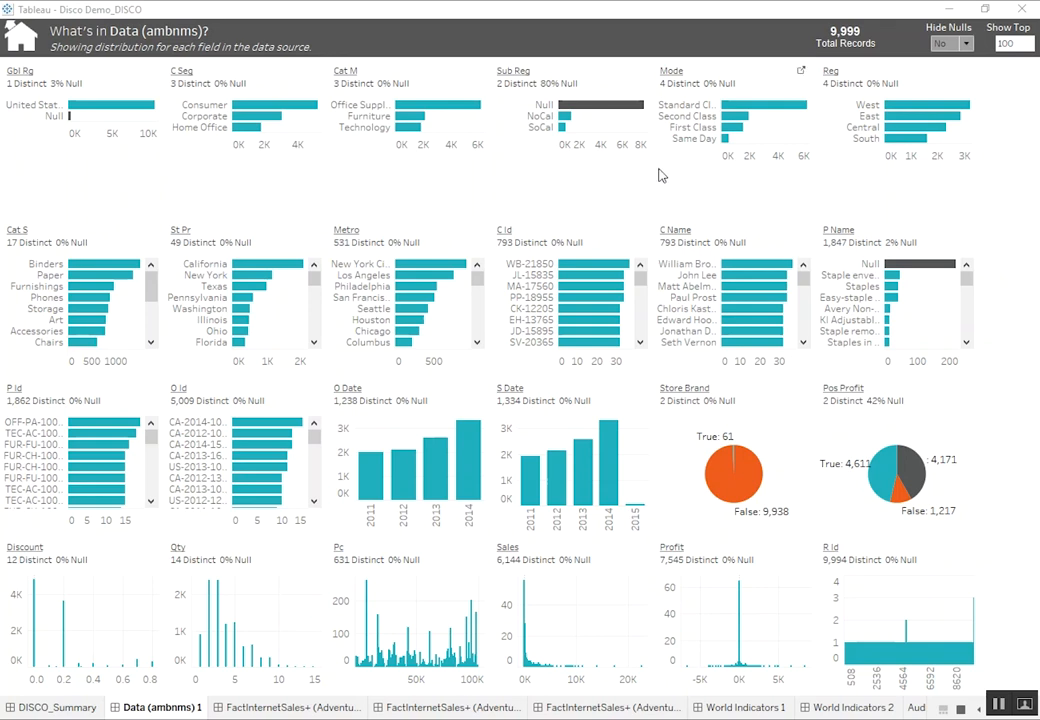
mouse_move(620, 178)
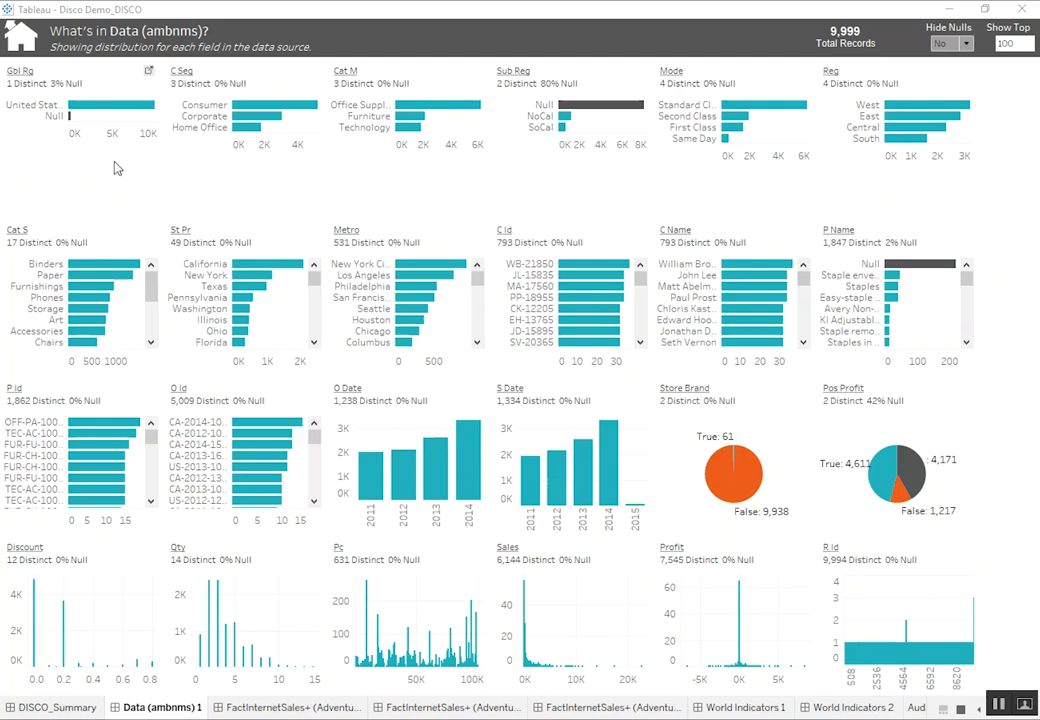
mouse_move(112, 128)
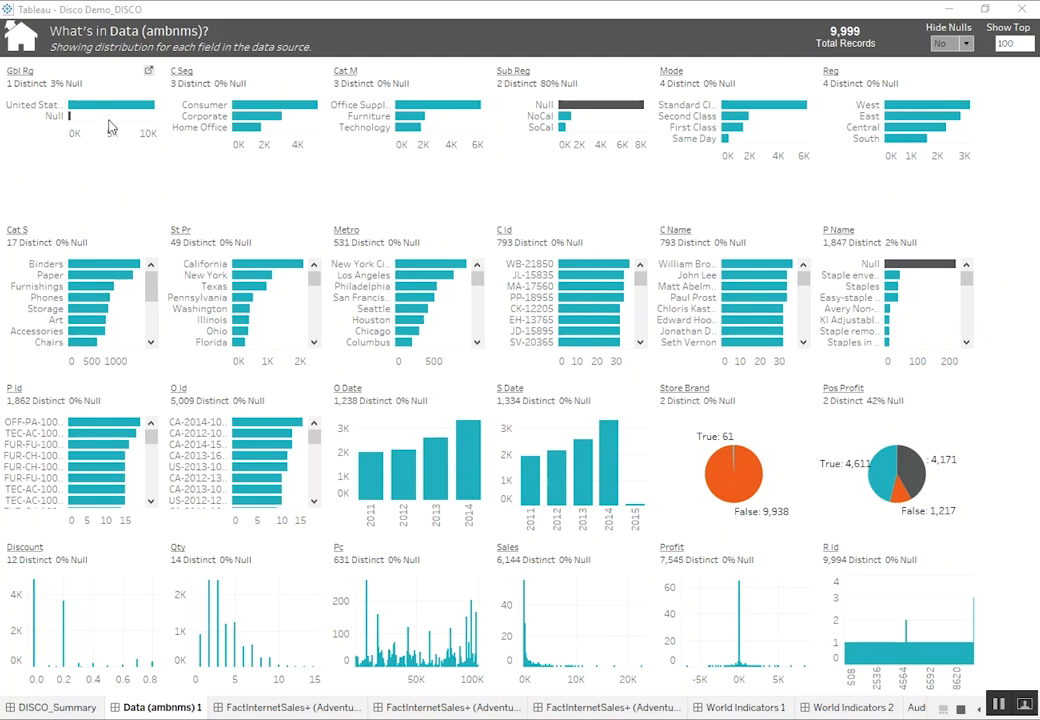
mouse_move(110, 104)
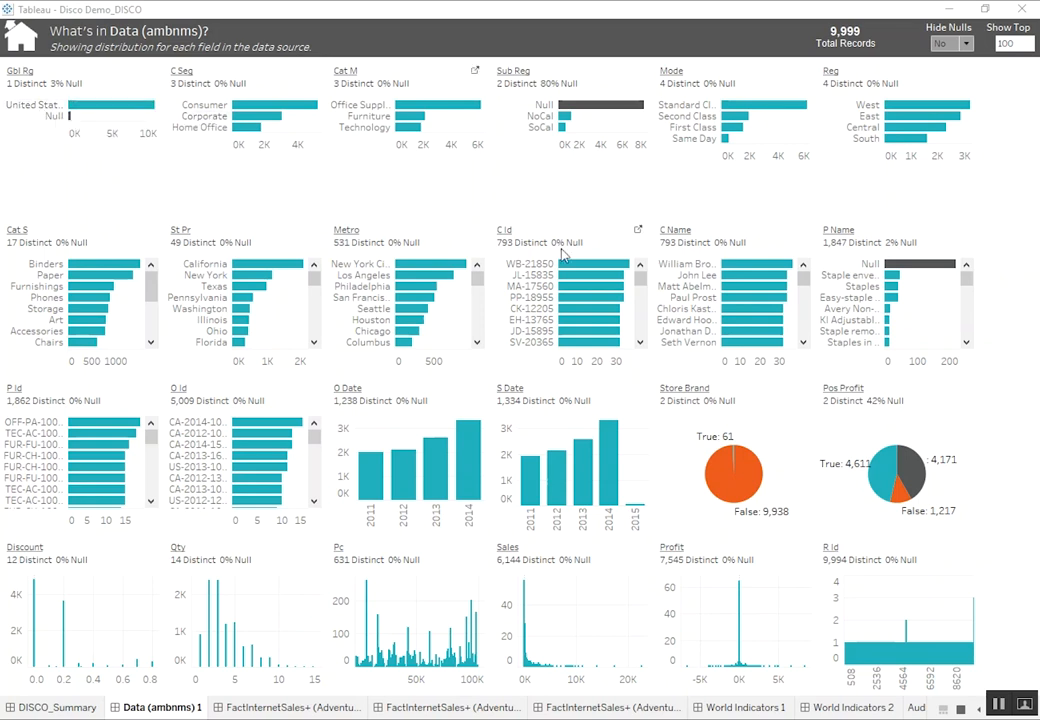
mouse_move(490, 184)
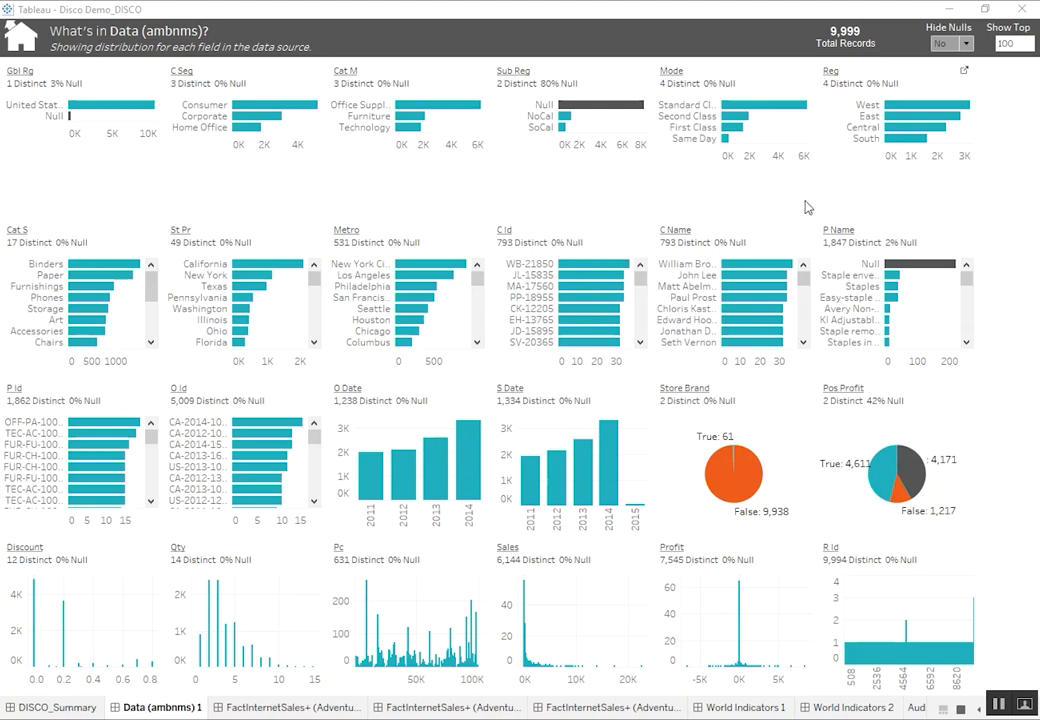
mouse_move(108, 118)
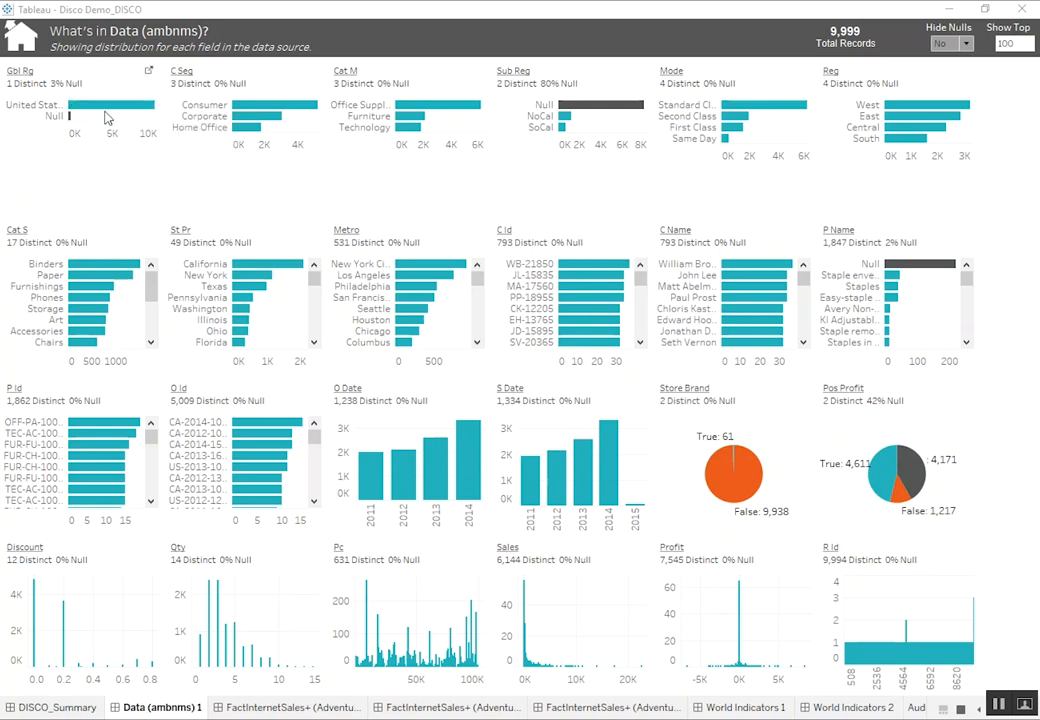
mouse_move(104, 108)
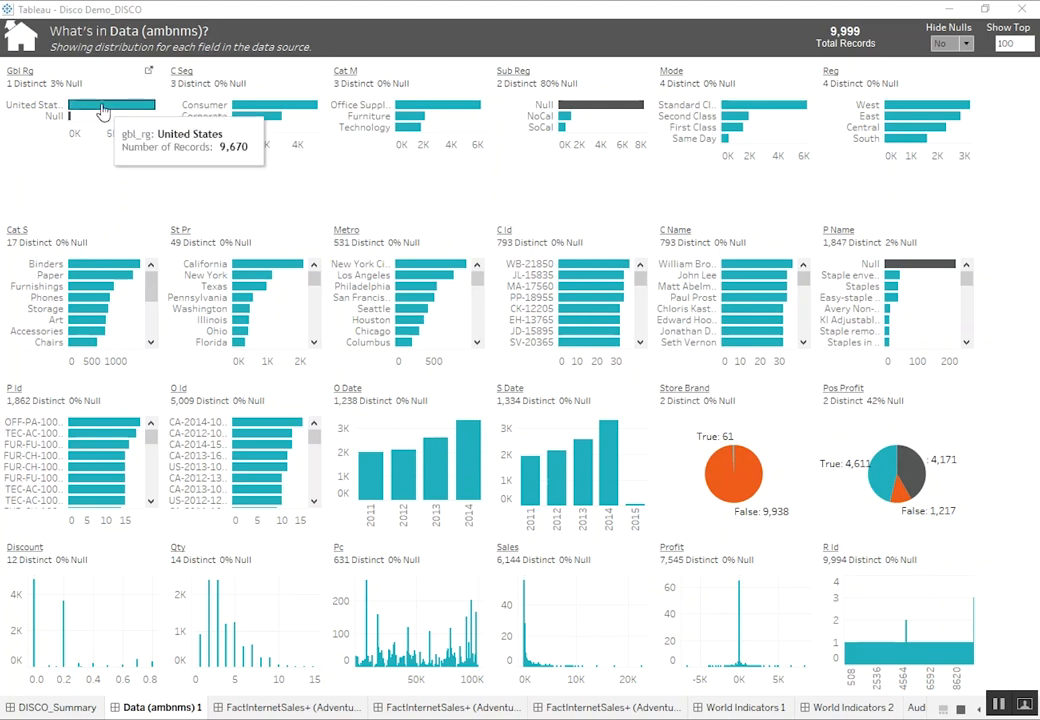
mouse_move(424, 212)
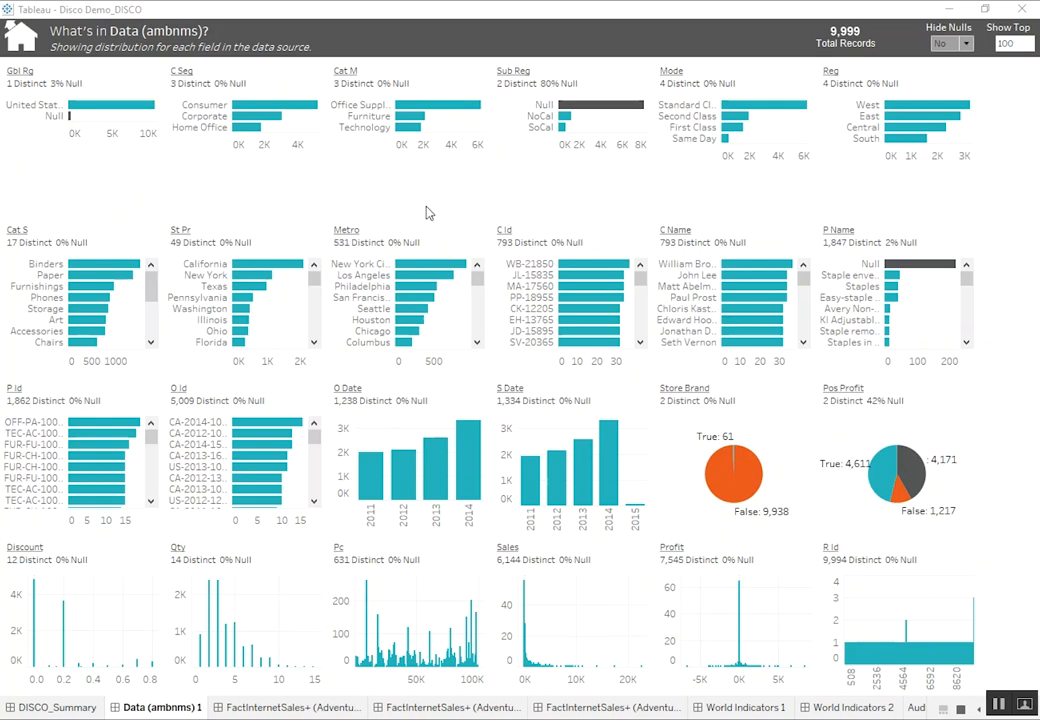
mouse_move(512, 320)
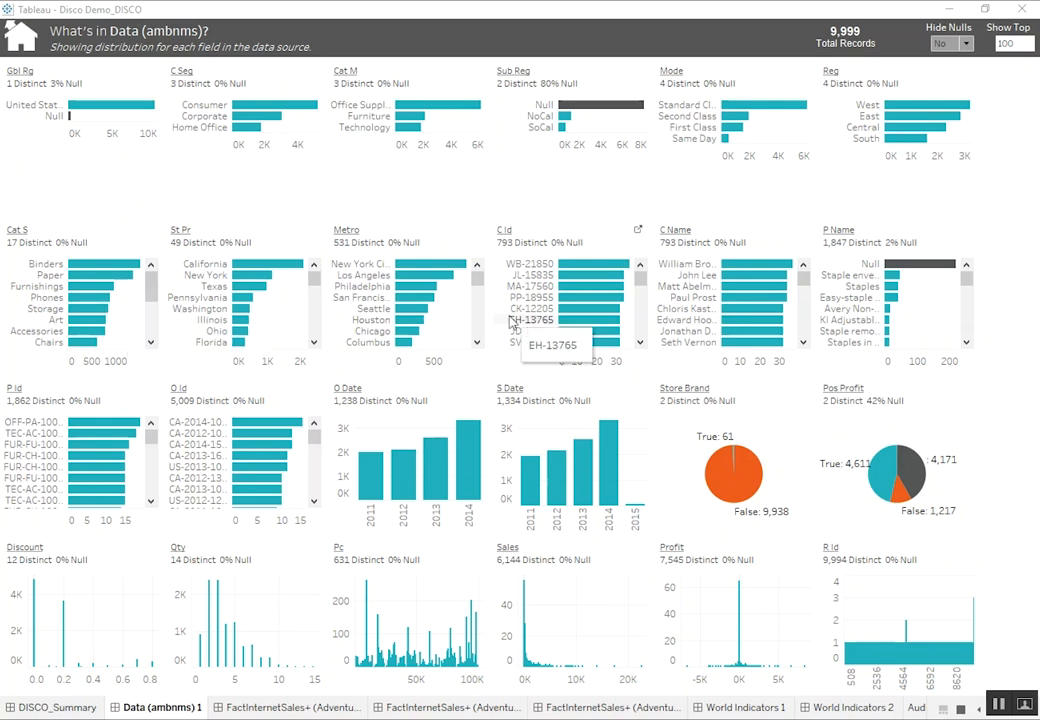
mouse_move(100, 296)
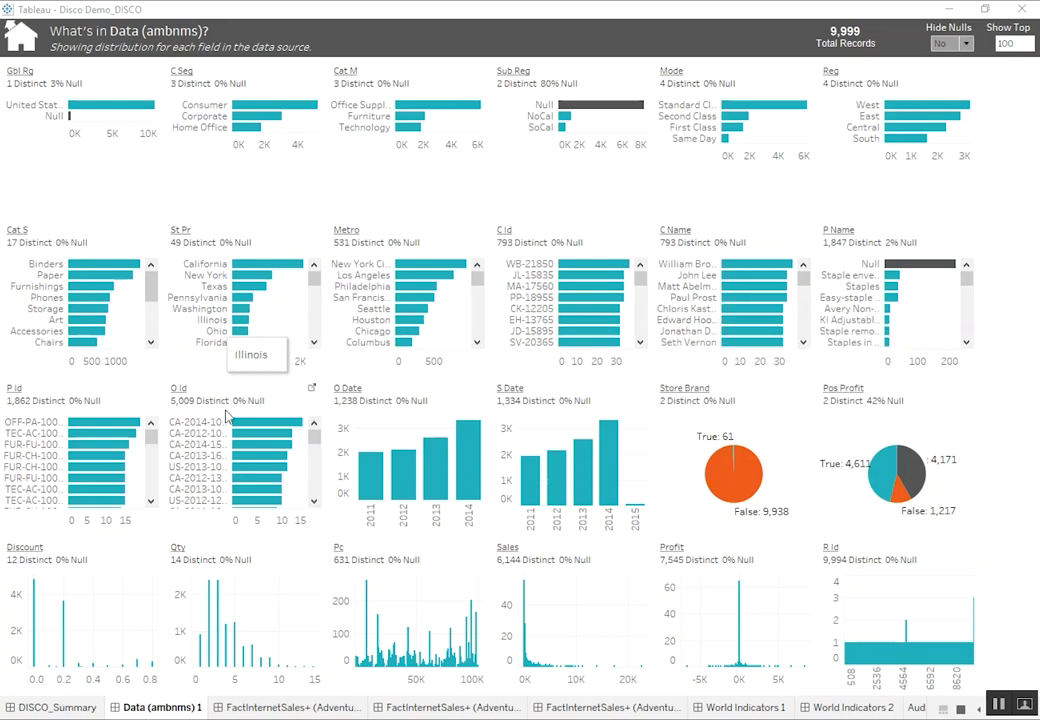
mouse_move(432, 450)
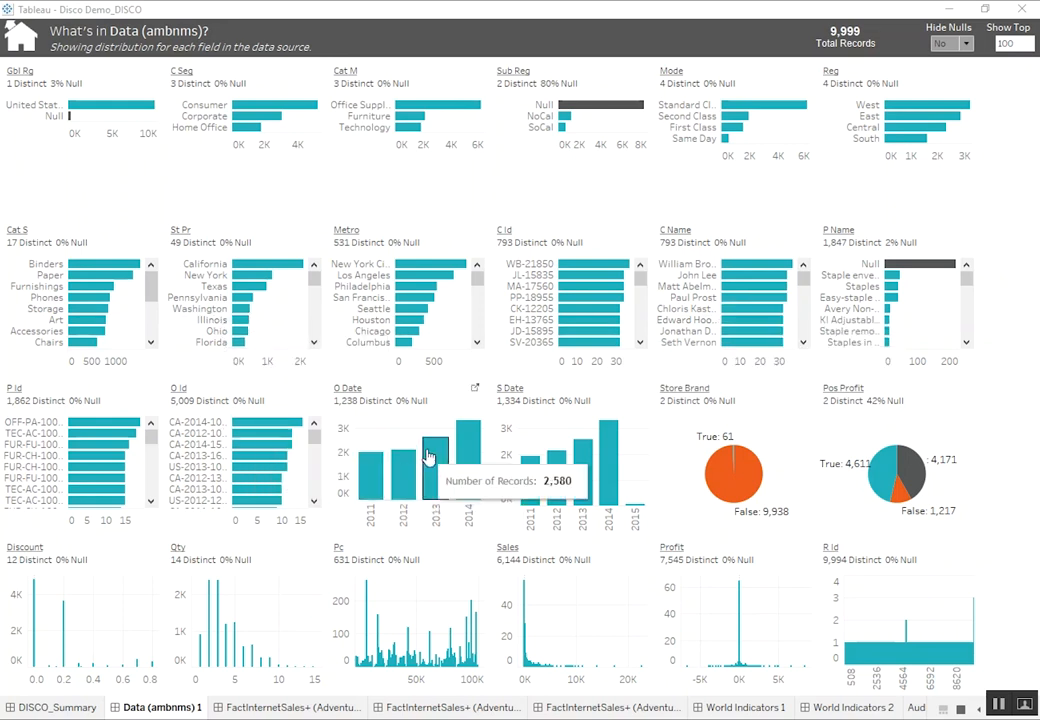
mouse_move(128, 196)
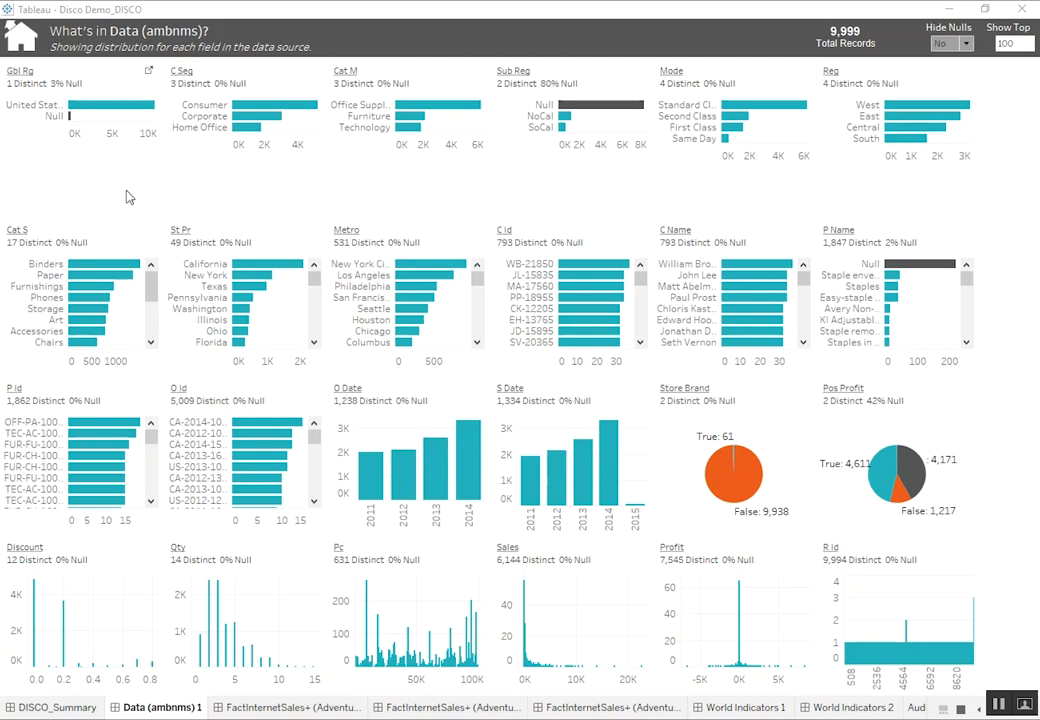
mouse_move(342, 456)
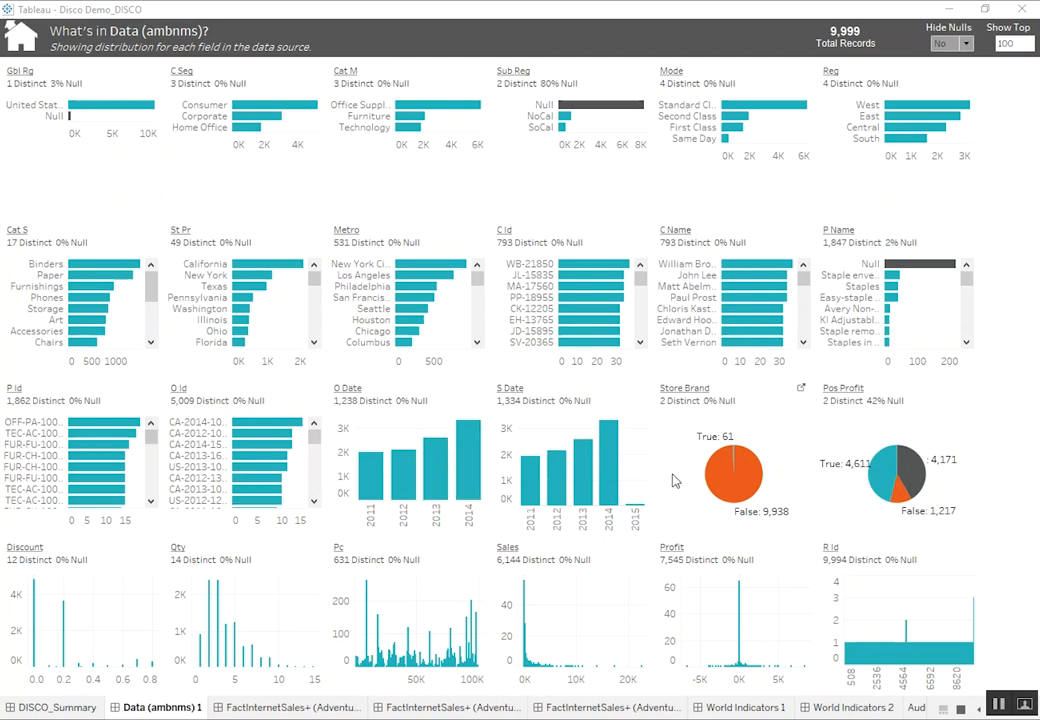
mouse_move(248, 612)
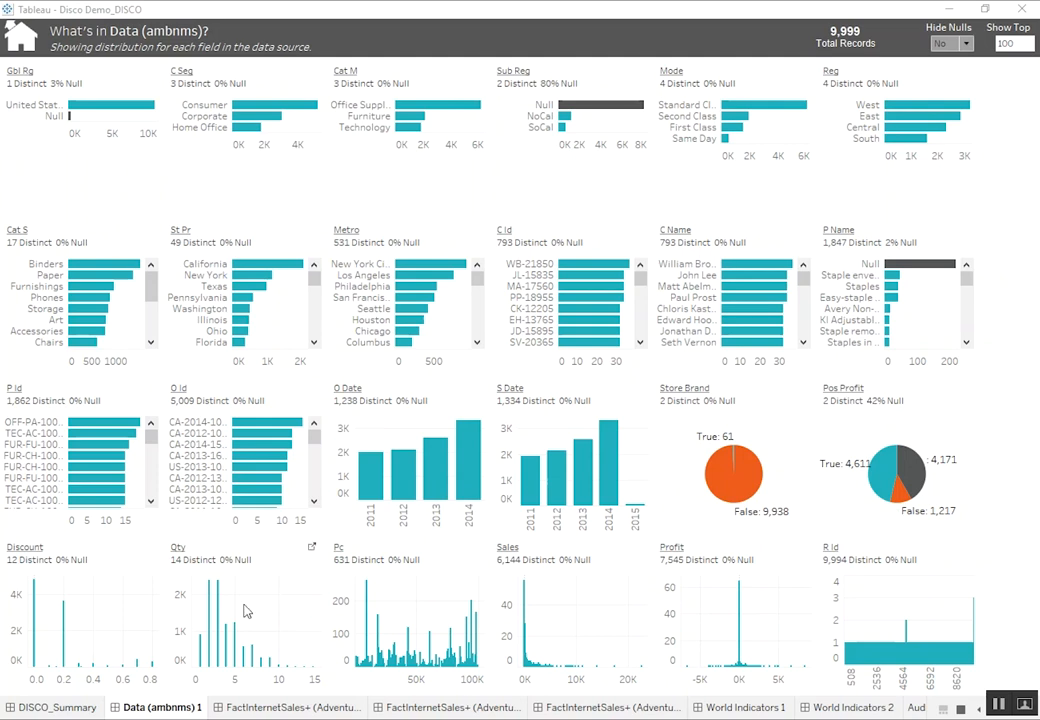
mouse_move(900, 630)
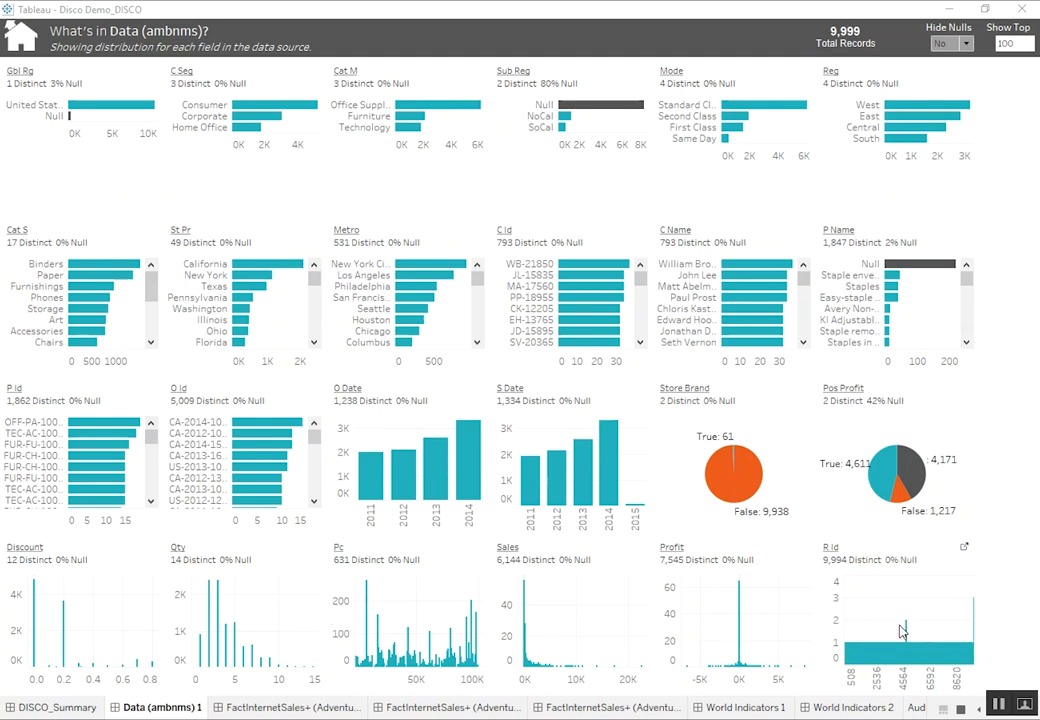
mouse_move(594, 618)
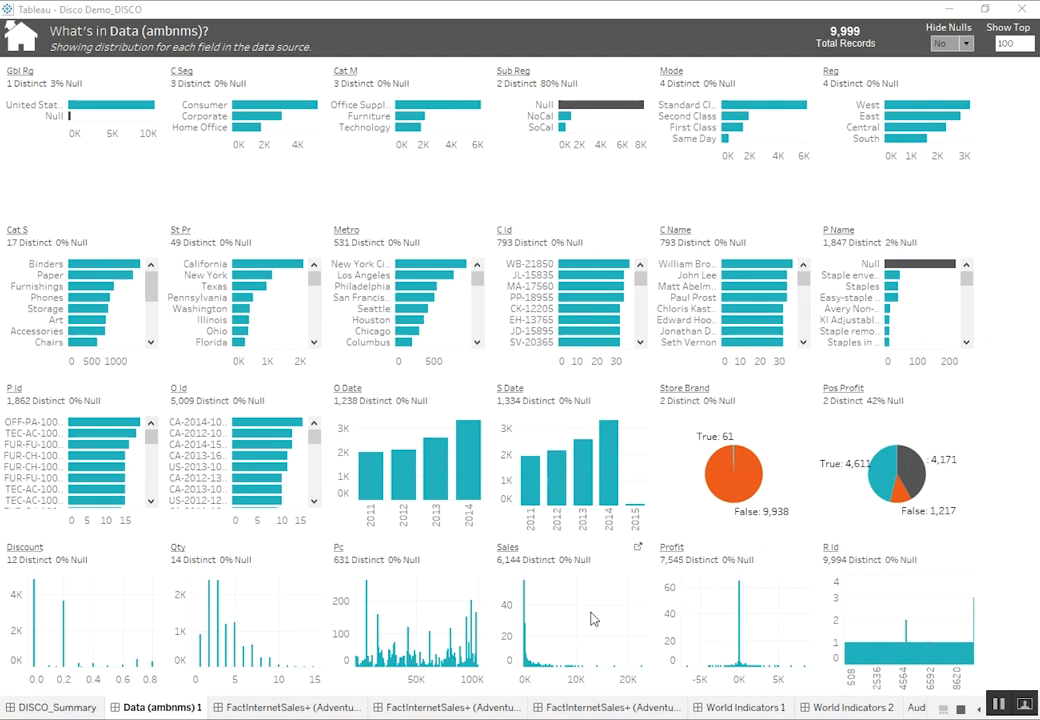
mouse_move(600, 586)
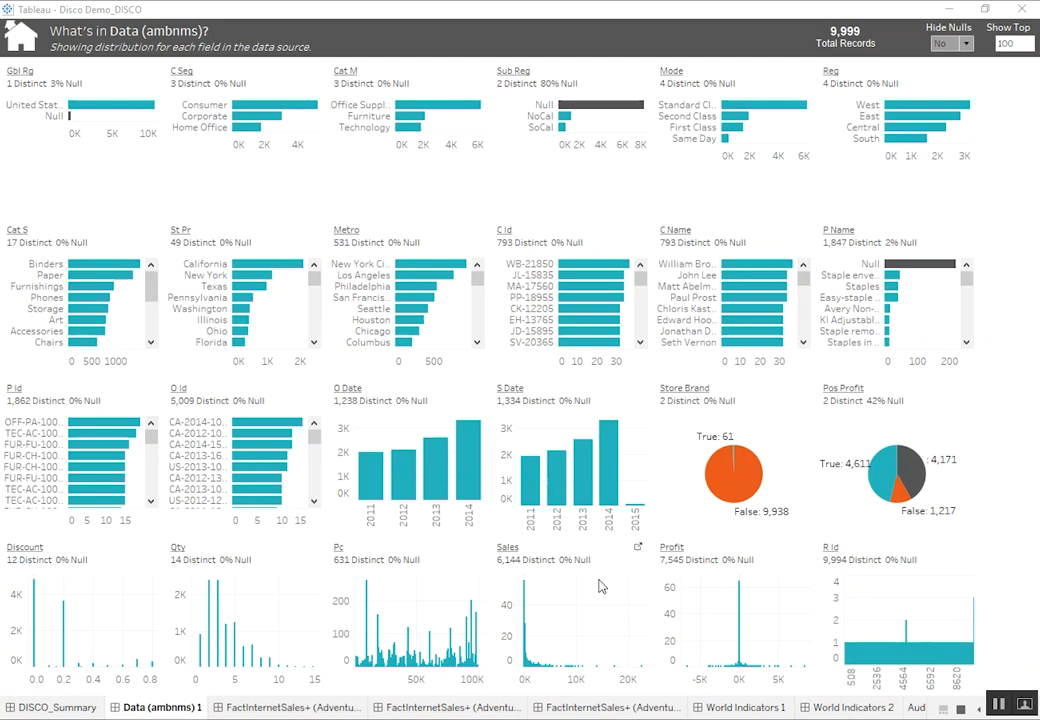
mouse_move(604, 590)
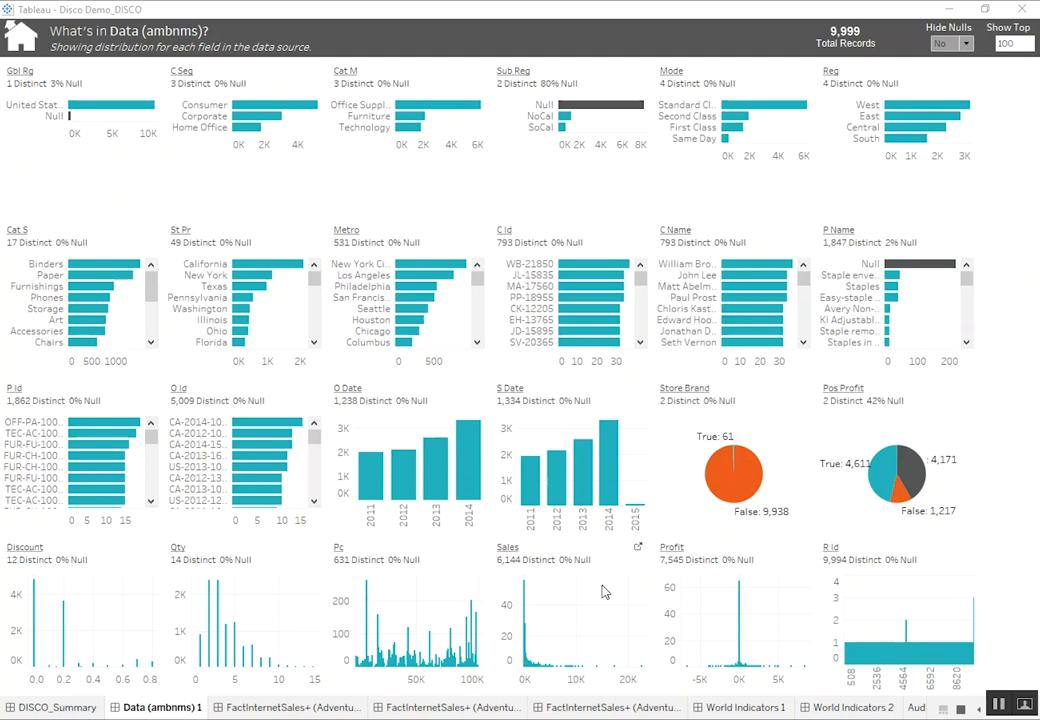
mouse_move(600, 106)
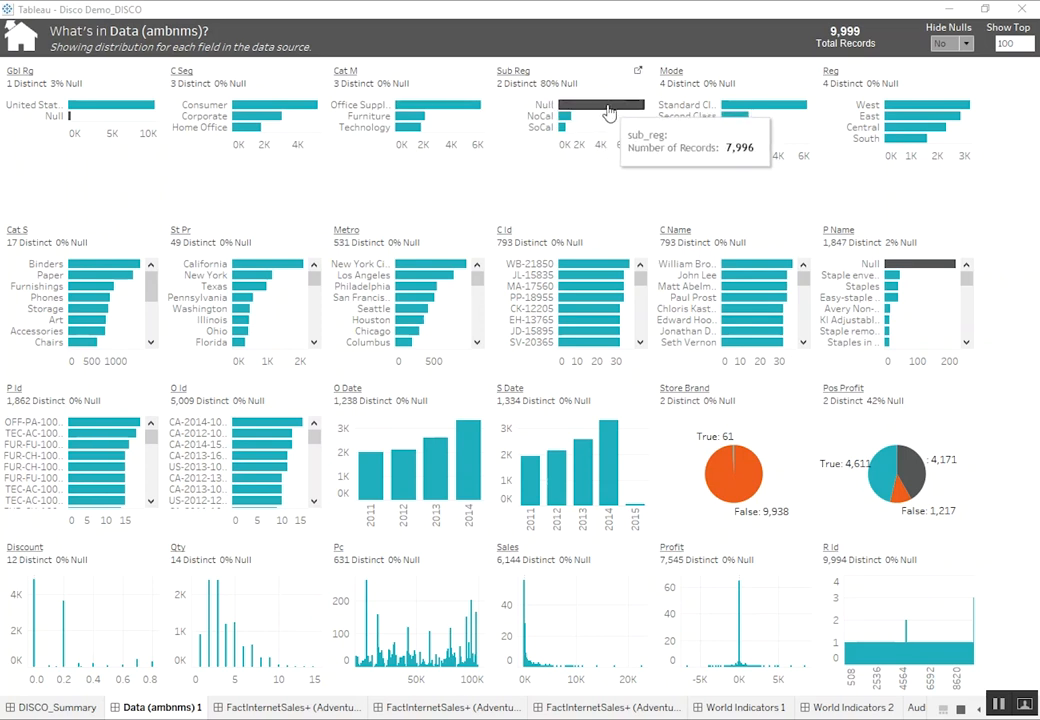
mouse_move(548, 92)
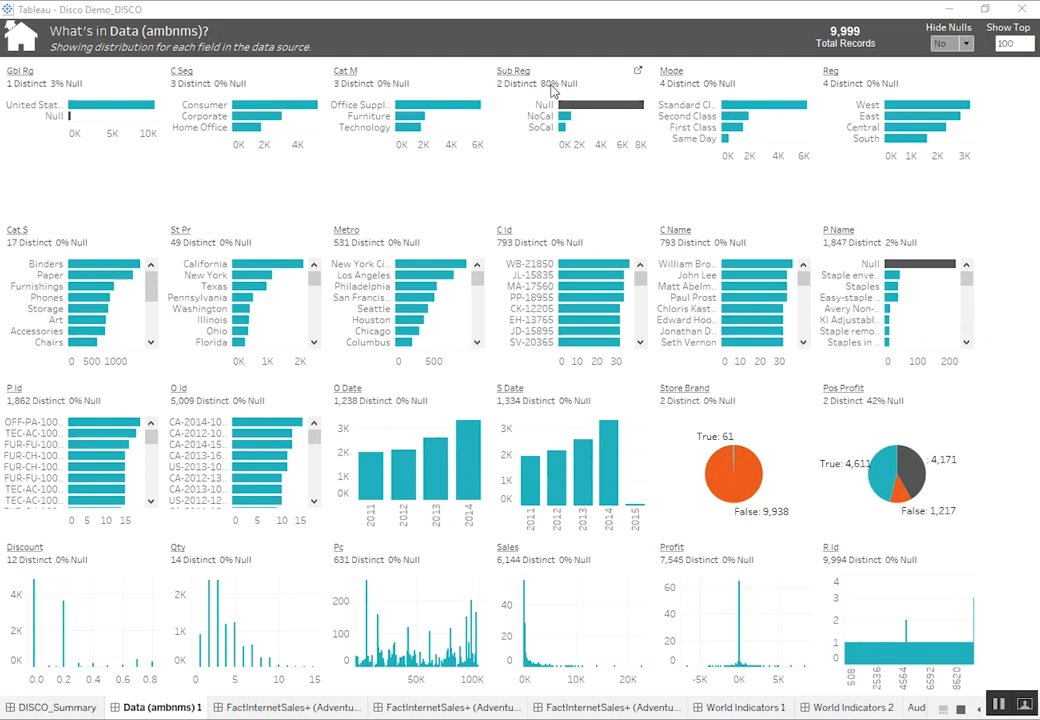
mouse_move(552, 92)
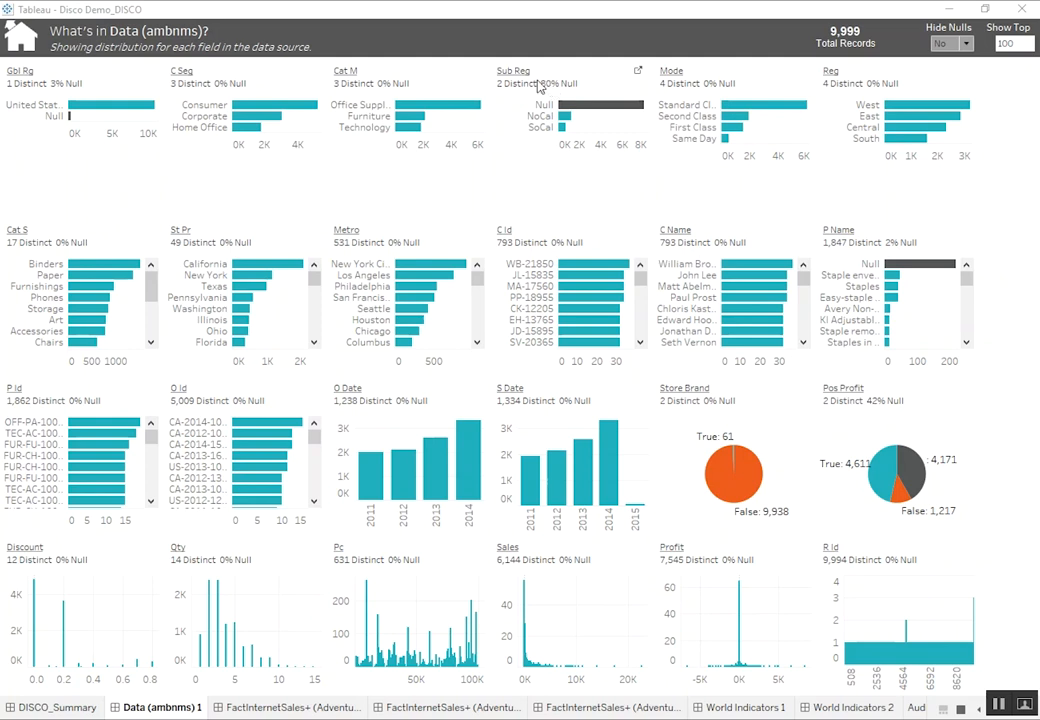
mouse_move(168, 84)
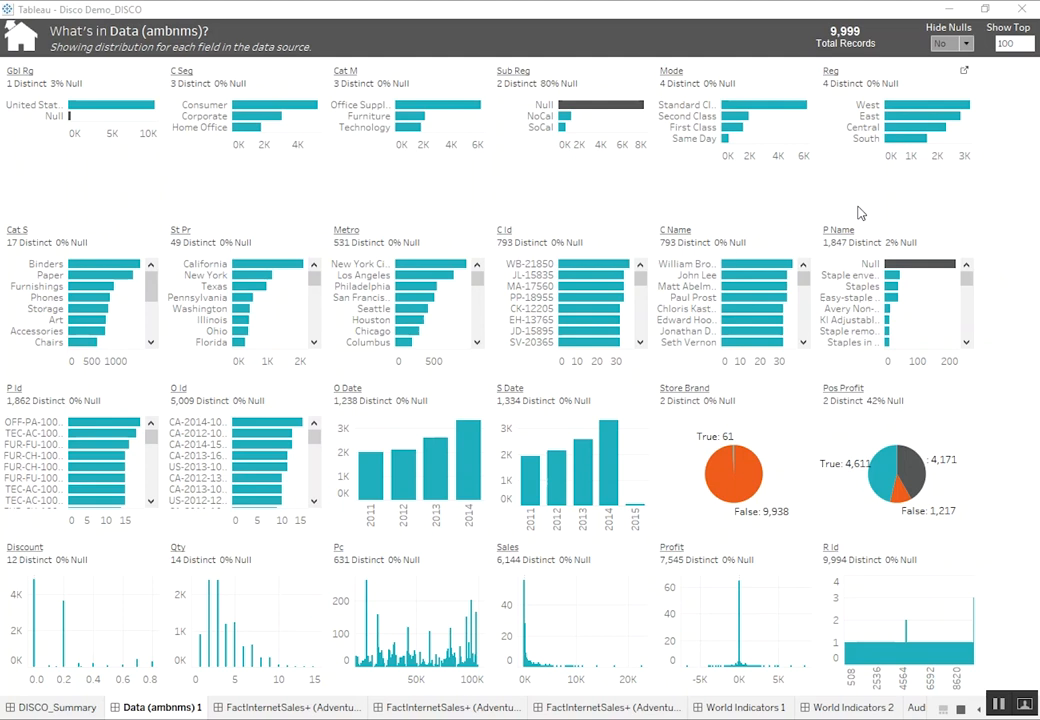
mouse_move(984, 332)
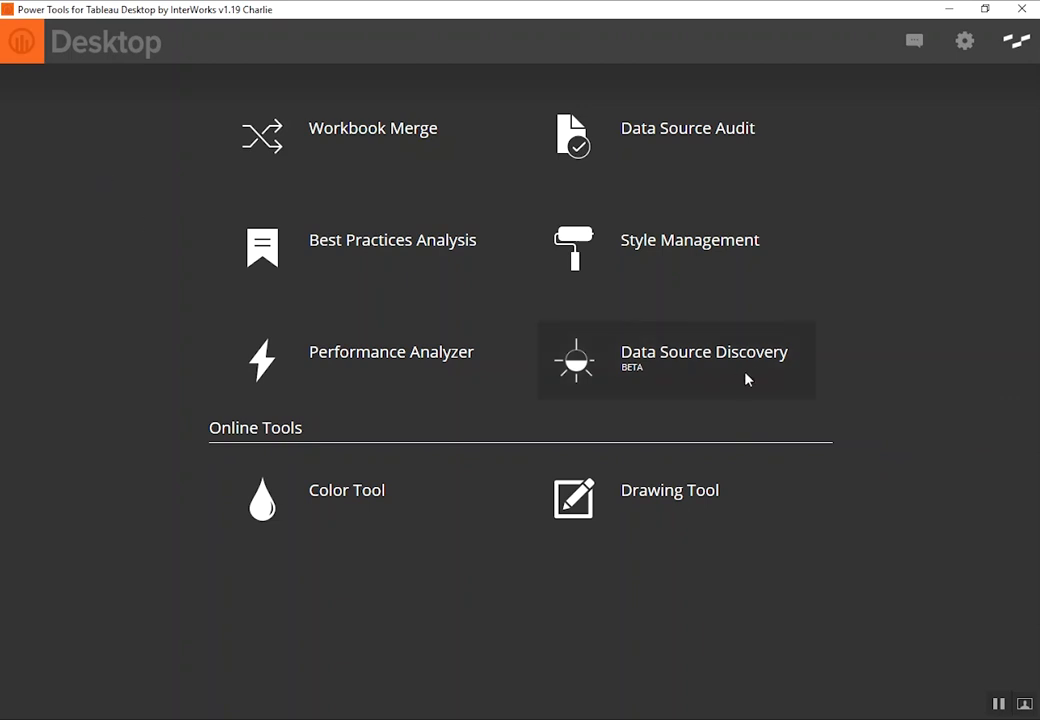
mouse_move(688, 376)
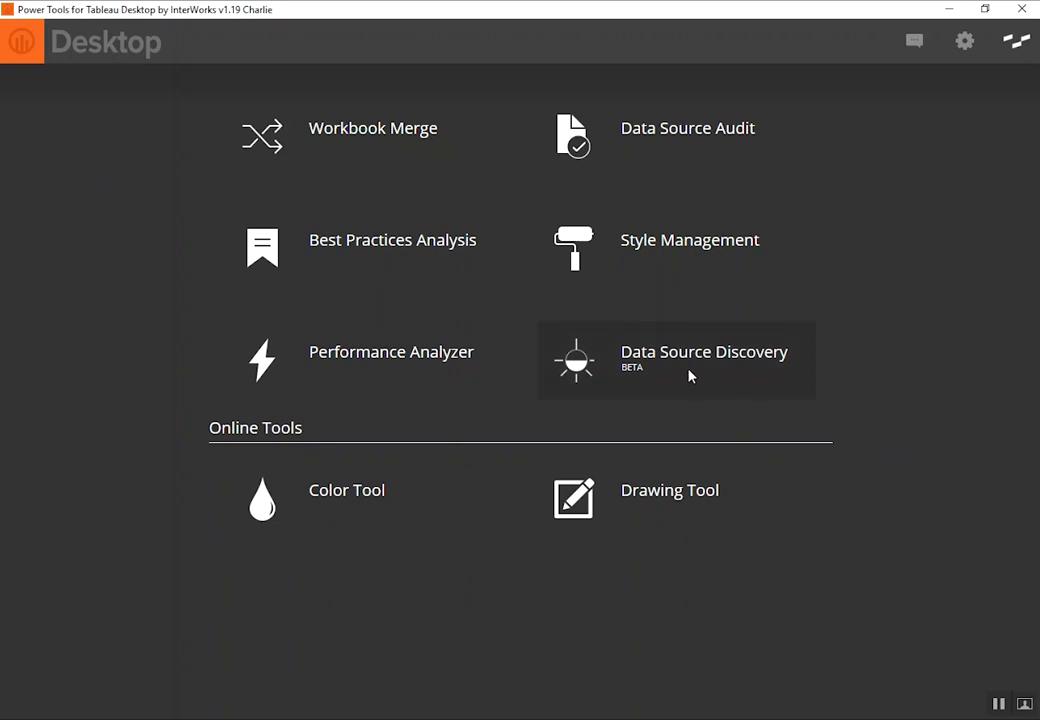
mouse_move(708, 384)
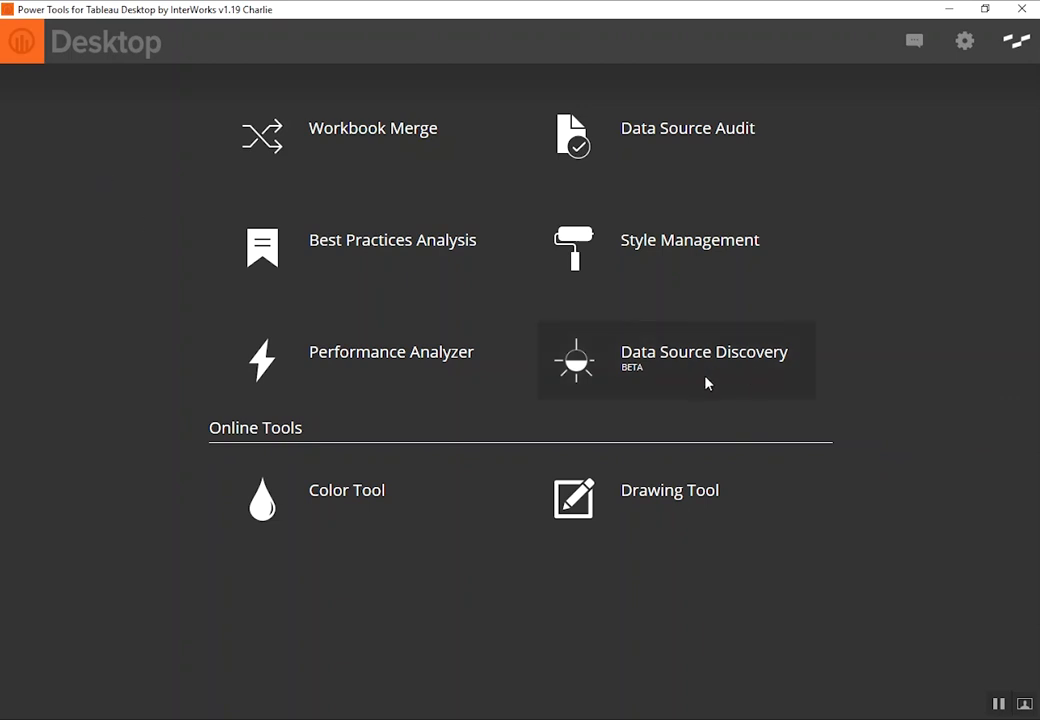
mouse_move(548, 384)
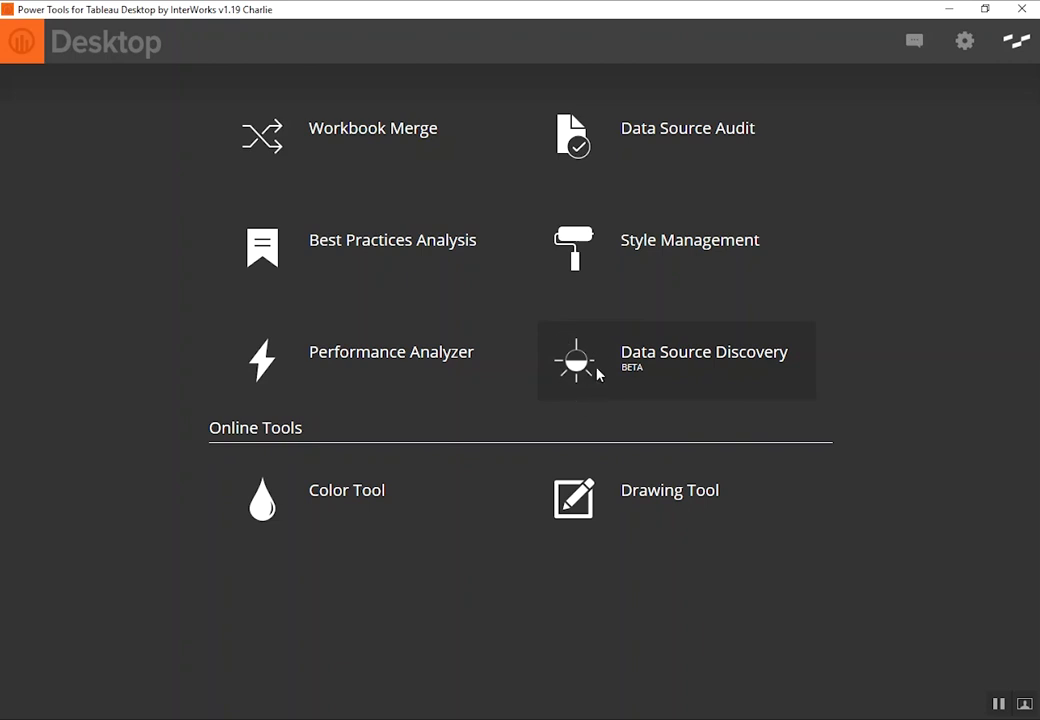
mouse_move(576, 360)
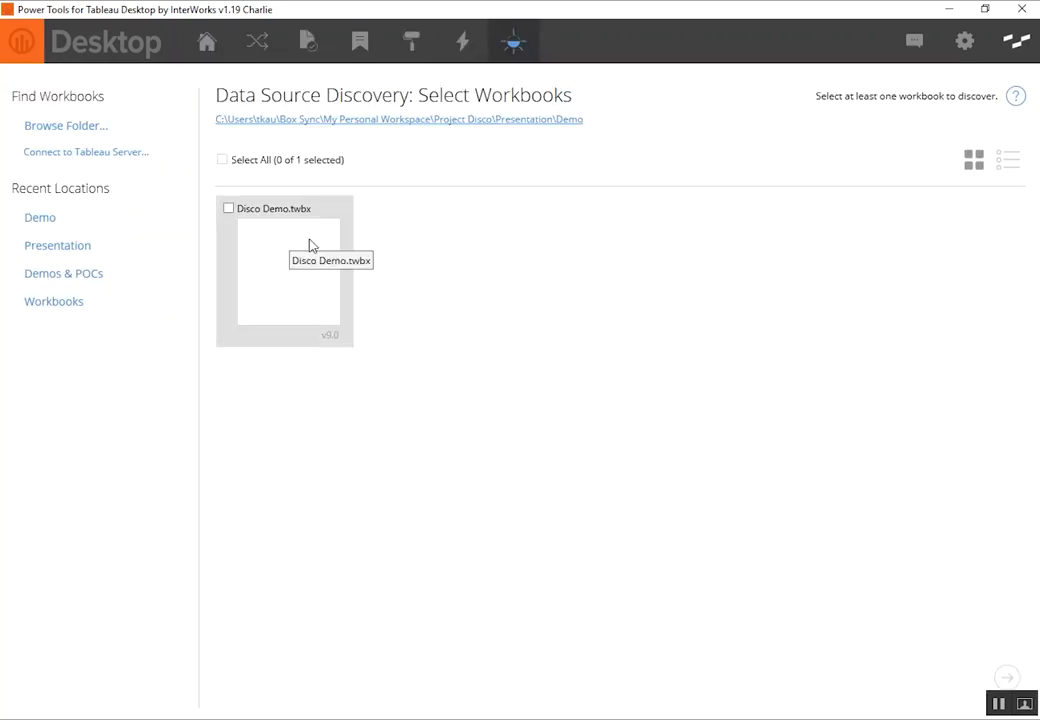
mouse_move(64, 124)
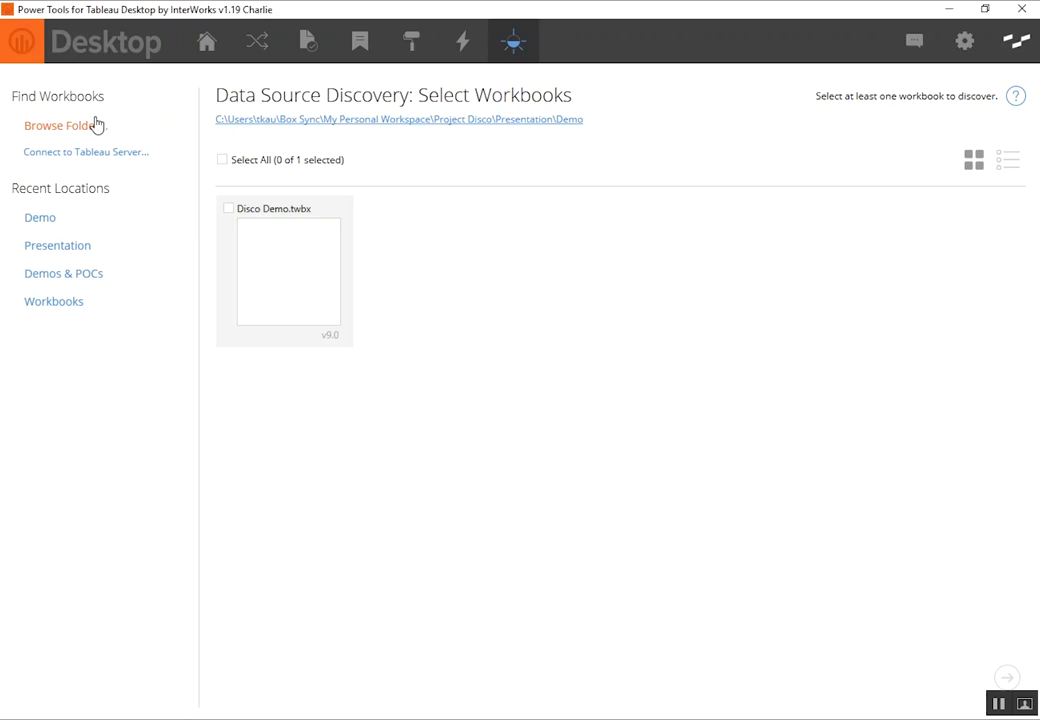
- Browse for a different workbook folder, then cancel the folder picker without choosing anything
left_click(56, 124)
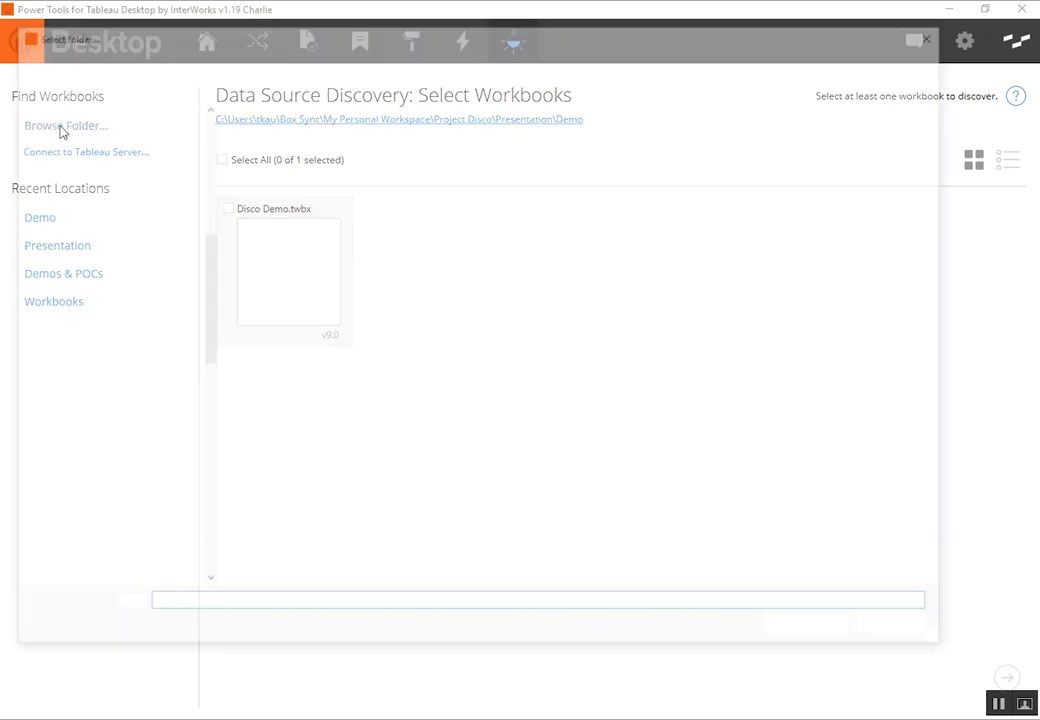
left_click(64, 124)
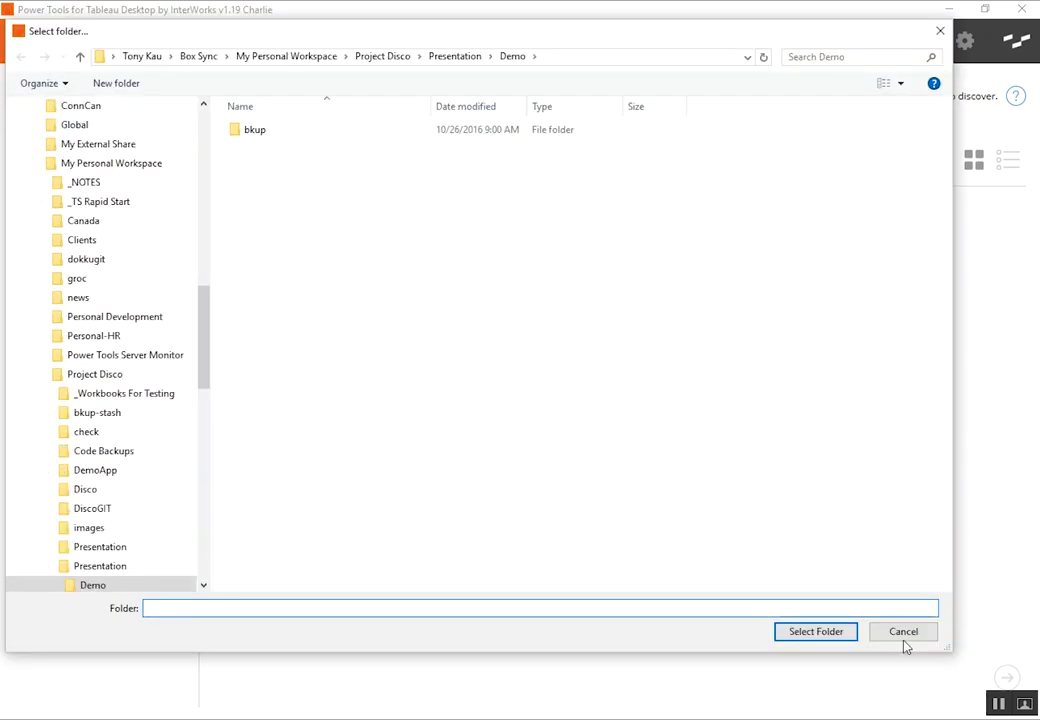
mouse_move(796, 498)
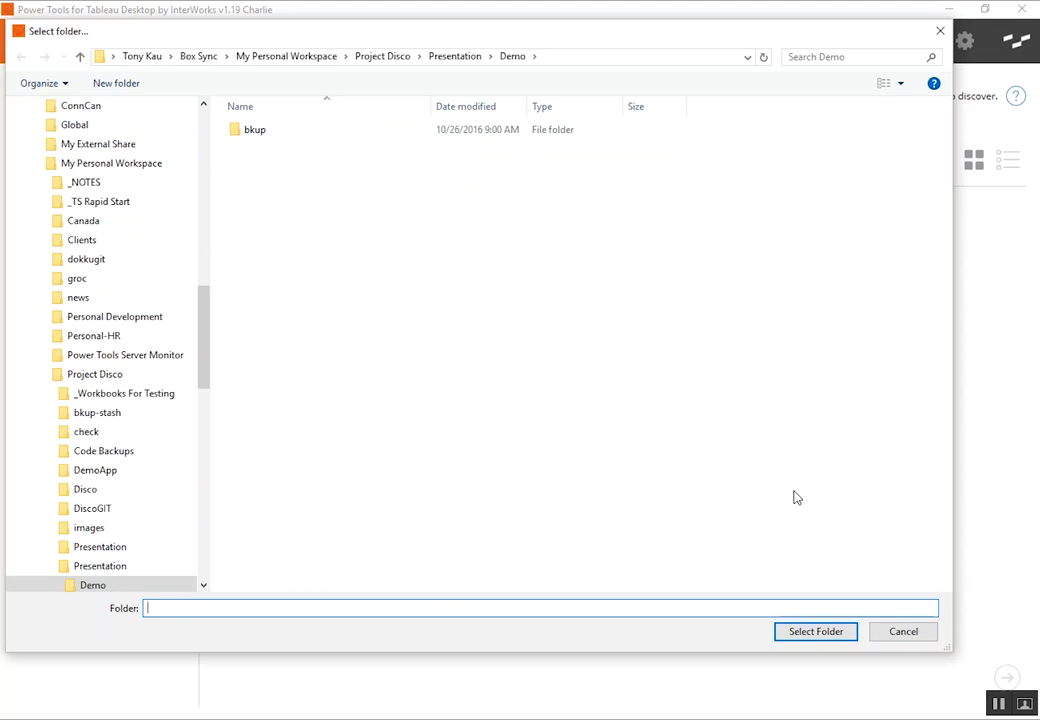
left_click(816, 632)
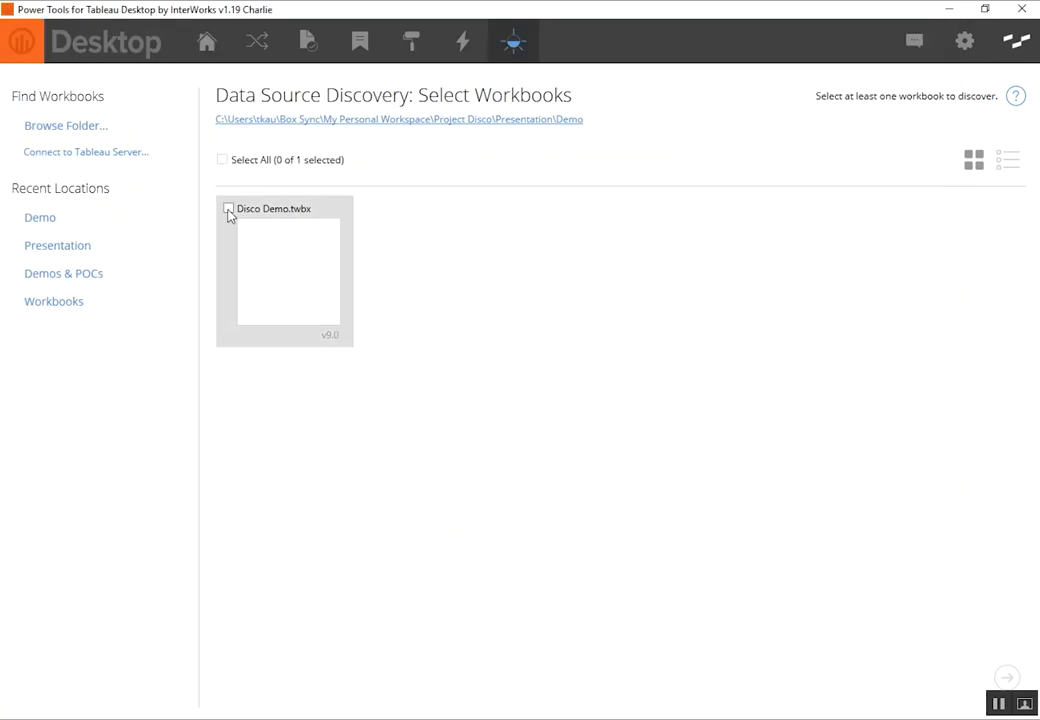
- Select Disco Demo.twbx for discovery and continue to the data source selection step
left_click(228, 210)
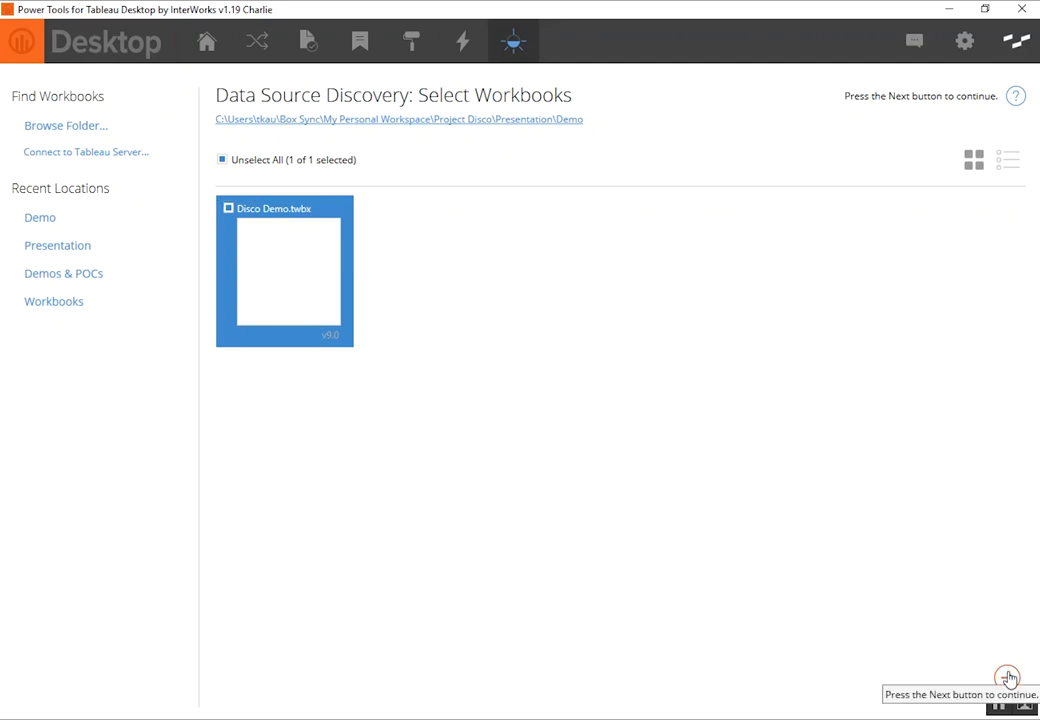
left_click(1008, 676)
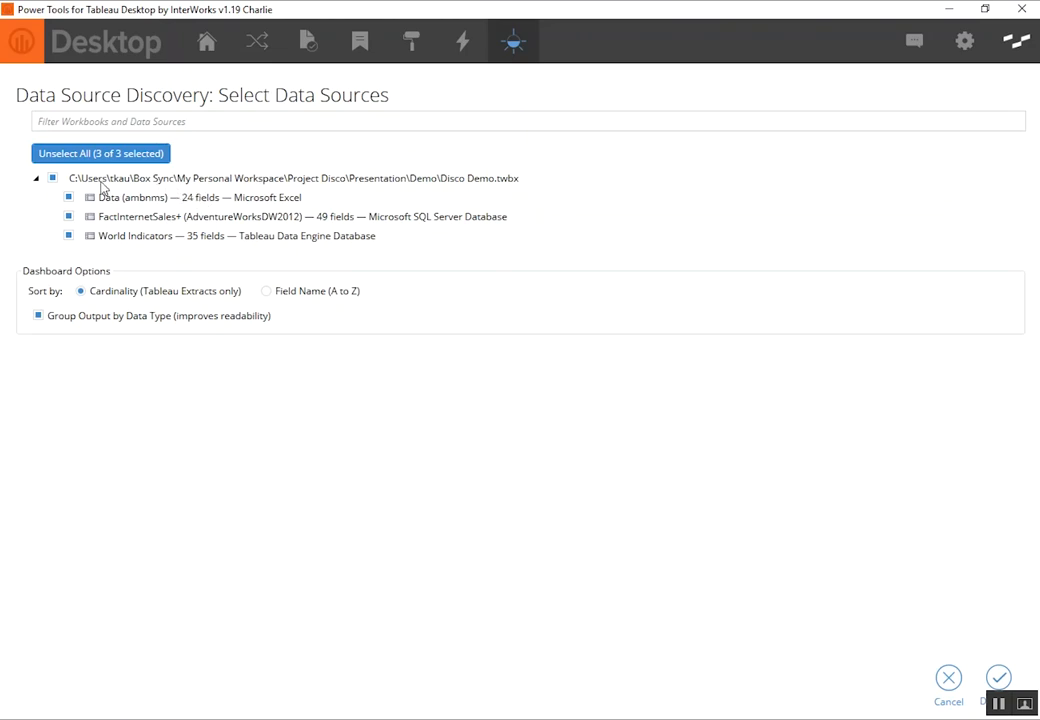
mouse_move(158, 210)
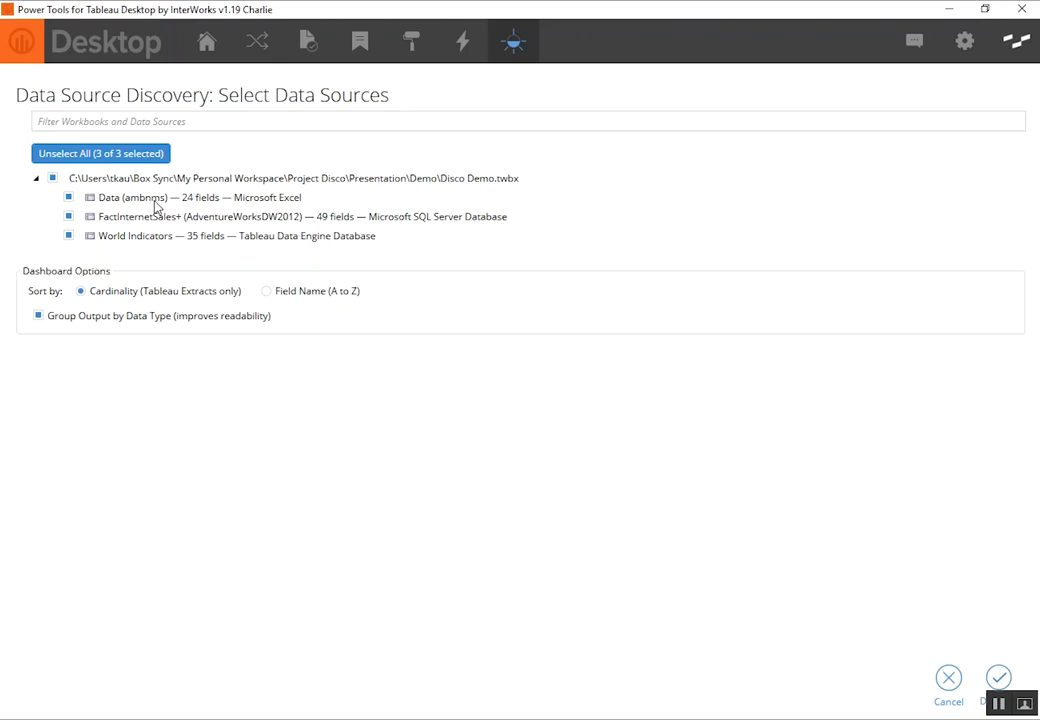
mouse_move(158, 206)
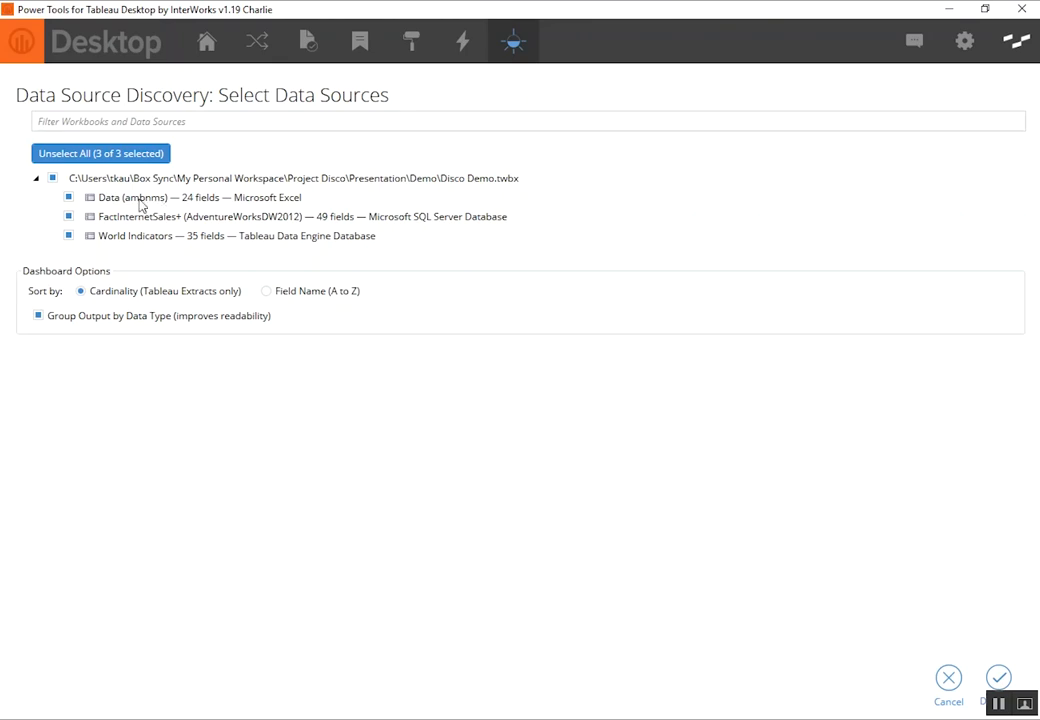
mouse_move(192, 204)
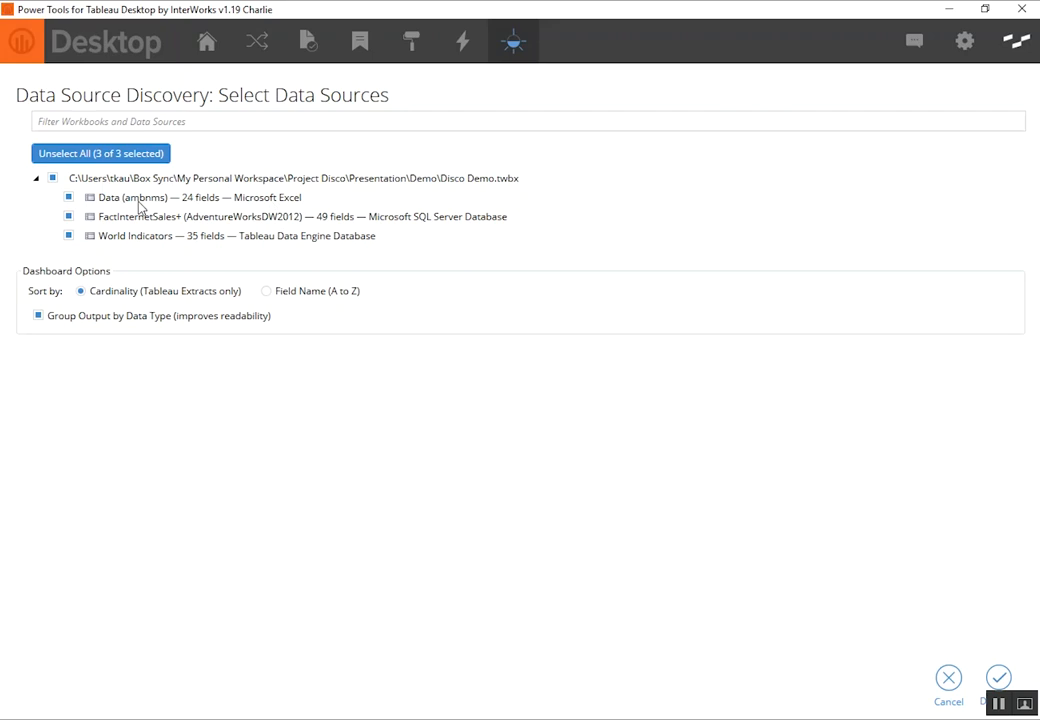
left_click(68, 216)
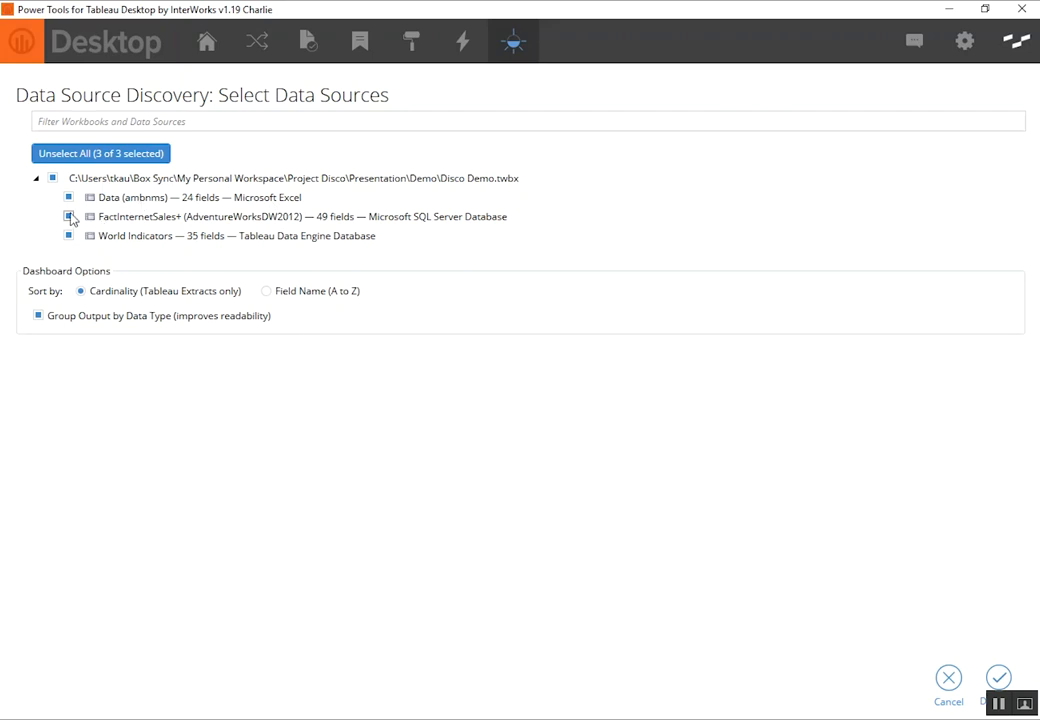
left_click(68, 216)
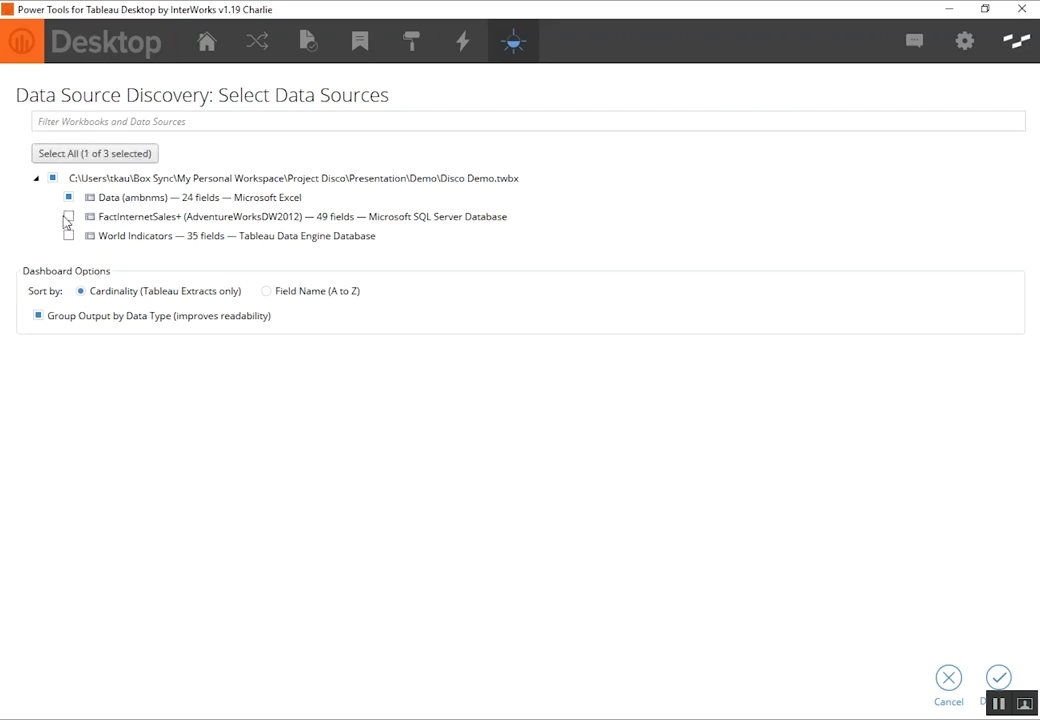
left_click(94, 152)
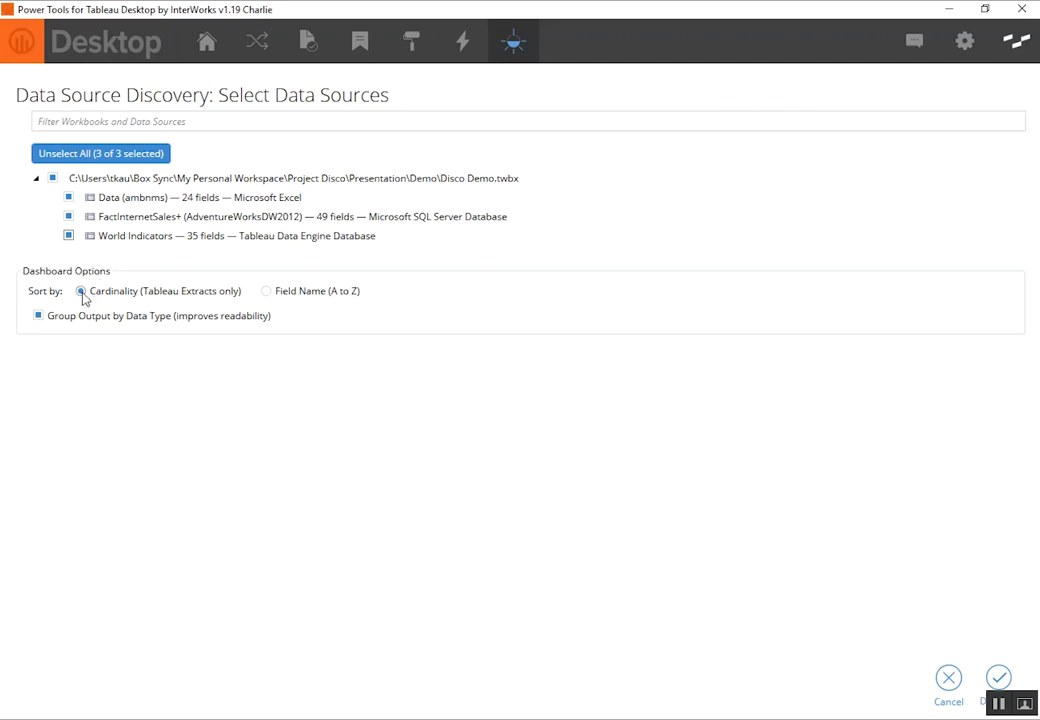
mouse_move(218, 304)
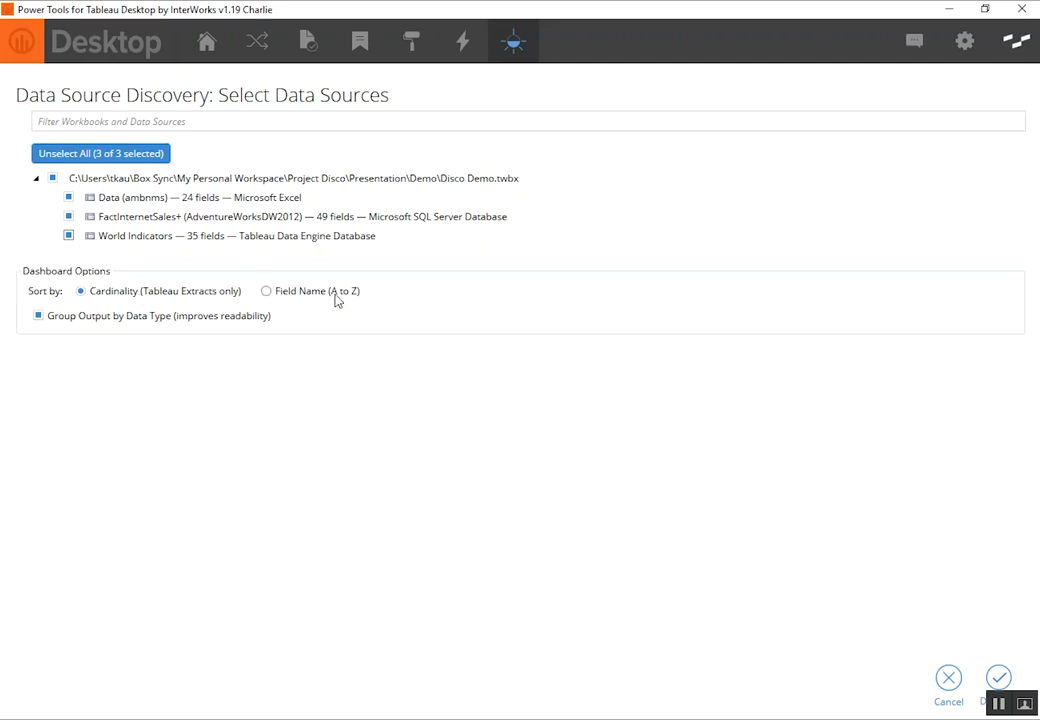
mouse_move(336, 296)
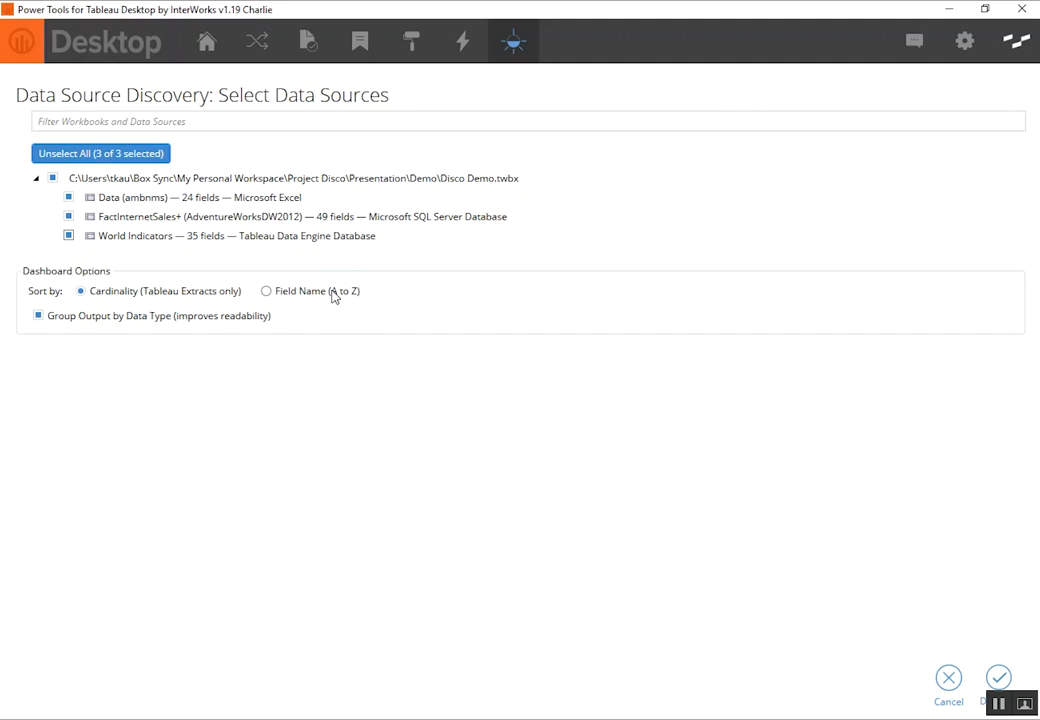
left_click(38, 316)
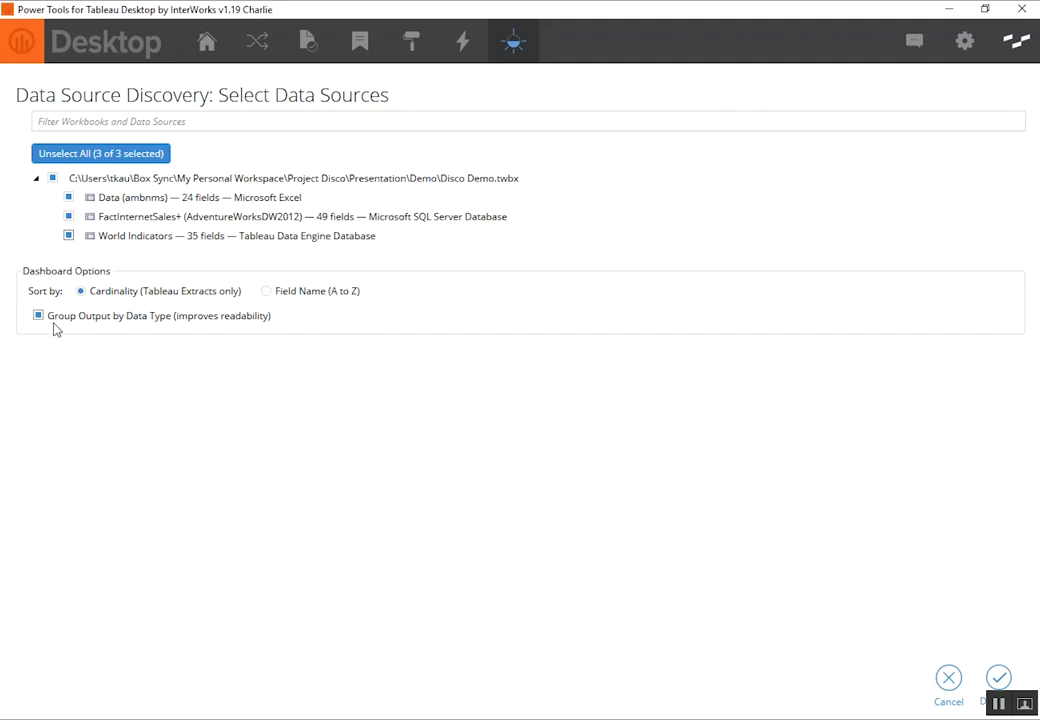
left_click(998, 678)
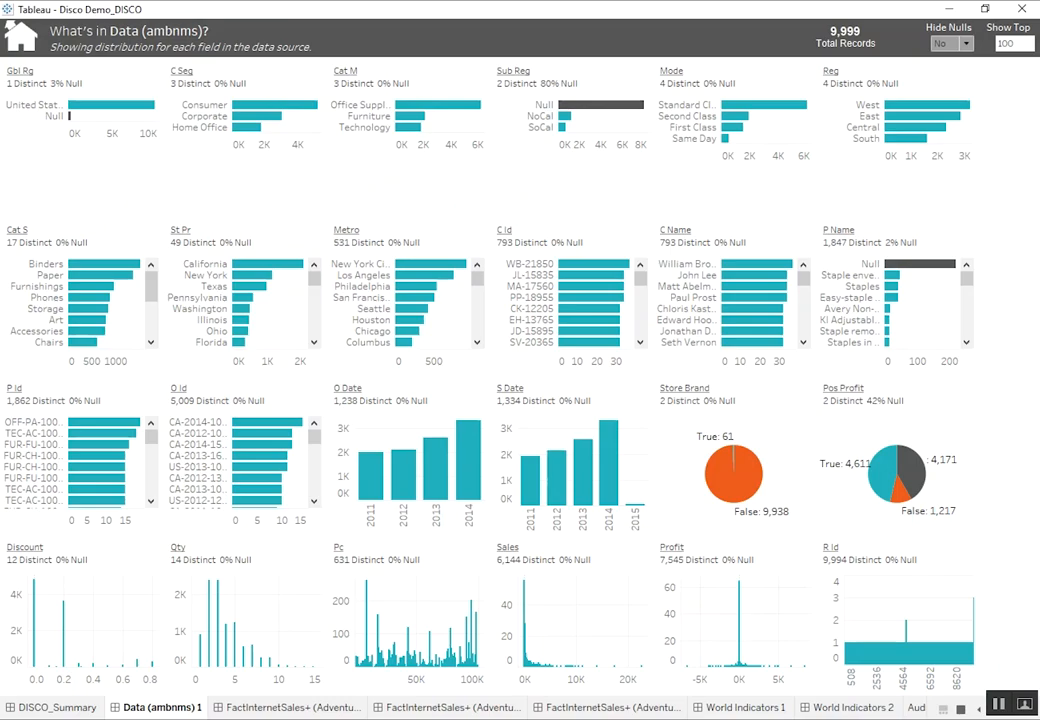
mouse_move(432, 450)
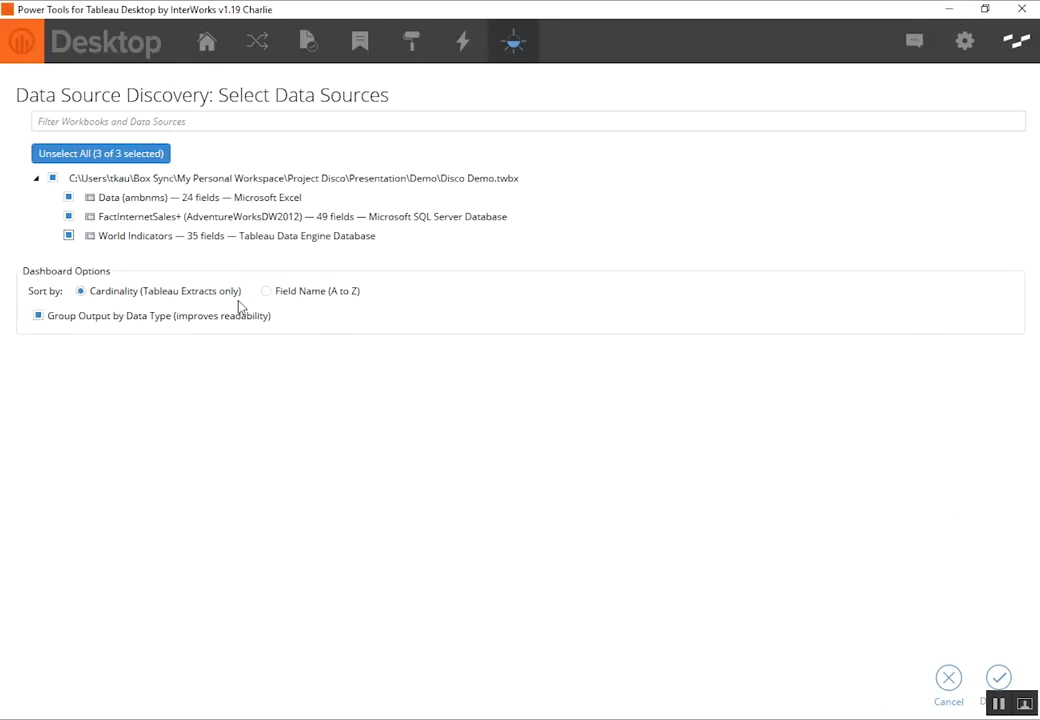
mouse_move(304, 334)
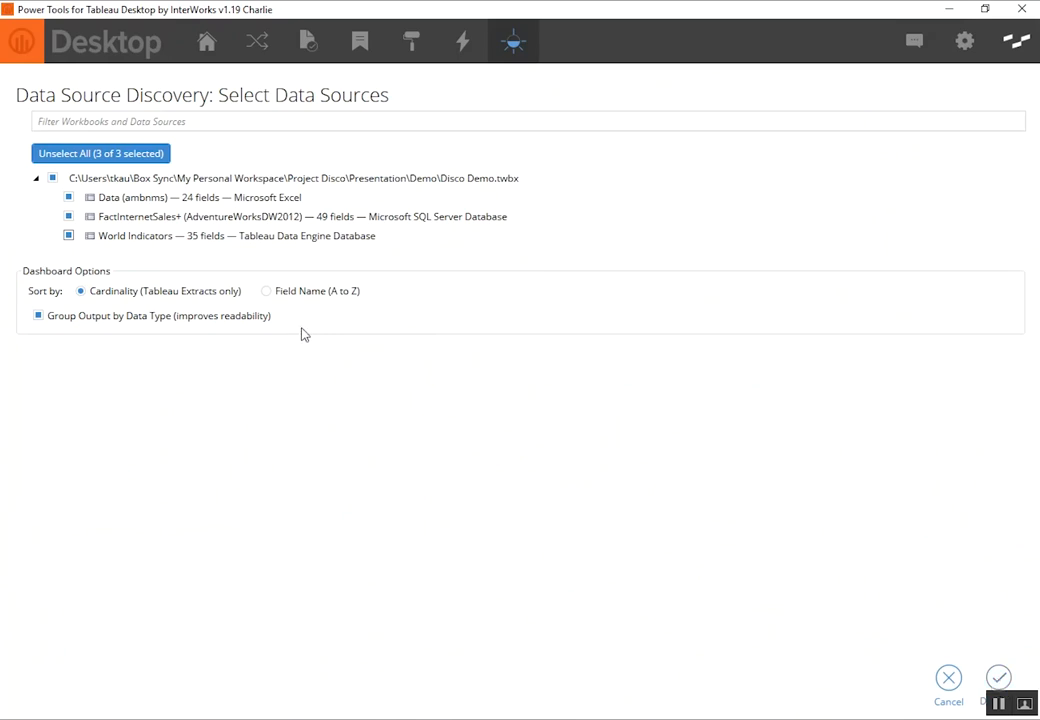
mouse_move(1018, 656)
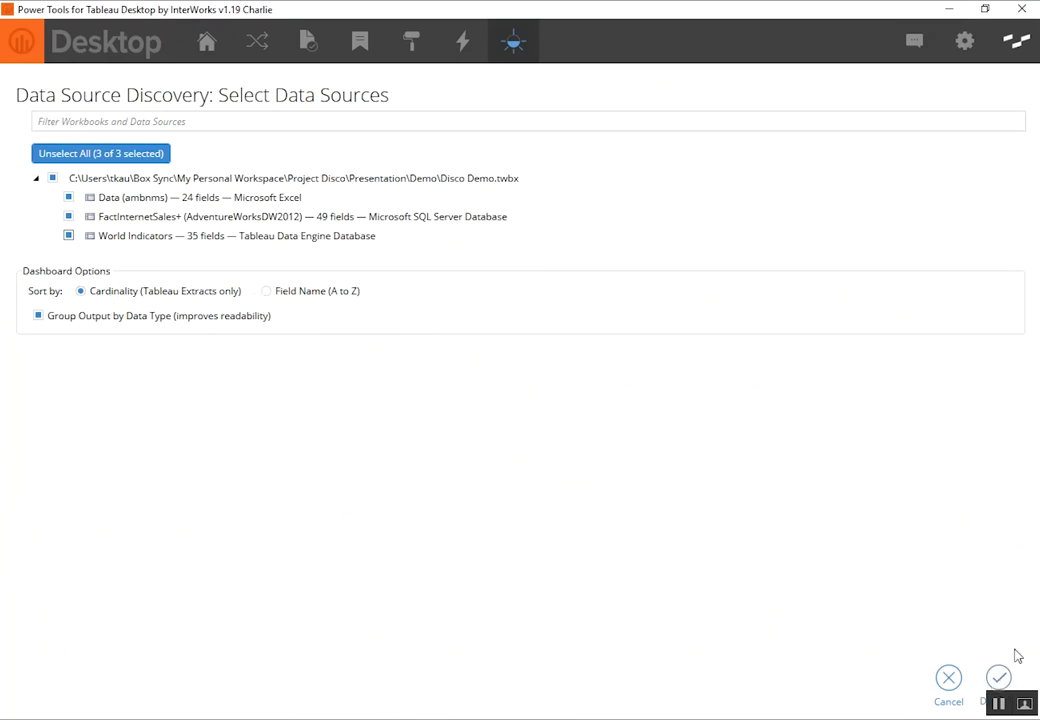
- Run discovery on the three data sources and save the result as Disco Demo_DISCO.twbx
left_click(998, 676)
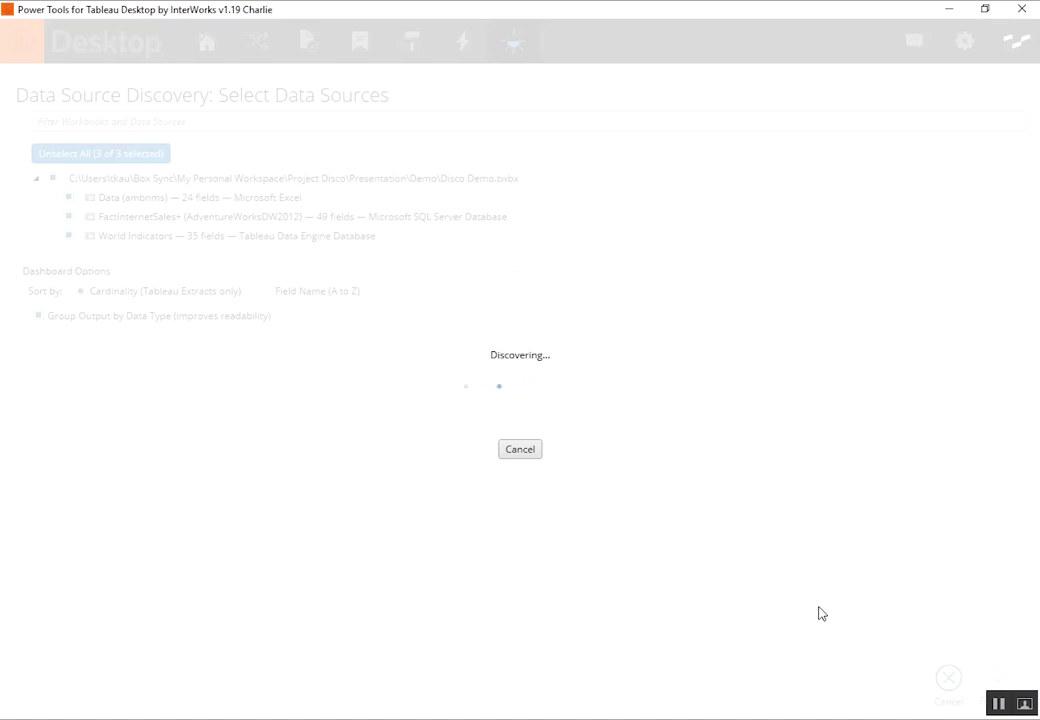
mouse_move(980, 428)
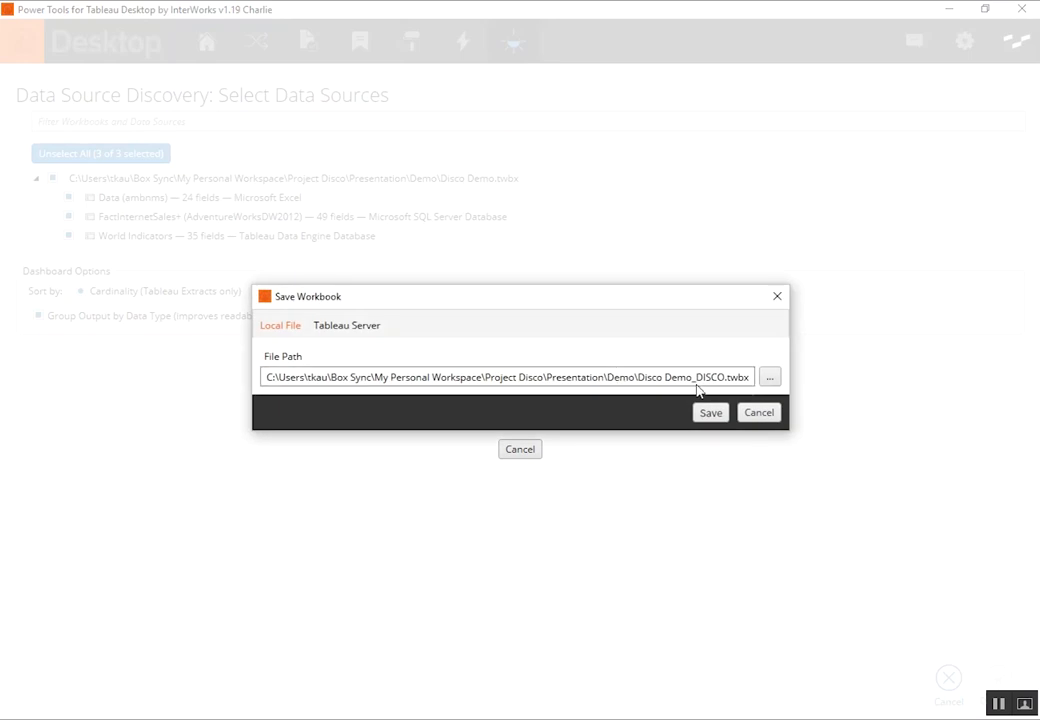
left_click(710, 412)
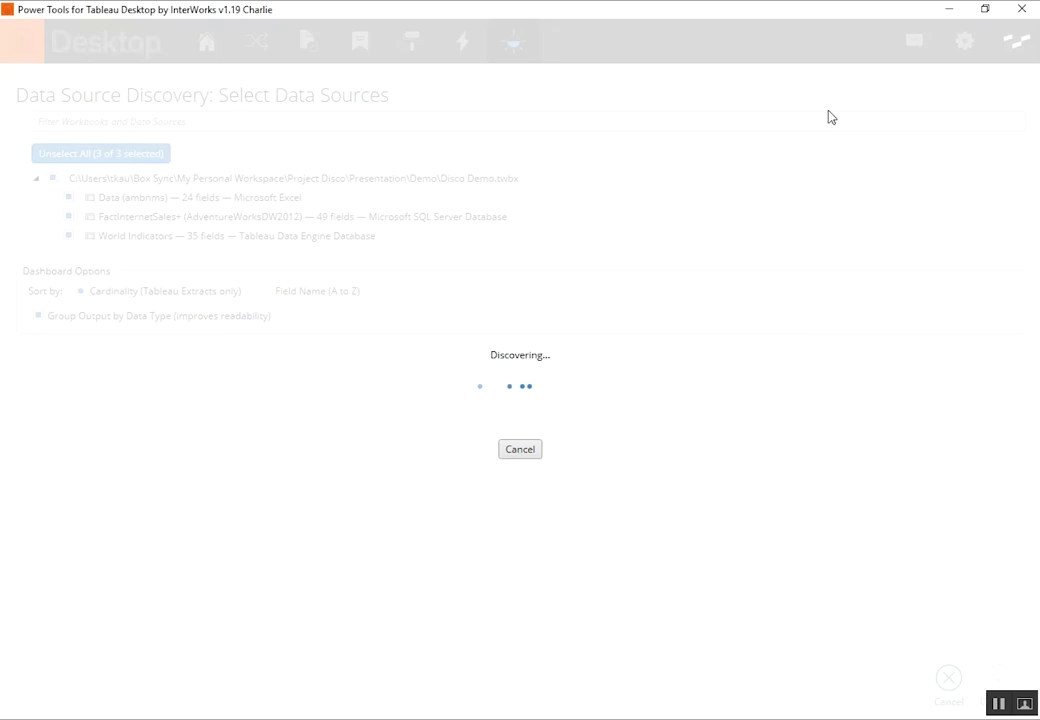
mouse_move(910, 22)
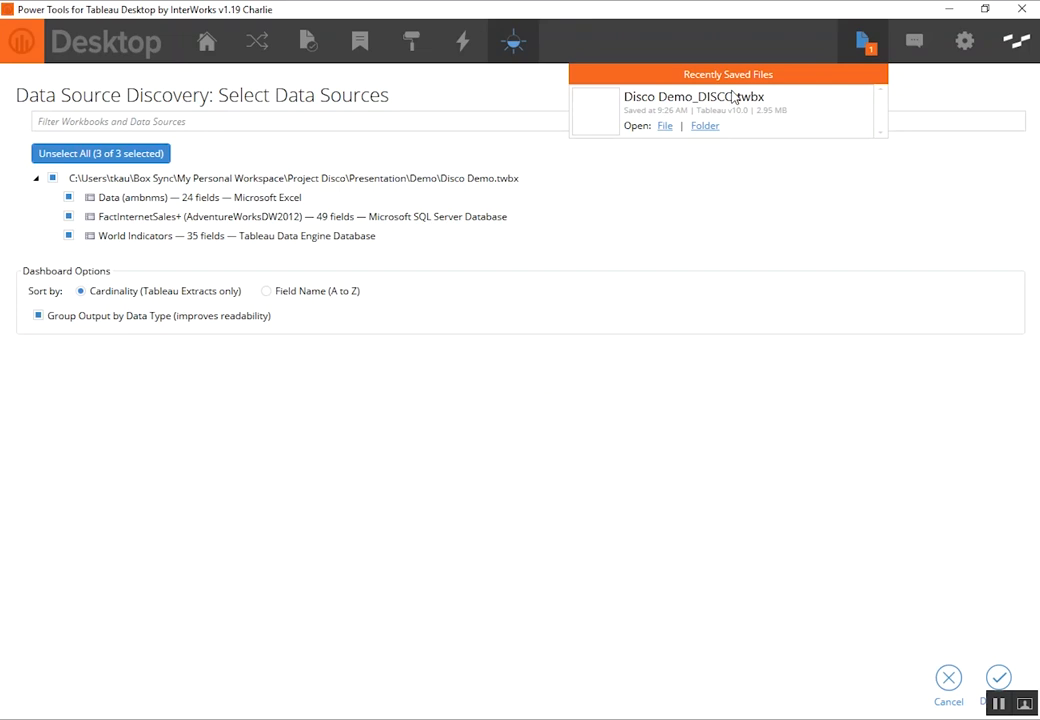
mouse_move(664, 126)
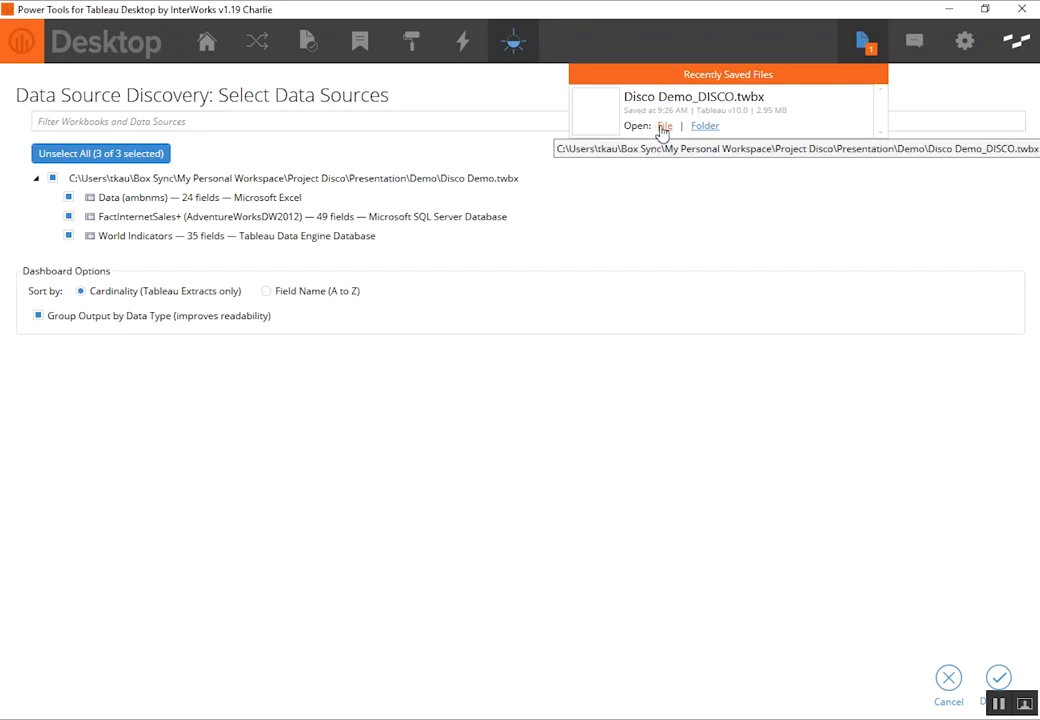
mouse_move(664, 132)
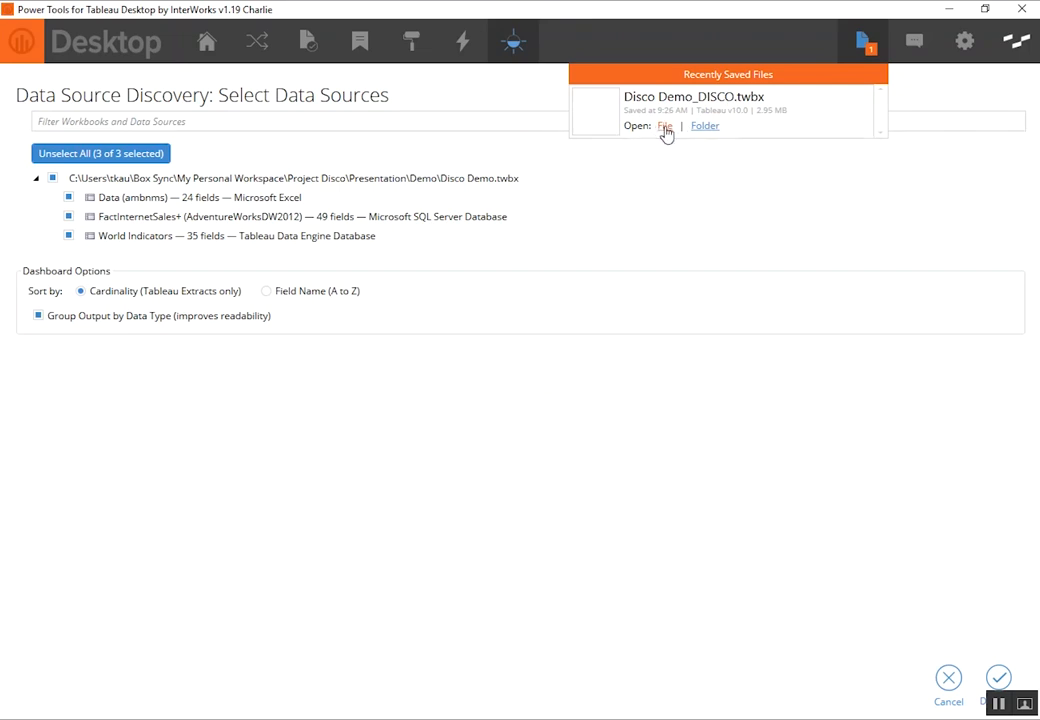
- Open the newly saved Disco Demo_DISCO workbook in Tableau Desktop
left_click(664, 126)
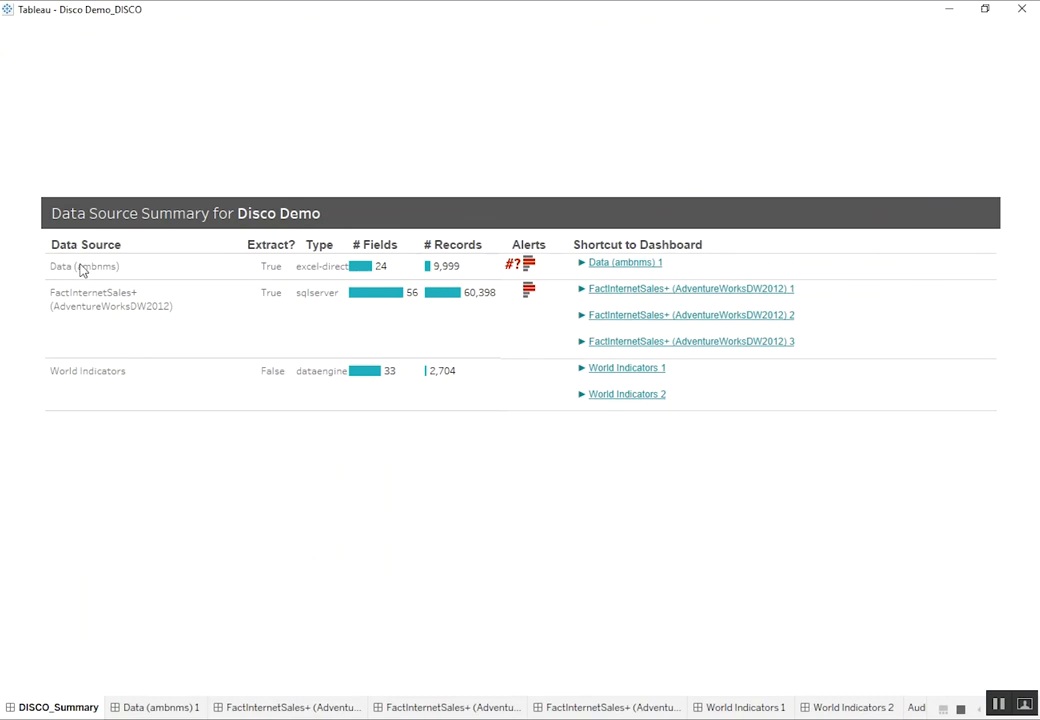
mouse_move(88, 250)
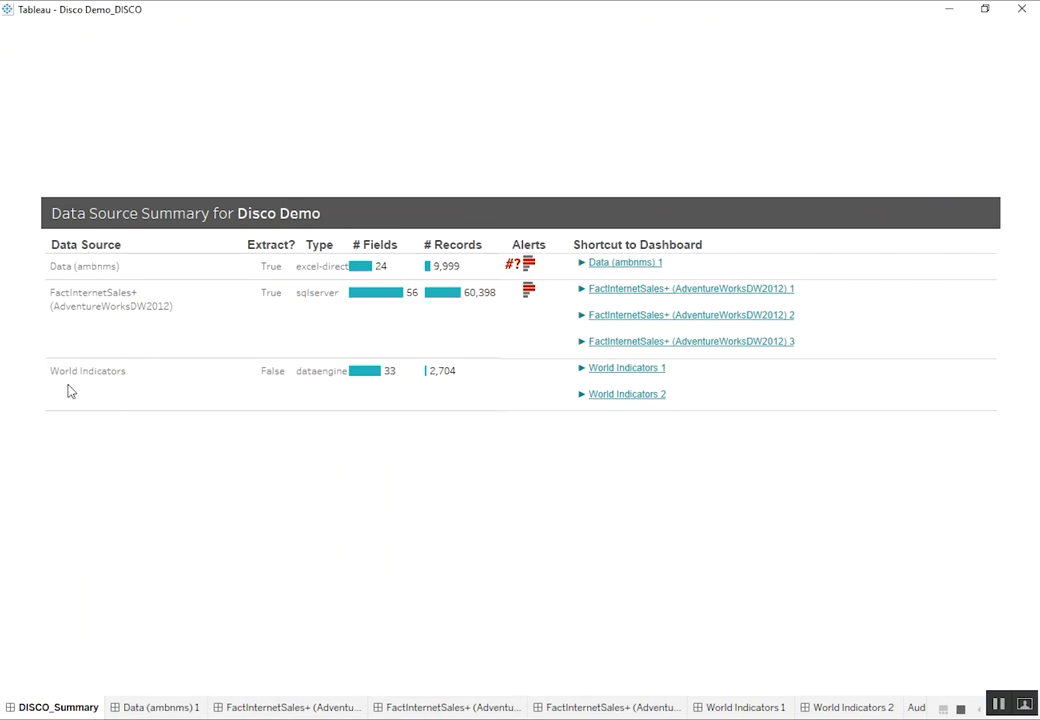
mouse_move(270, 258)
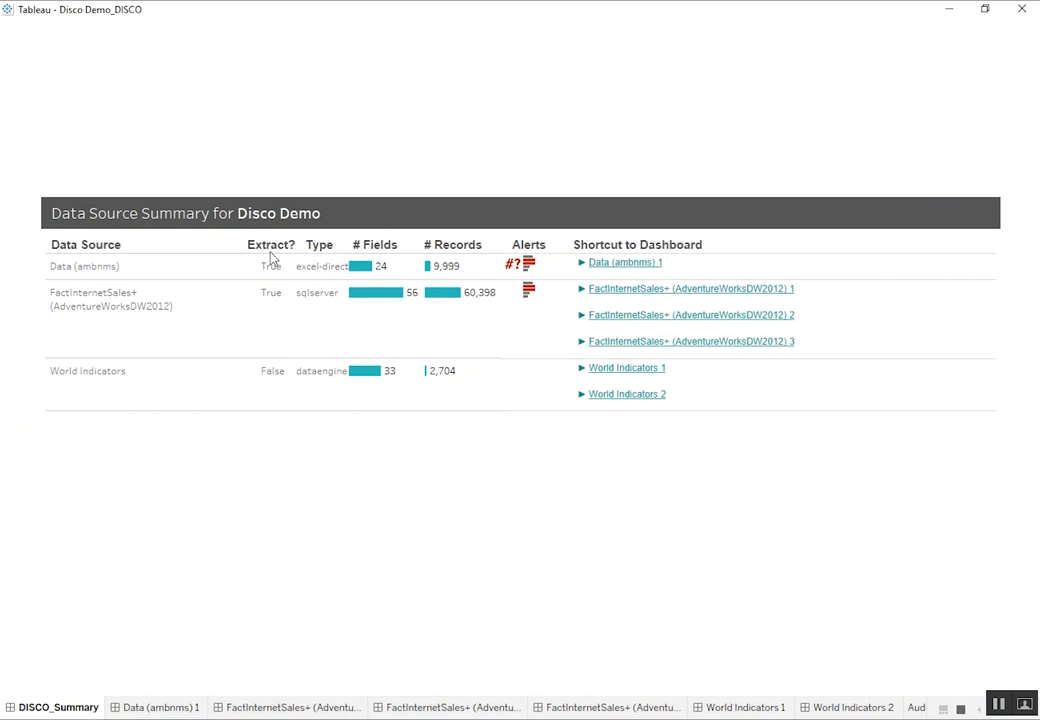
mouse_move(450, 250)
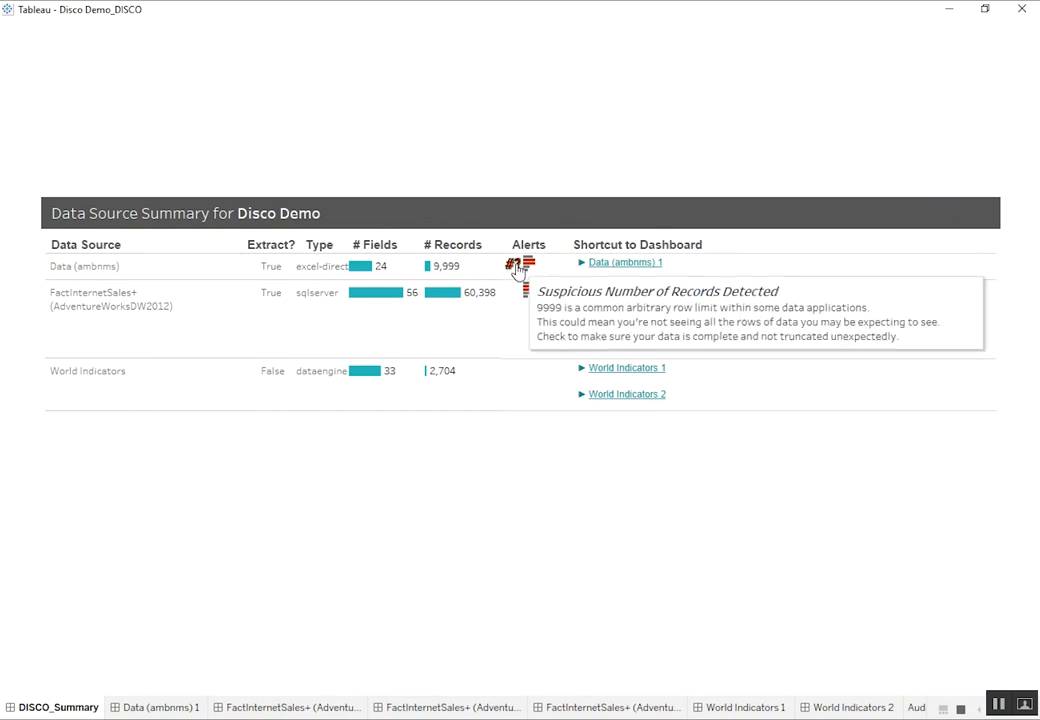
mouse_move(456, 276)
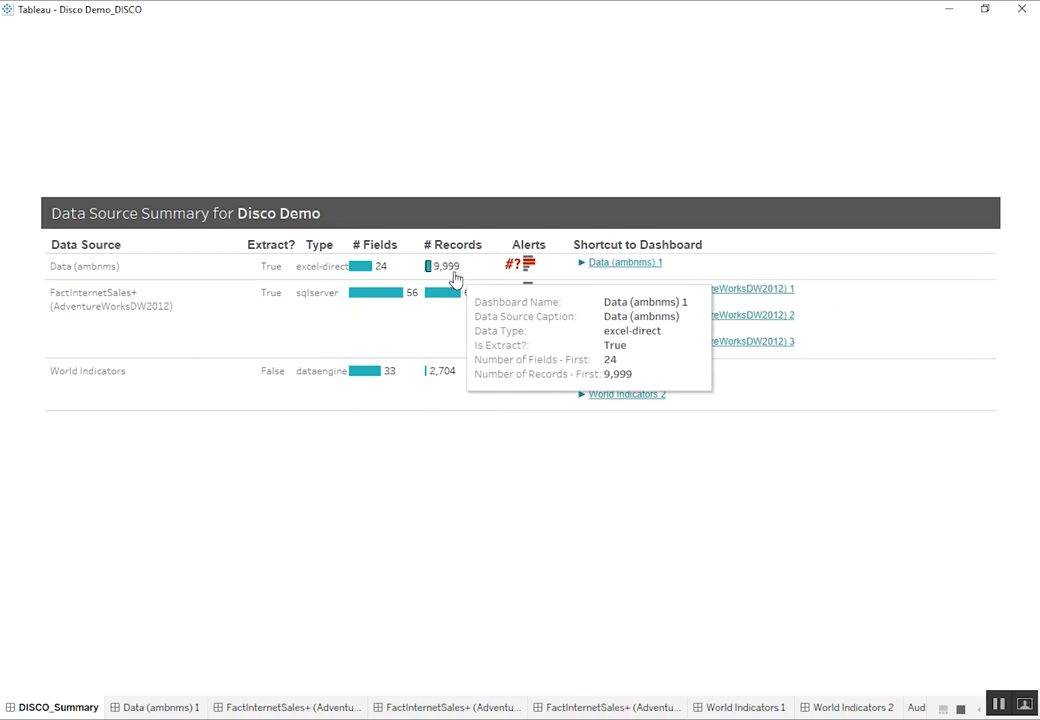
mouse_move(530, 276)
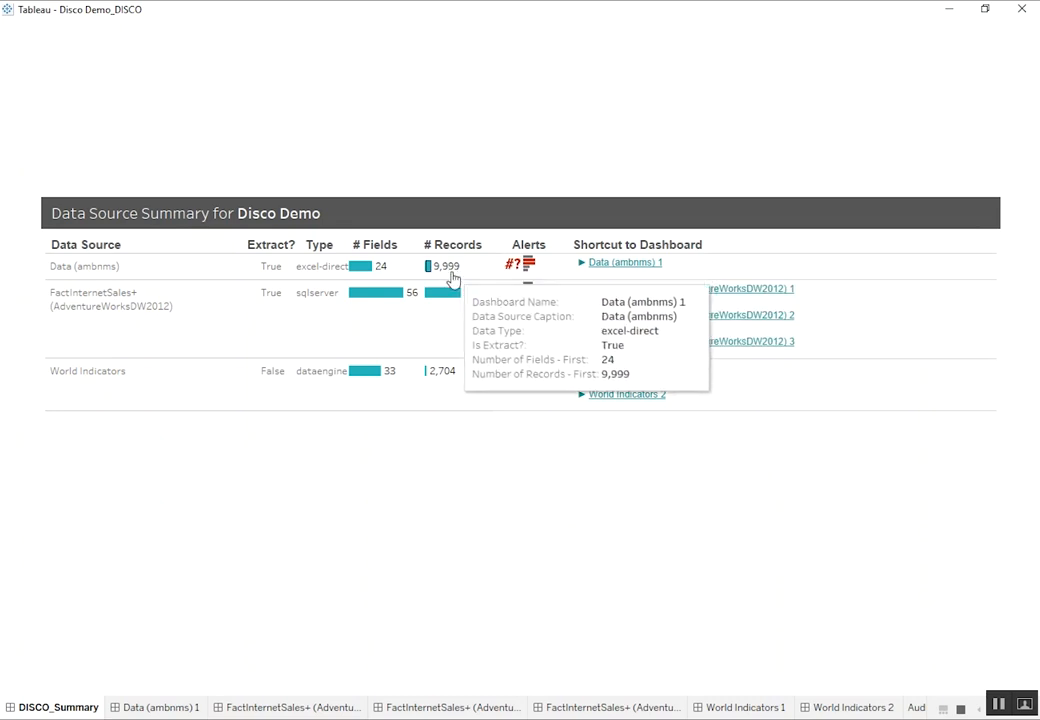
mouse_move(456, 292)
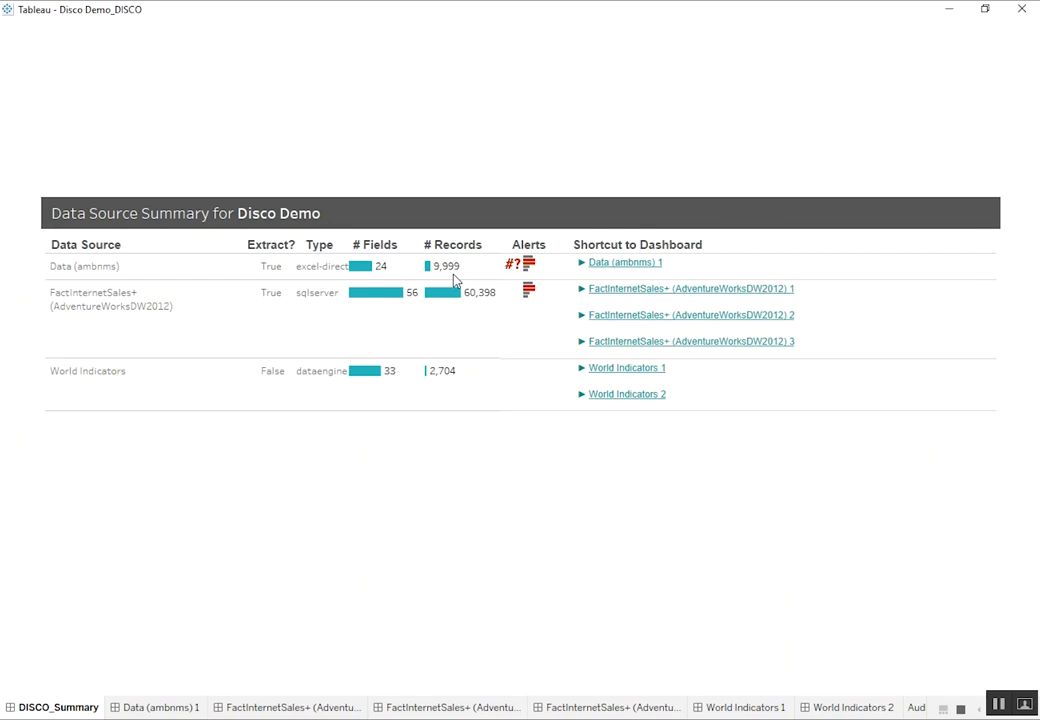
mouse_move(500, 276)
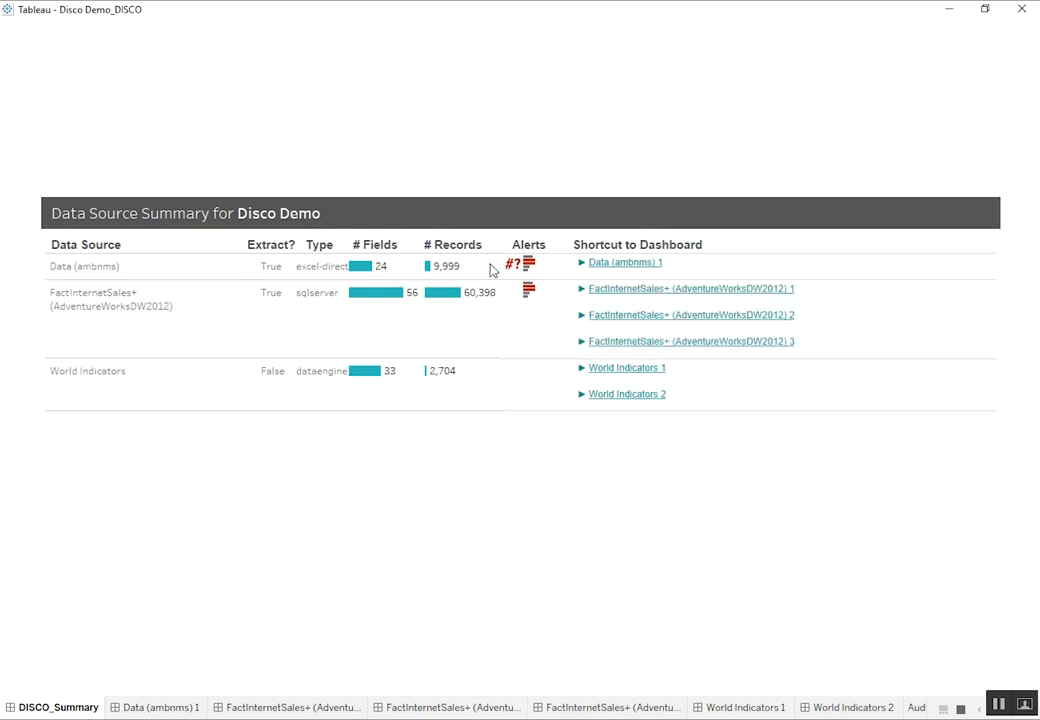
mouse_move(488, 264)
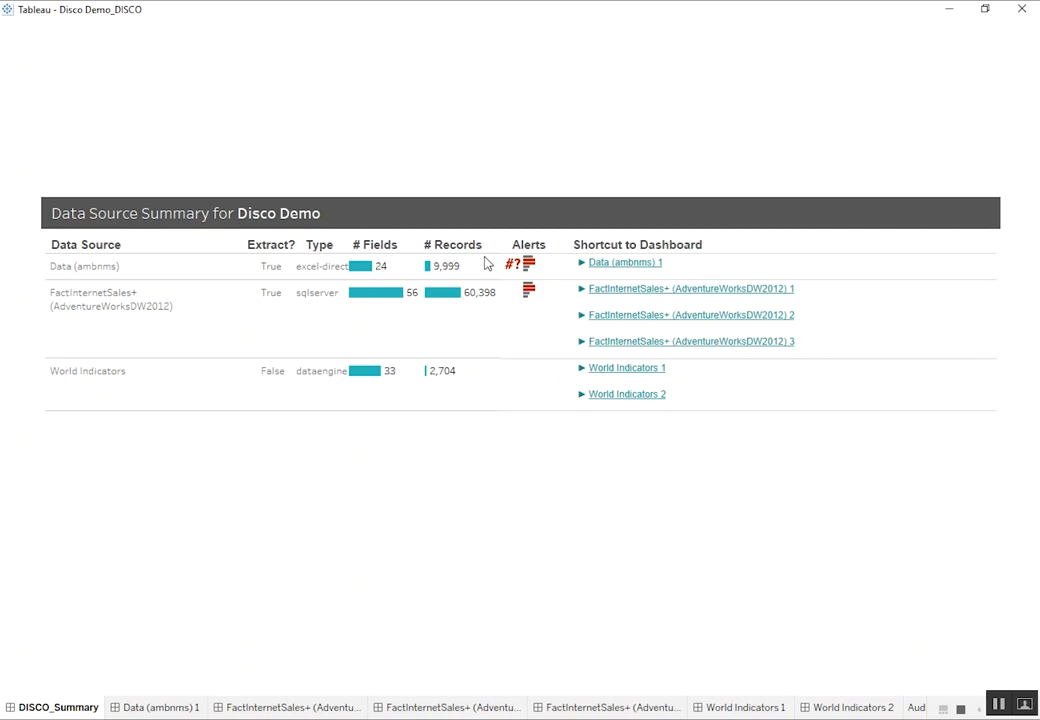
mouse_move(518, 280)
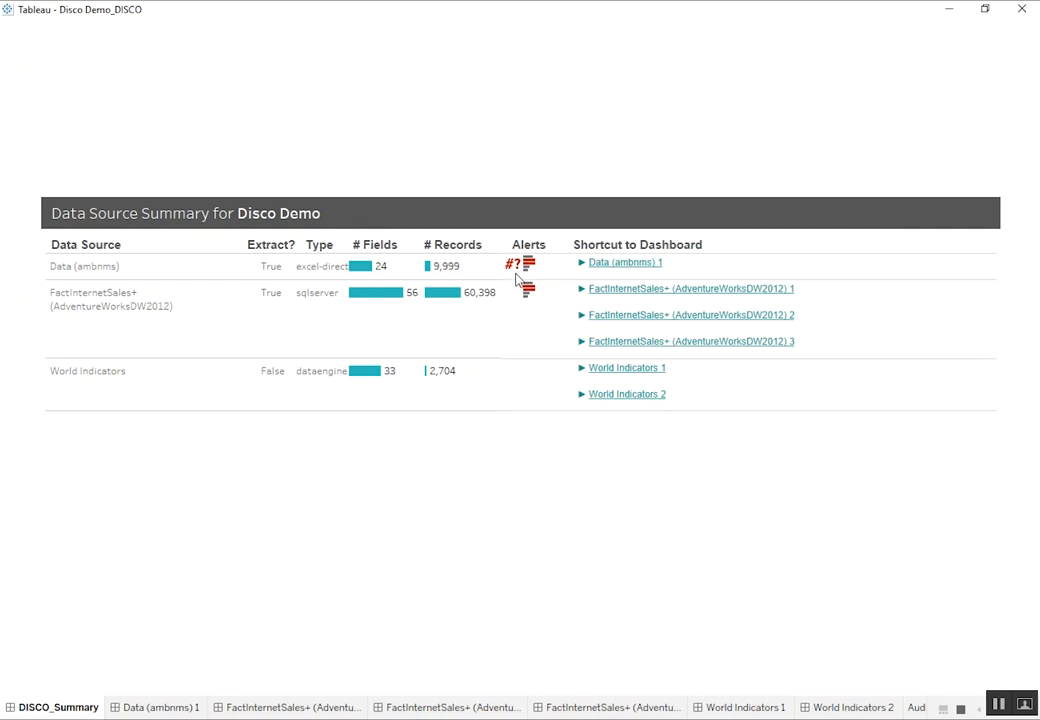
mouse_move(528, 266)
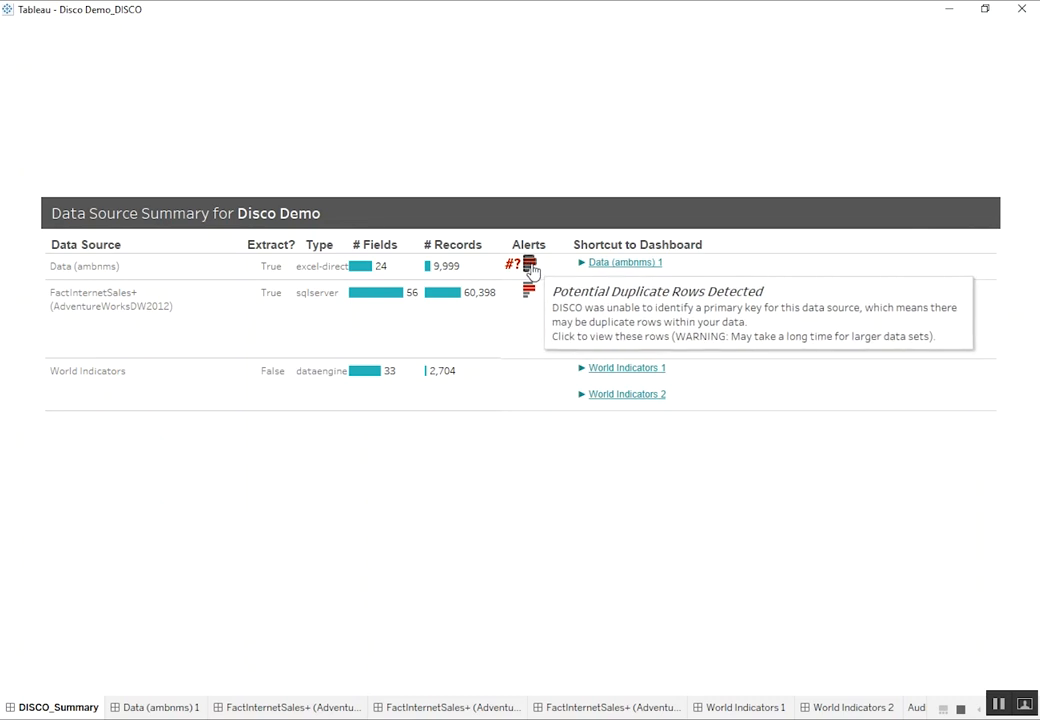
mouse_move(530, 292)
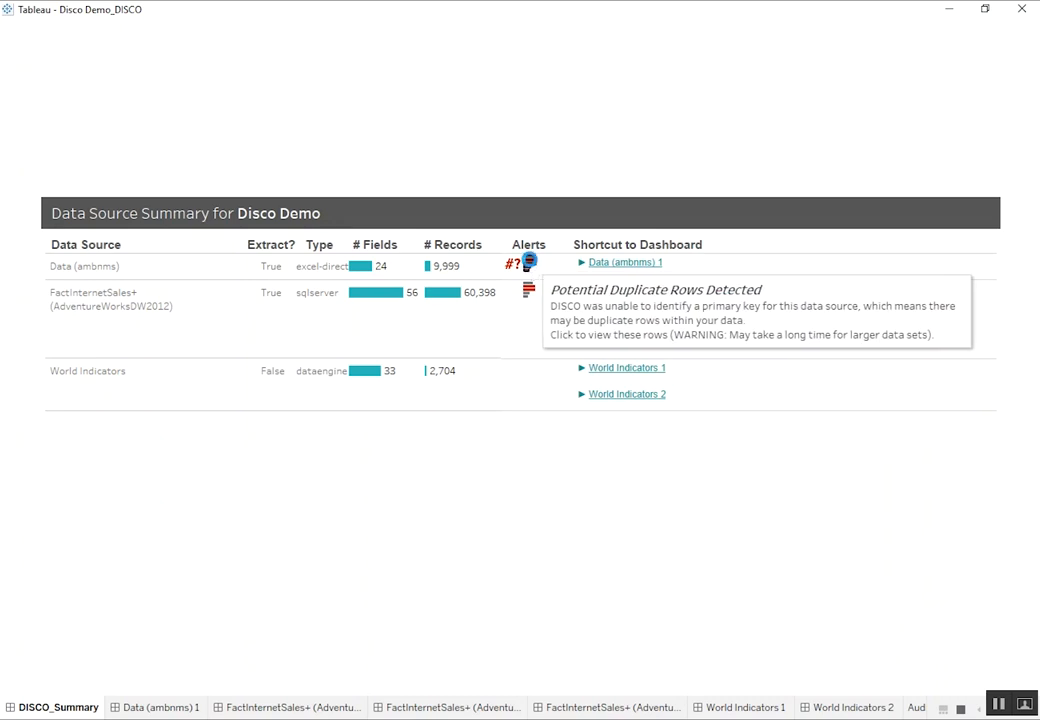
- Inspect the potential duplicate rows for Data (ambnms), then close the full data view
left_click(514, 264)
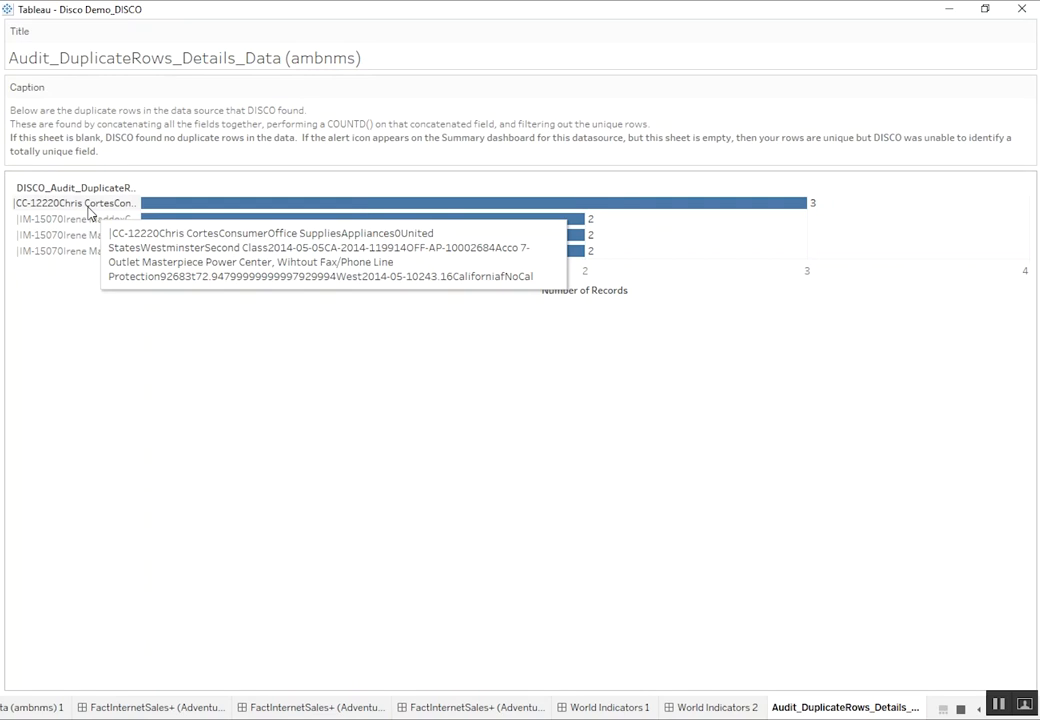
mouse_move(100, 214)
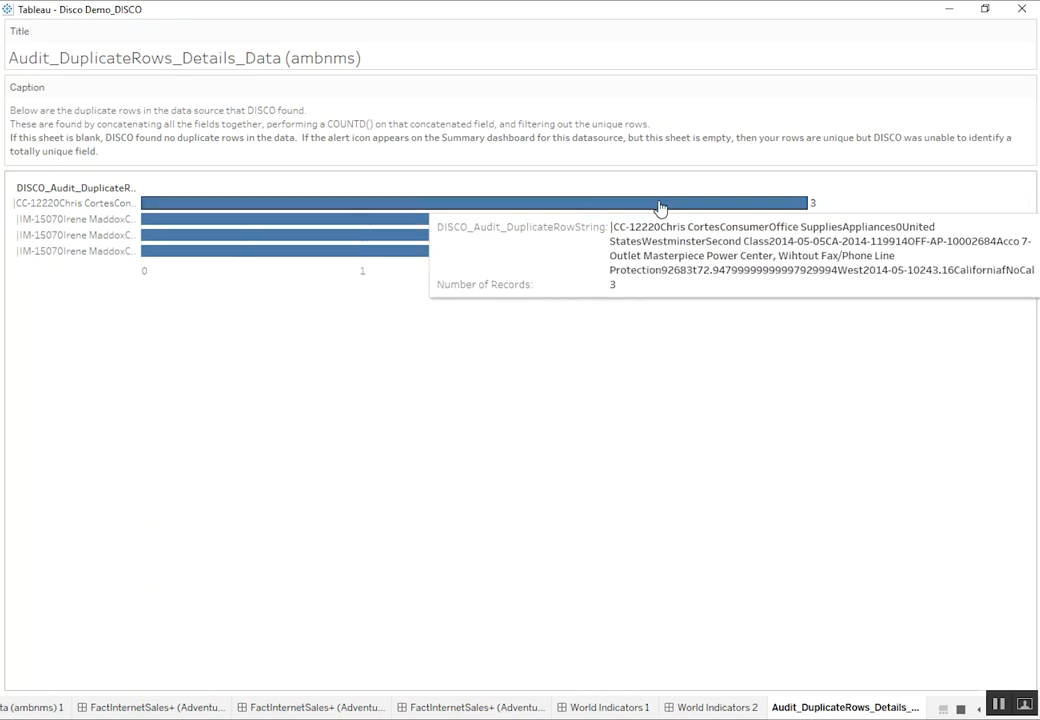
mouse_move(540, 244)
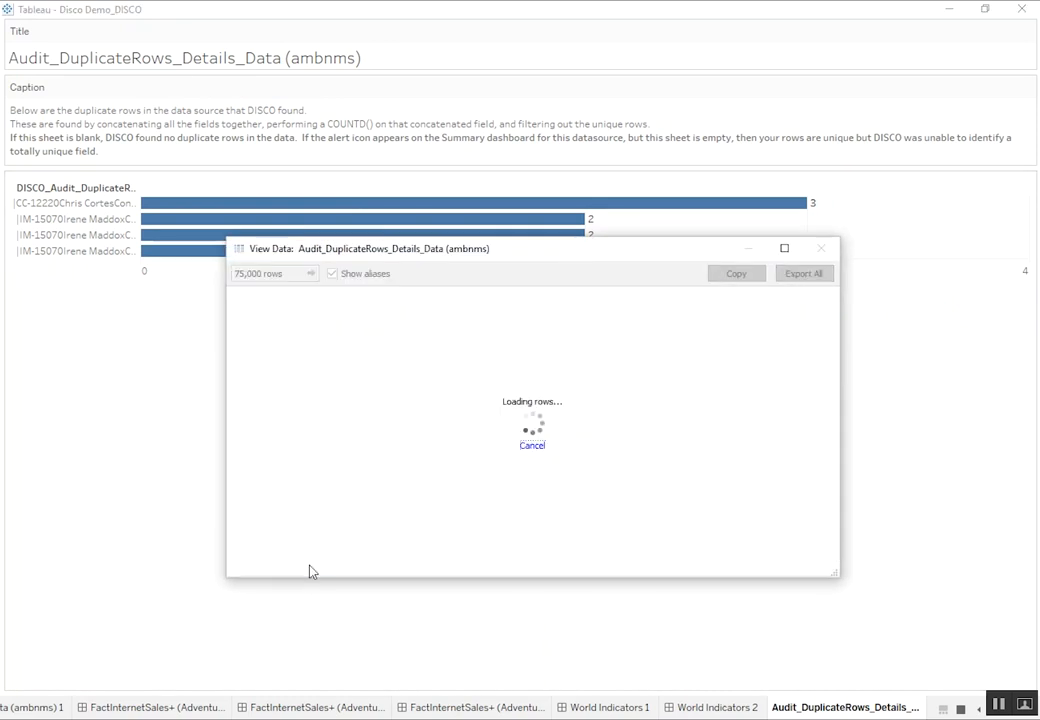
mouse_move(520, 202)
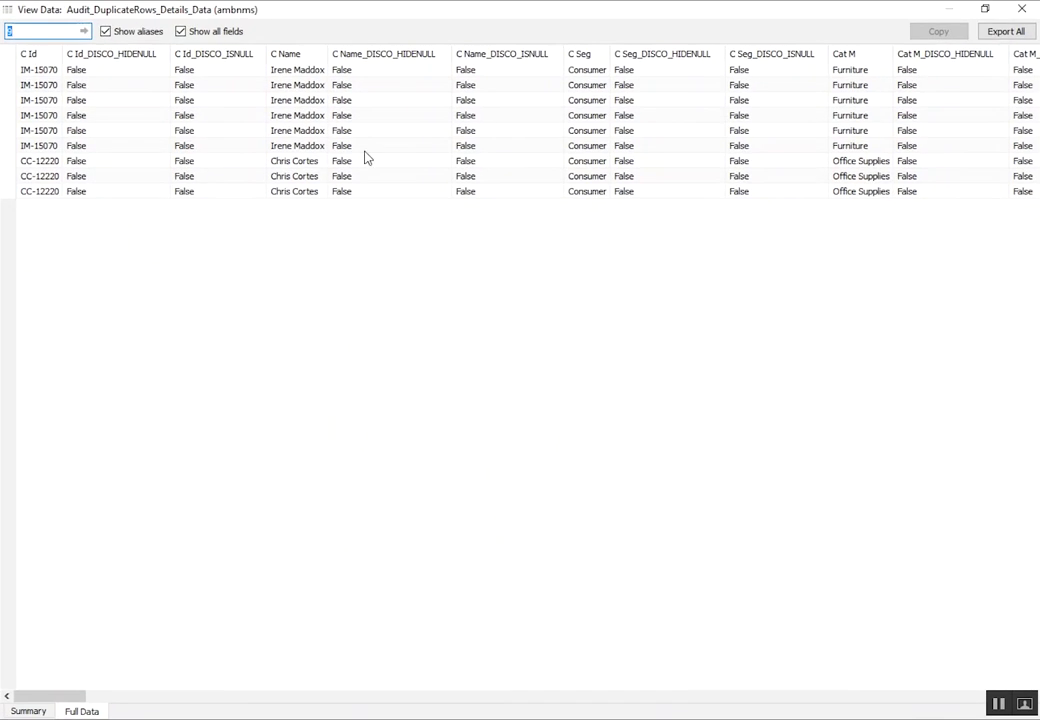
mouse_move(836, 156)
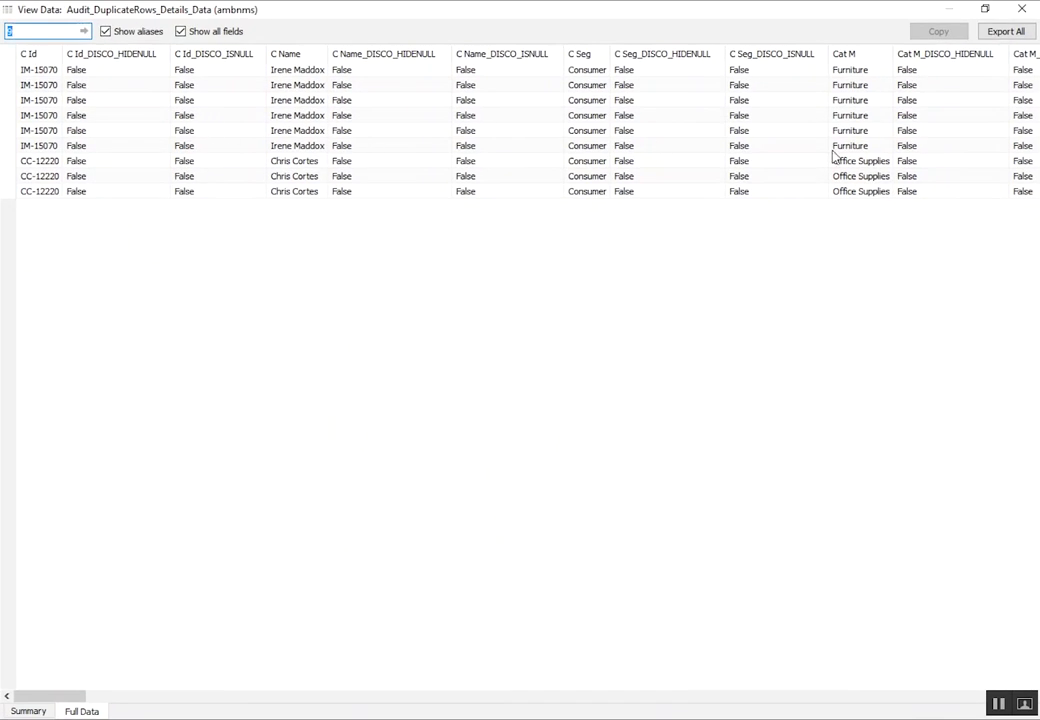
mouse_move(992, 68)
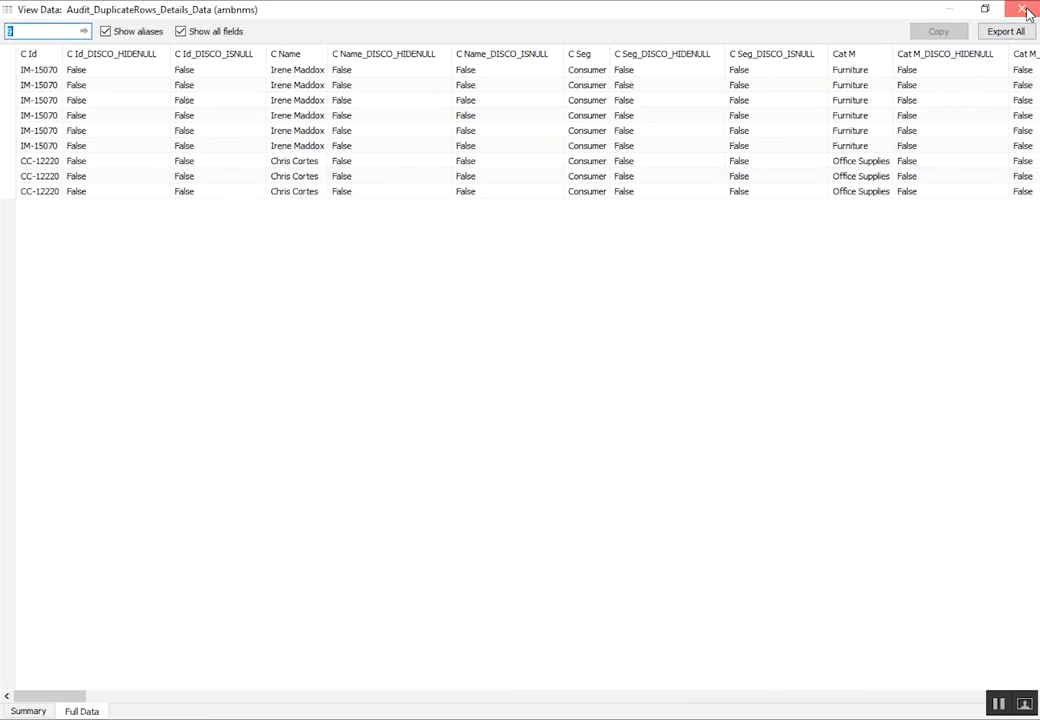
left_click(1024, 10)
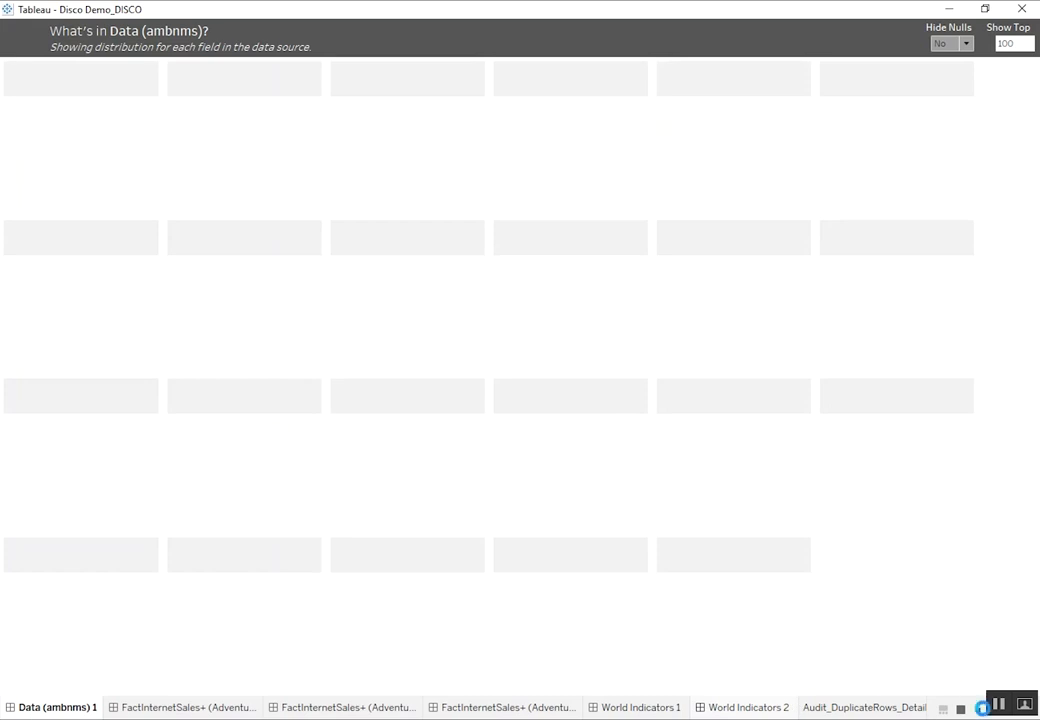
- Return to the Data Source Summary dashboard via the home icon
left_click(56, 708)
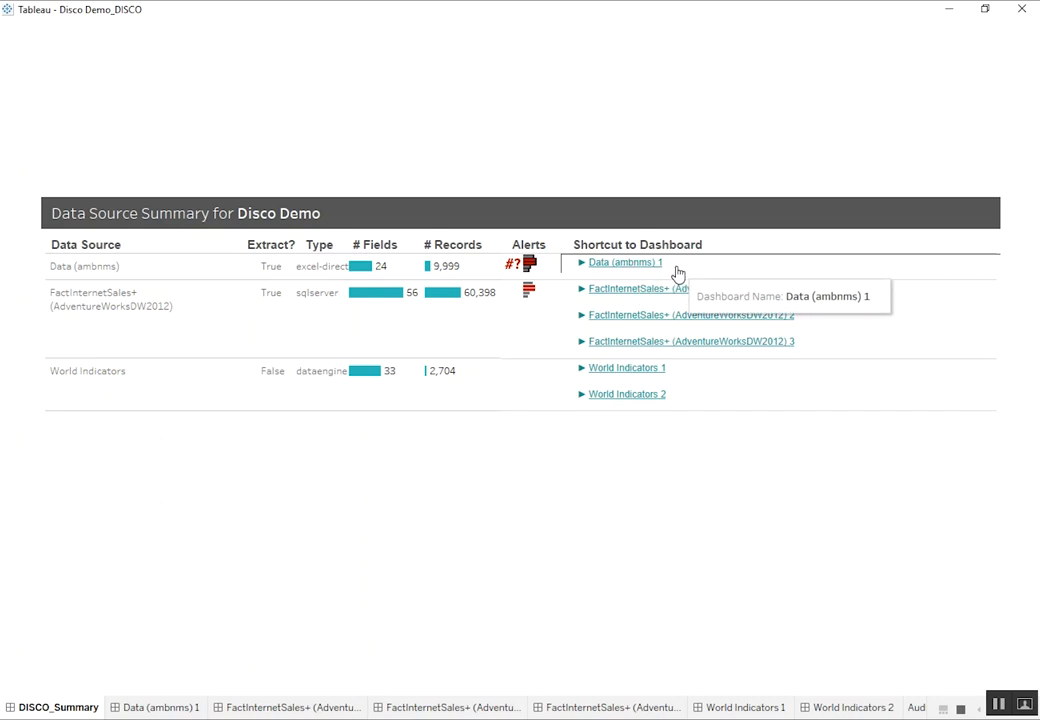
mouse_move(616, 270)
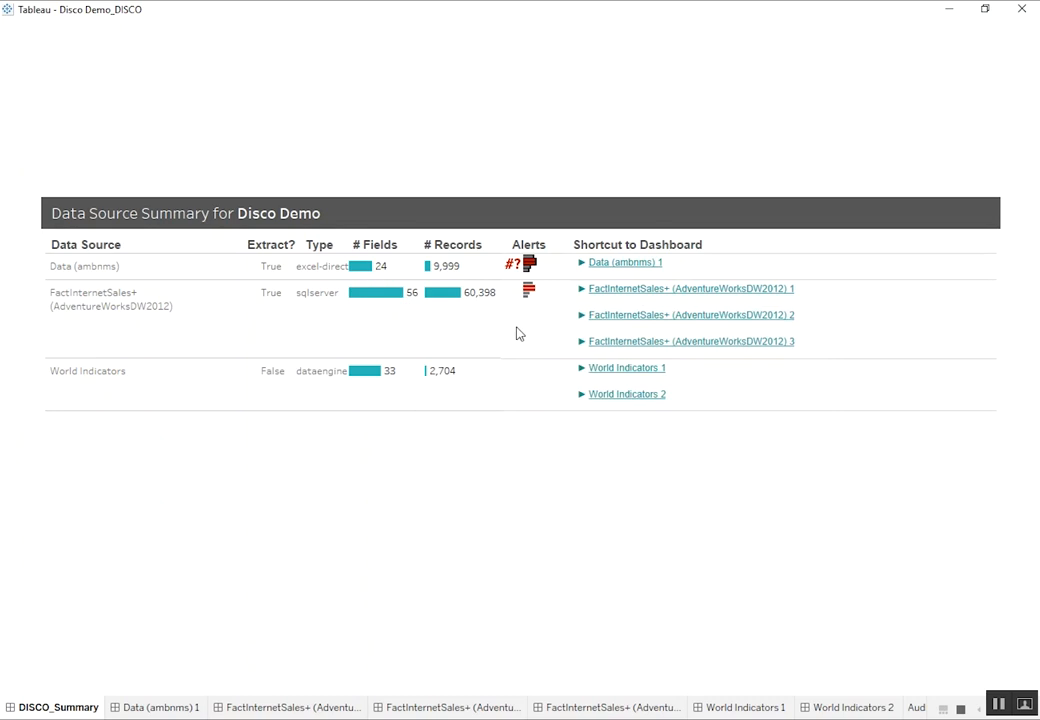
mouse_move(568, 348)
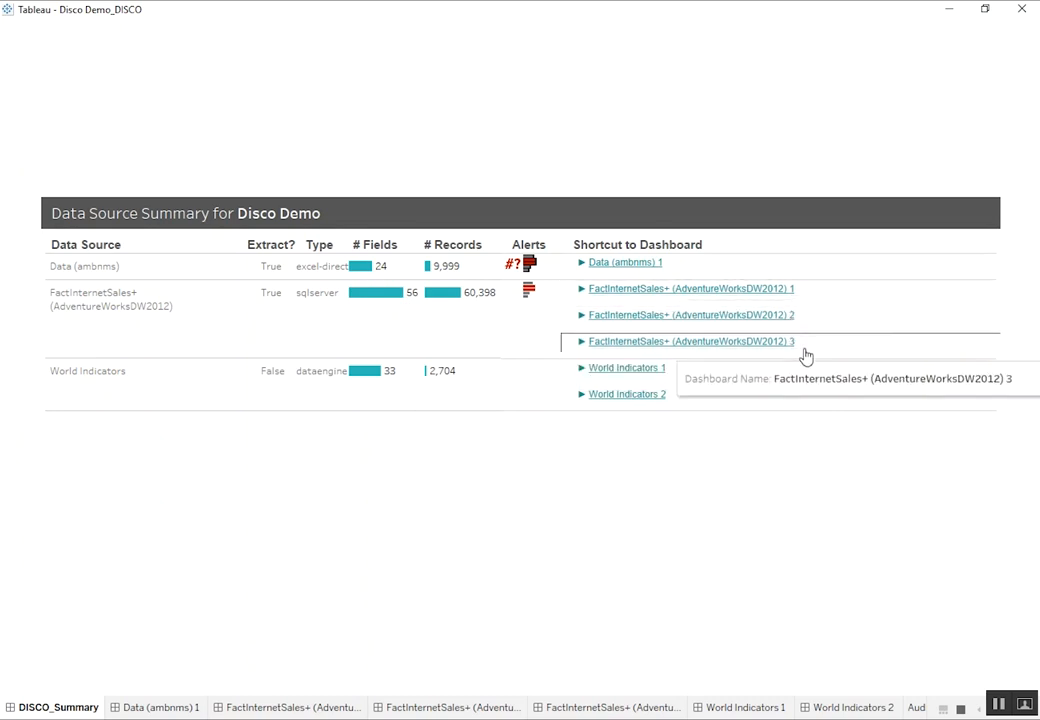
mouse_move(804, 320)
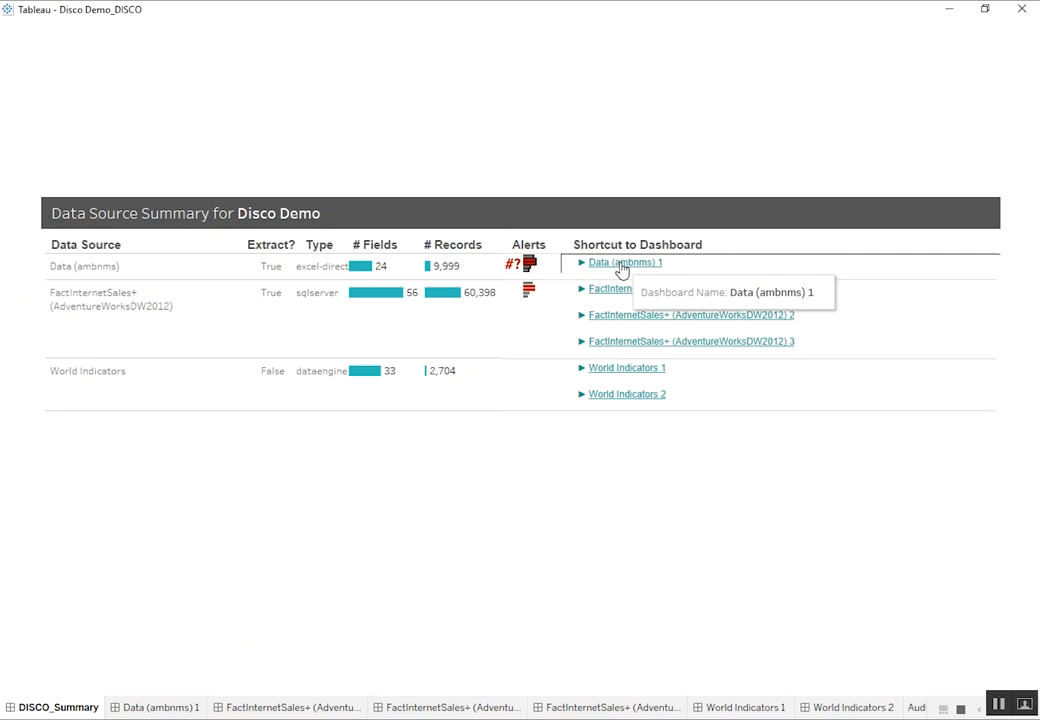
left_click(624, 262)
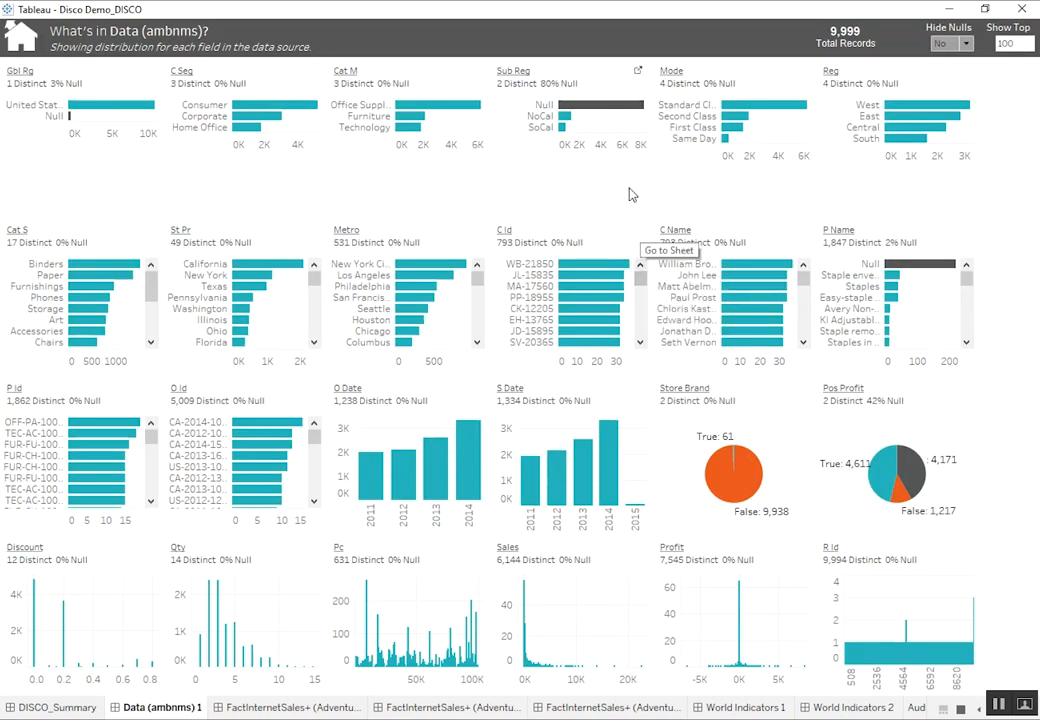
mouse_move(388, 166)
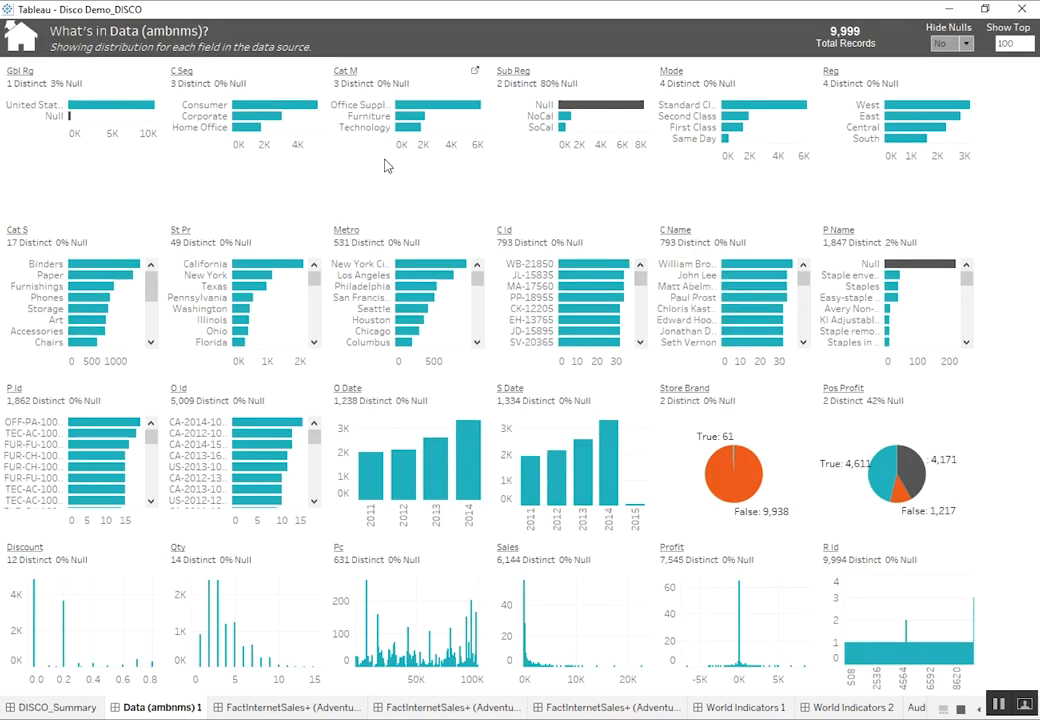
mouse_move(378, 176)
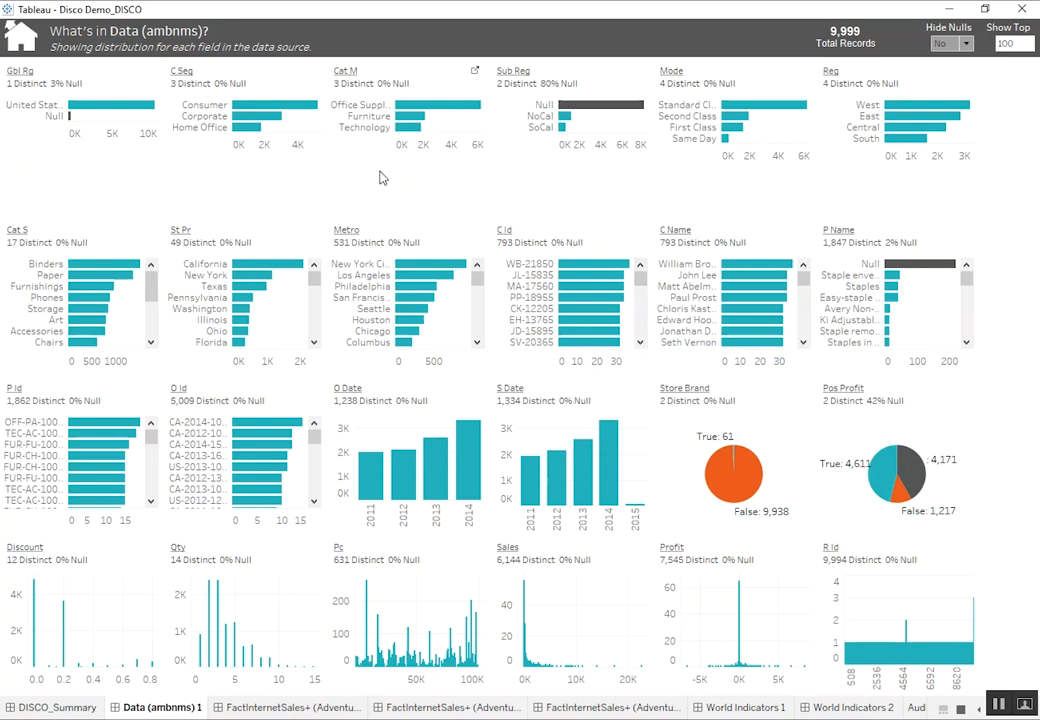
mouse_move(404, 178)
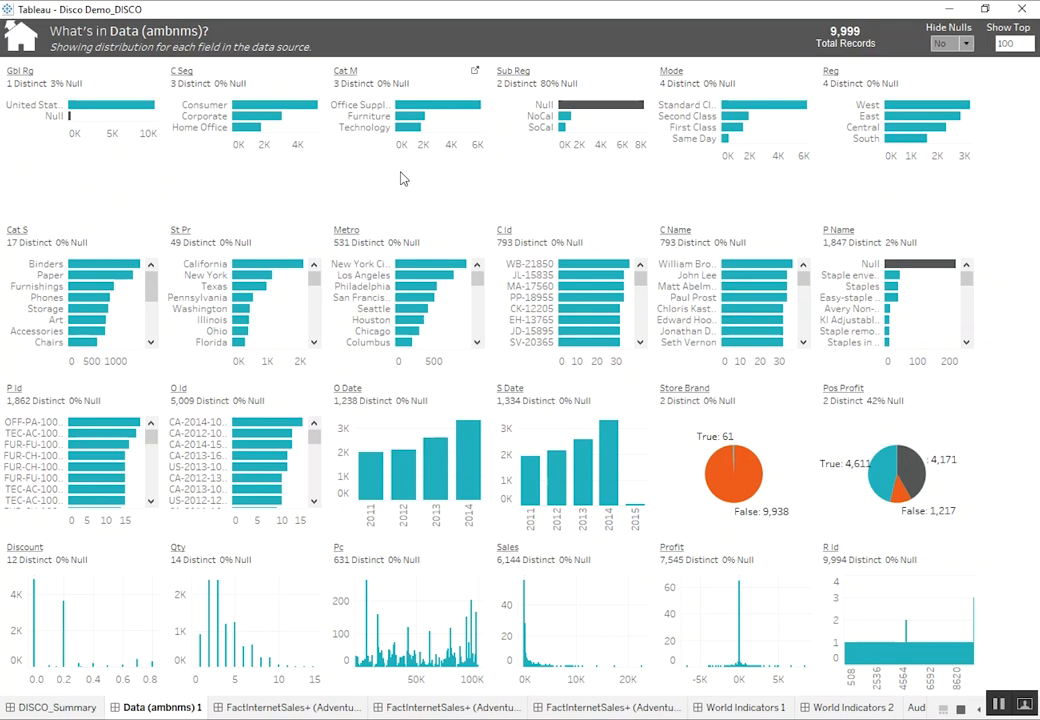
mouse_move(498, 184)
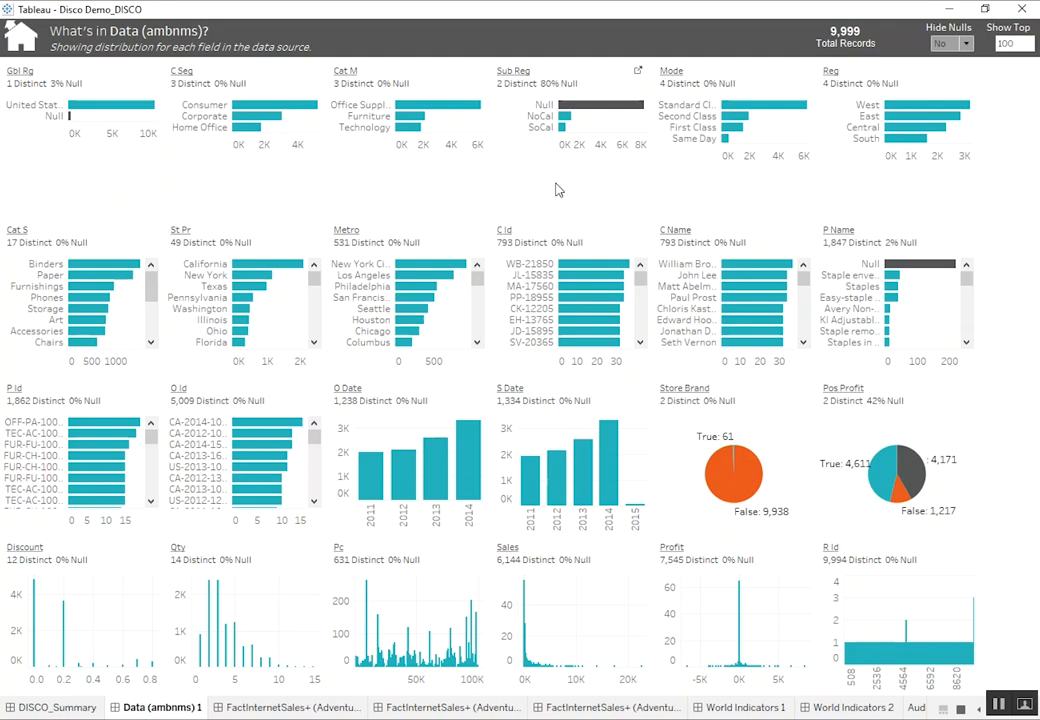
mouse_move(588, 176)
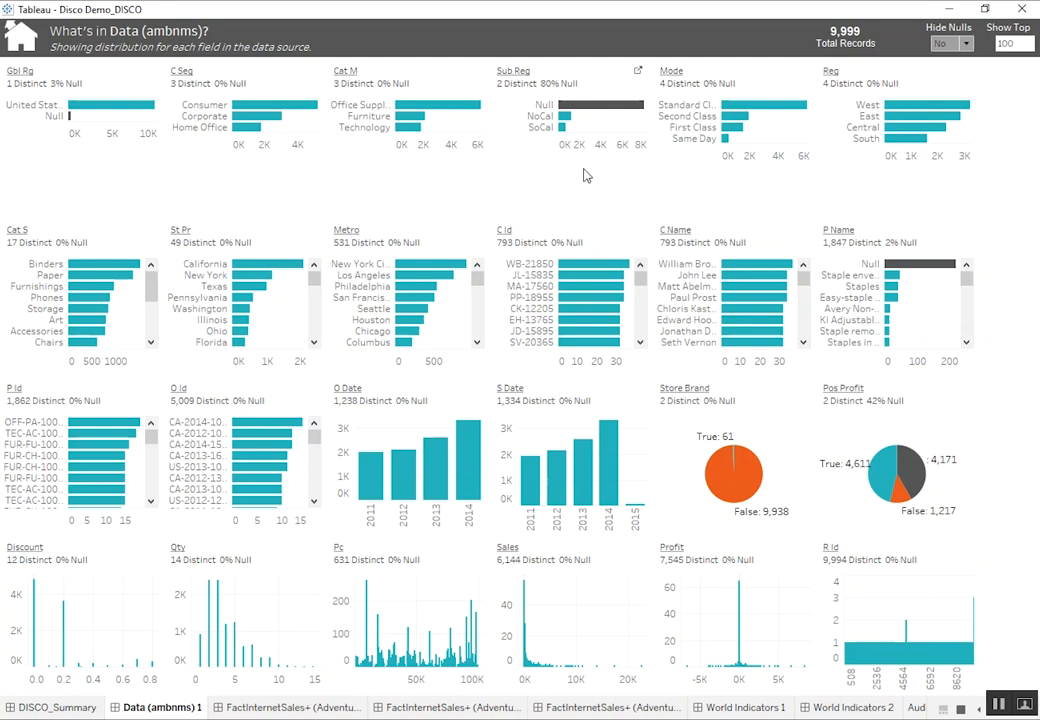
mouse_move(692, 176)
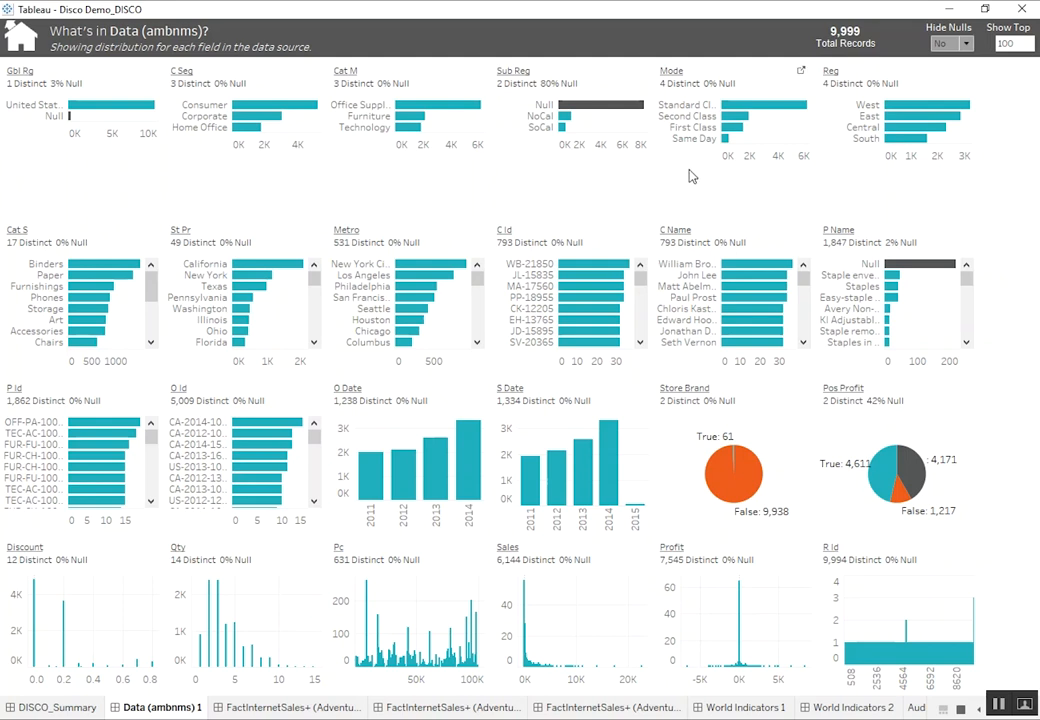
mouse_move(692, 132)
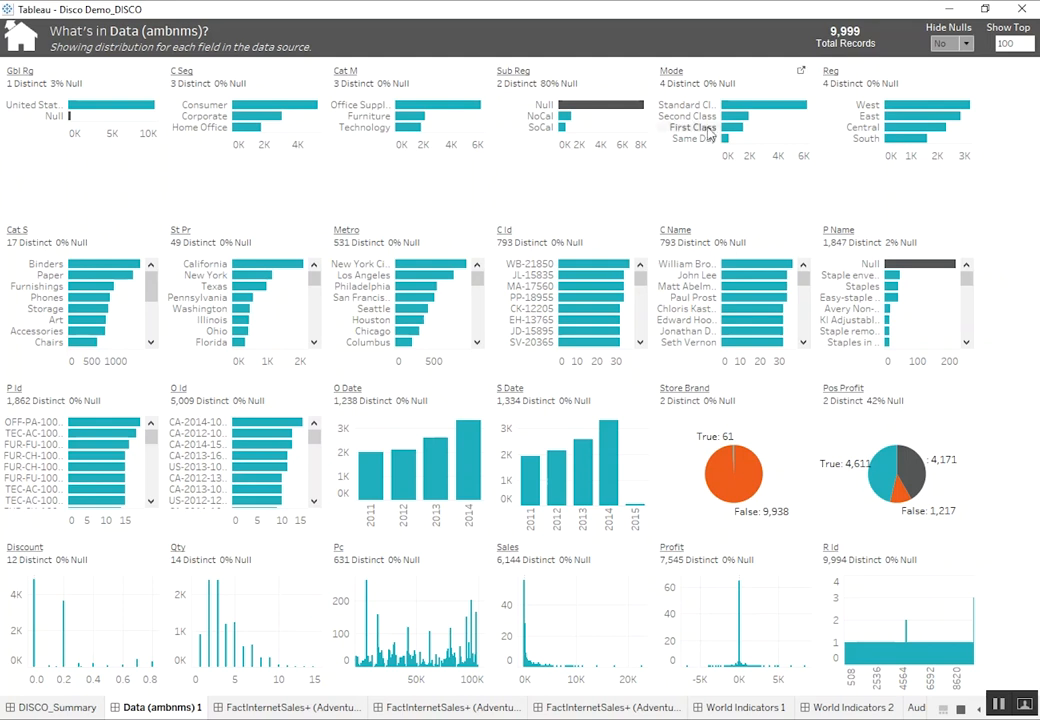
mouse_move(676, 140)
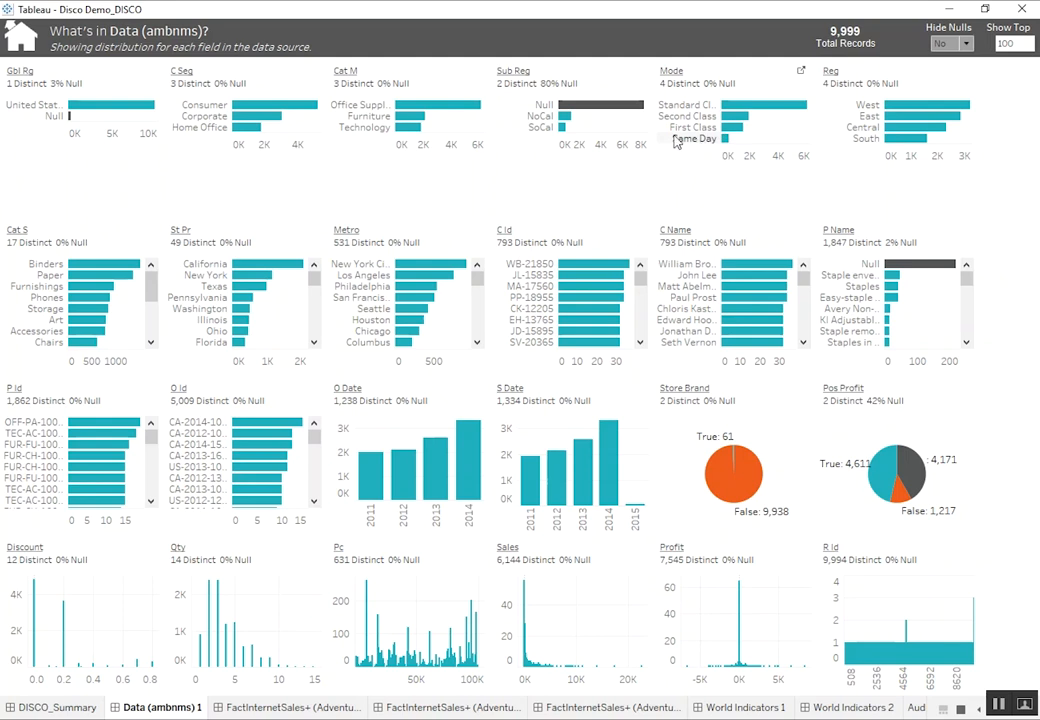
mouse_move(704, 142)
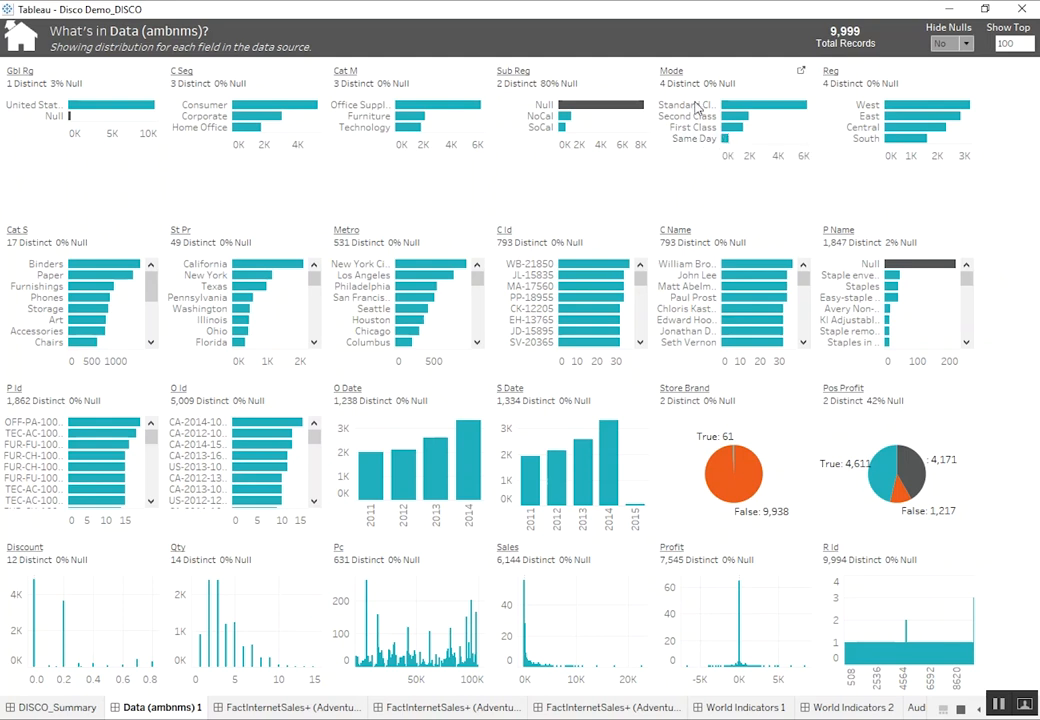
mouse_move(724, 140)
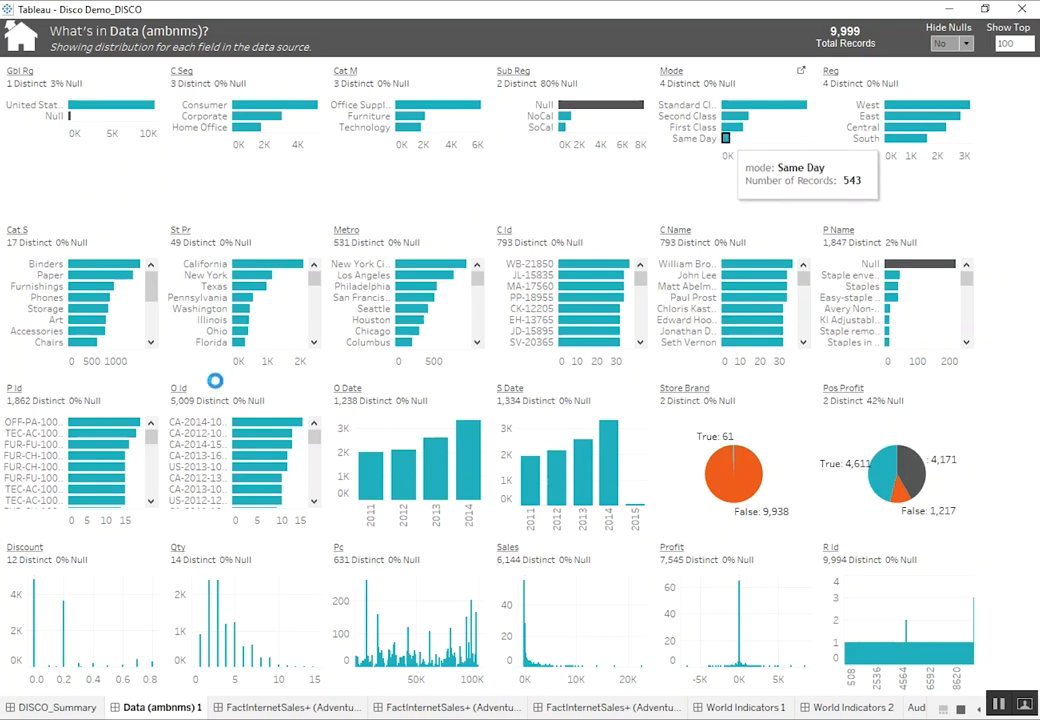
- Filter every field profile to the Same Day ship mode, totalling 543 records
left_click(724, 138)
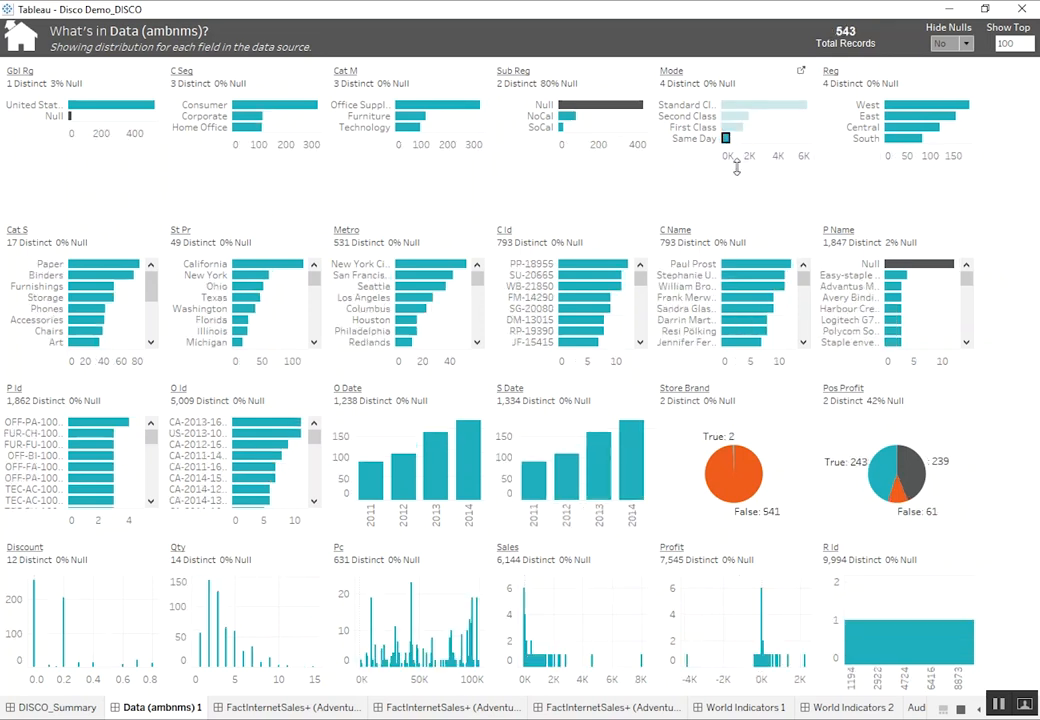
mouse_move(728, 140)
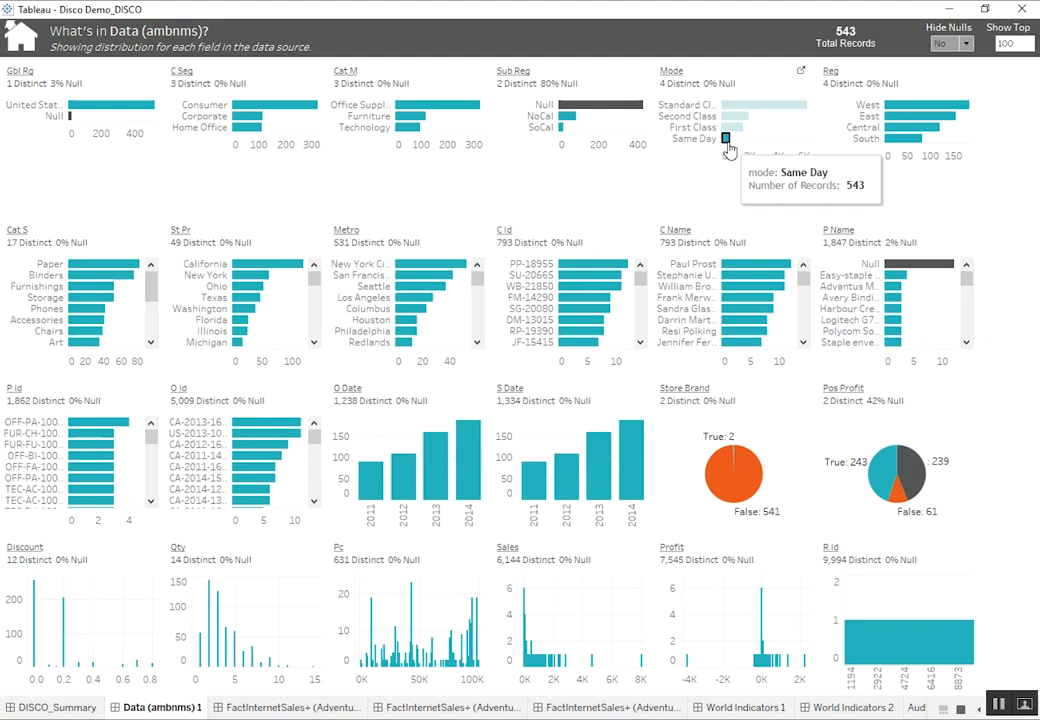
left_click(726, 140)
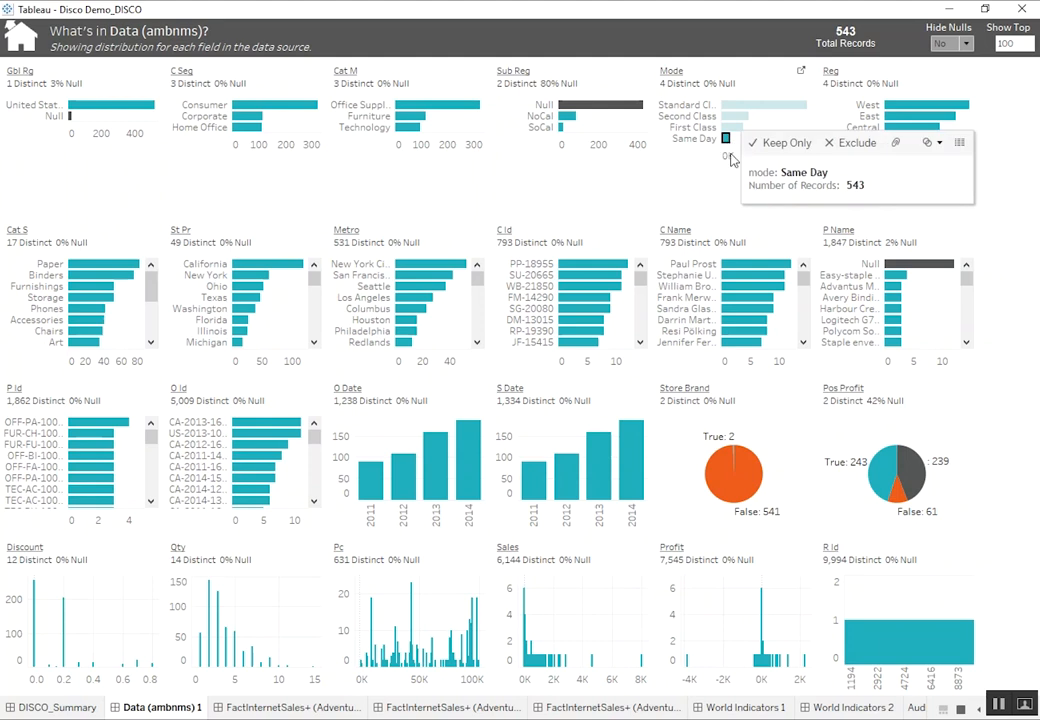
mouse_move(588, 120)
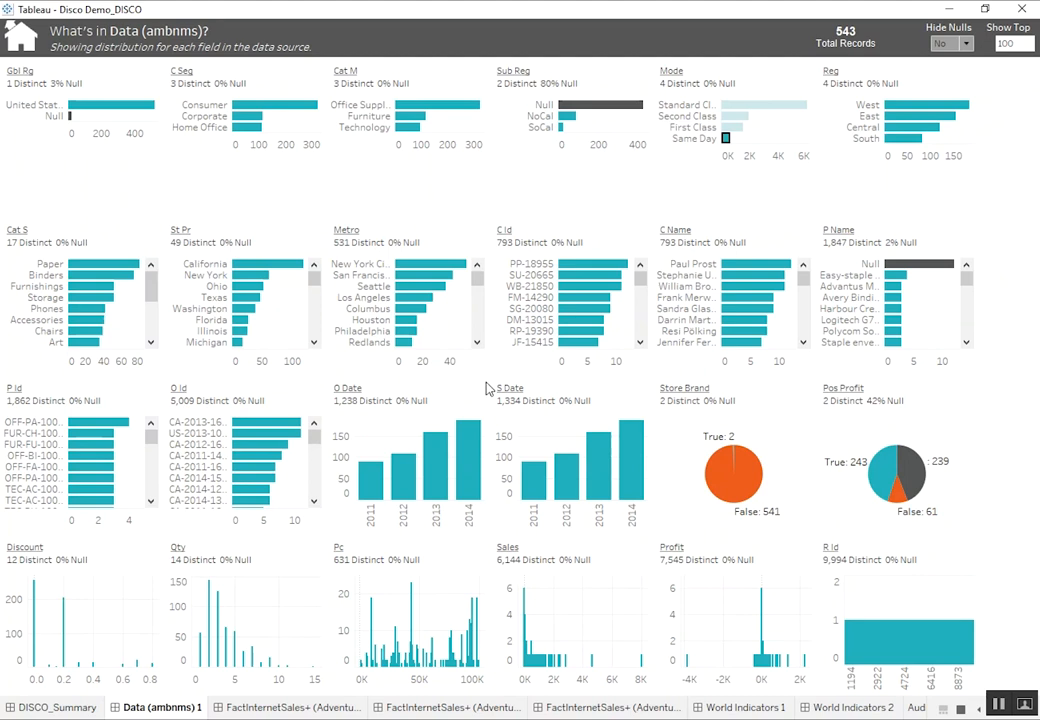
mouse_move(658, 528)
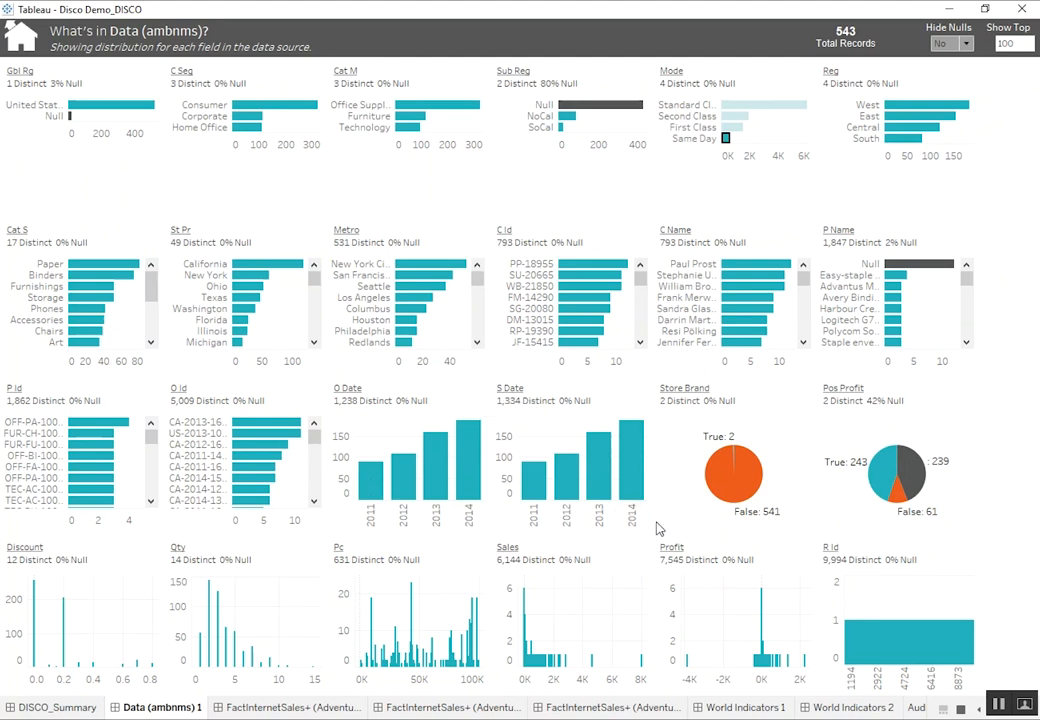
mouse_move(656, 516)
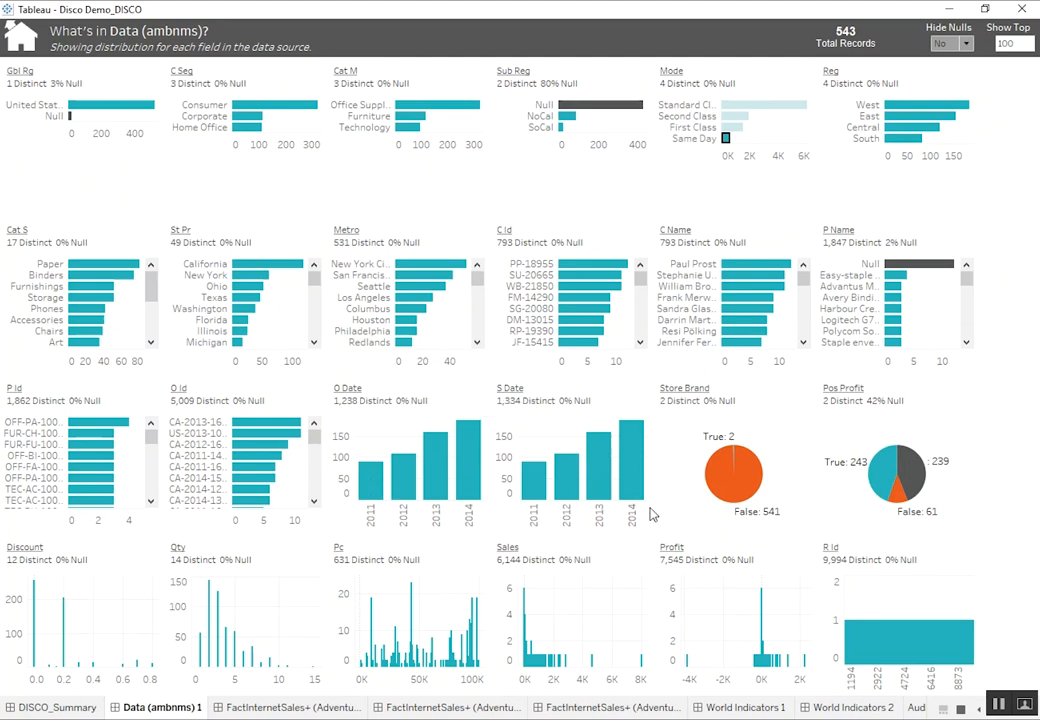
mouse_move(566, 480)
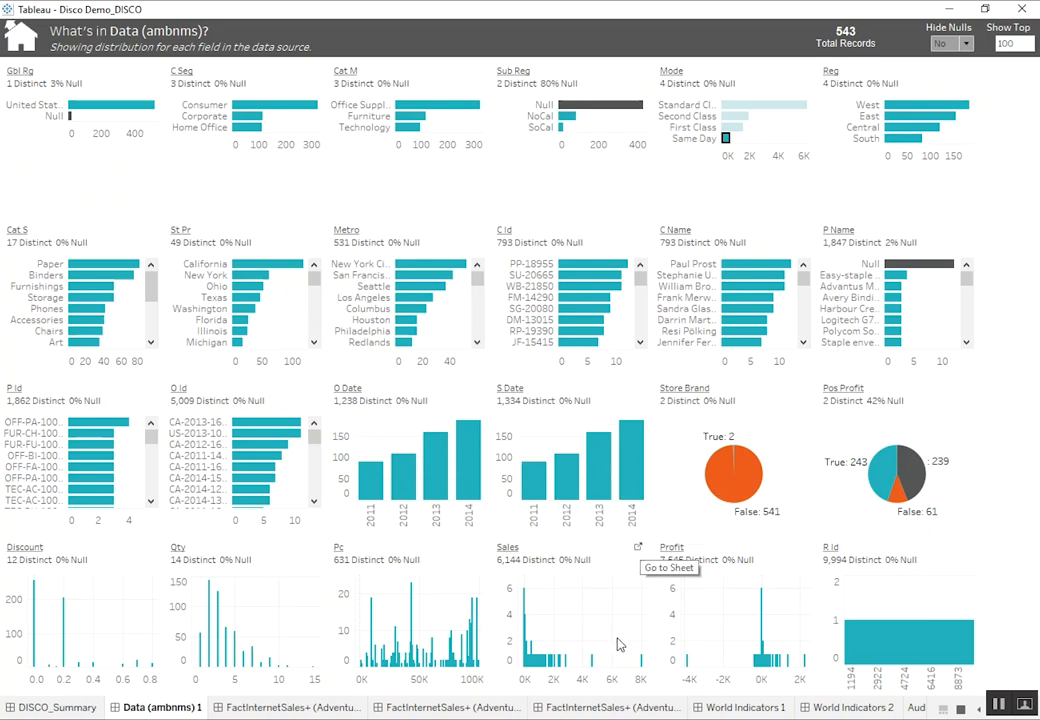
mouse_move(672, 510)
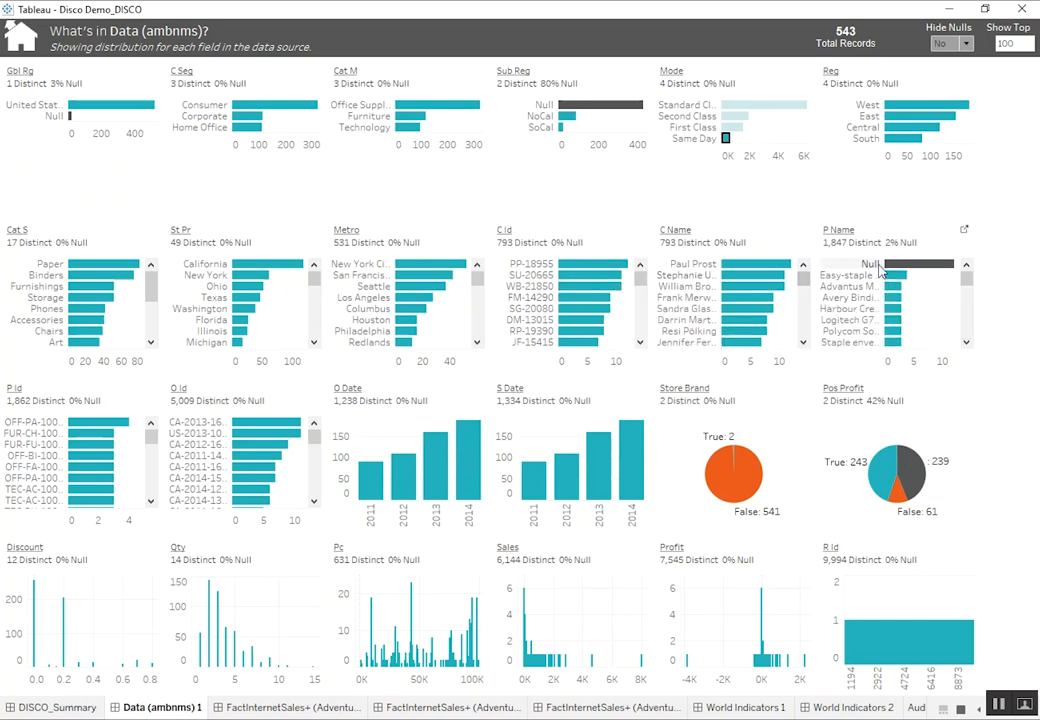
mouse_move(916, 264)
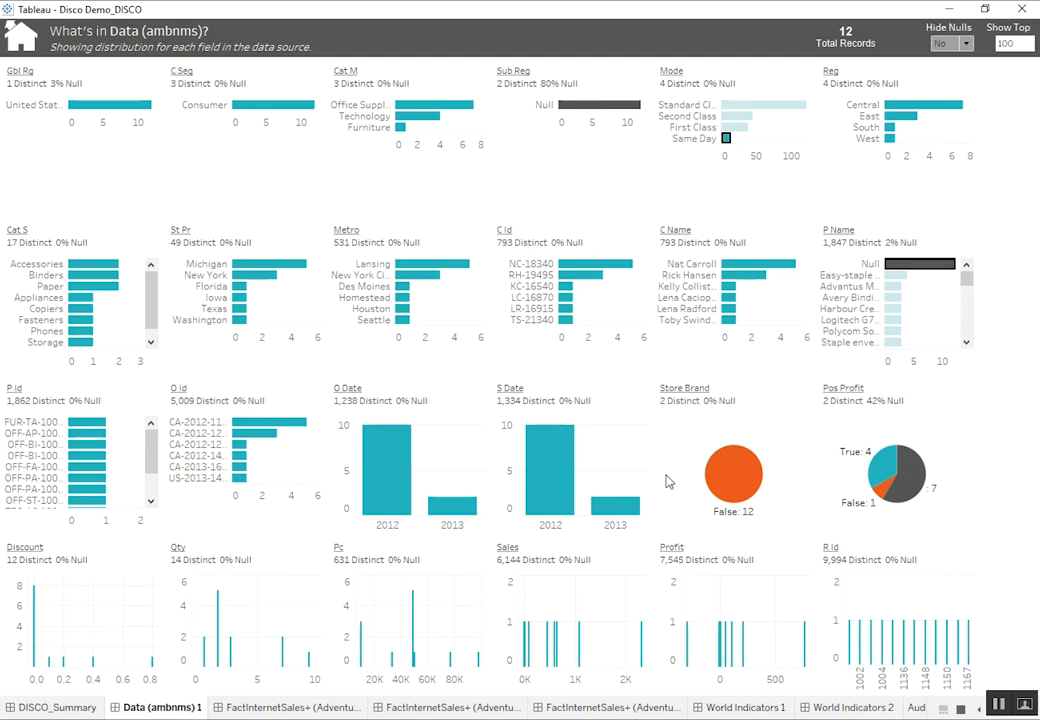
mouse_move(758, 176)
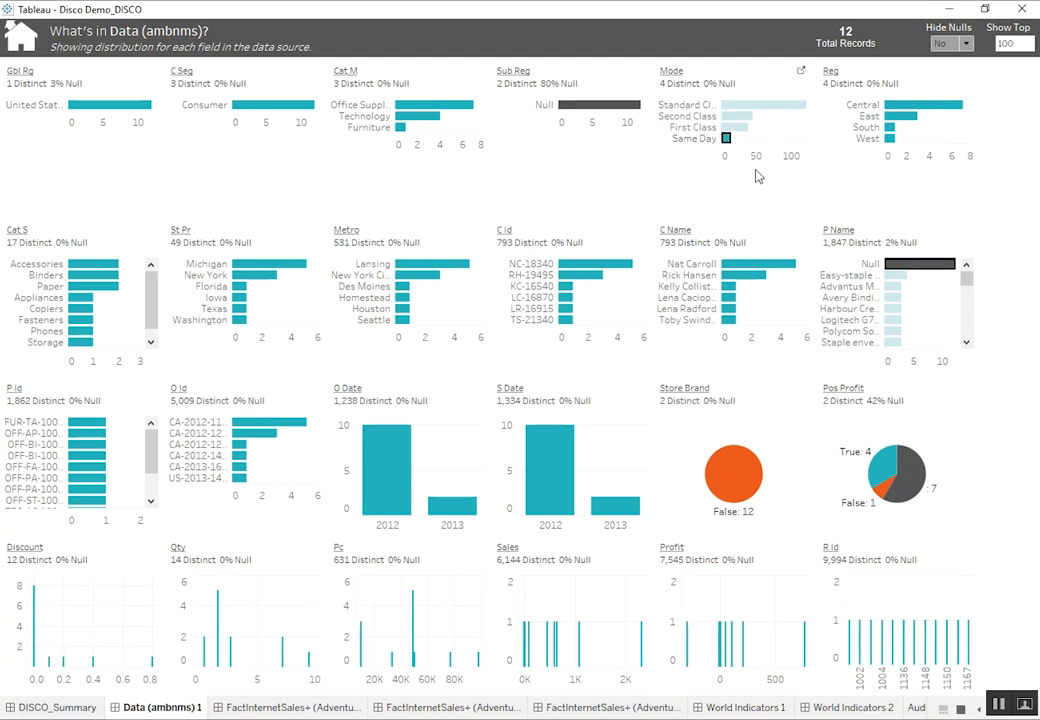
mouse_move(918, 264)
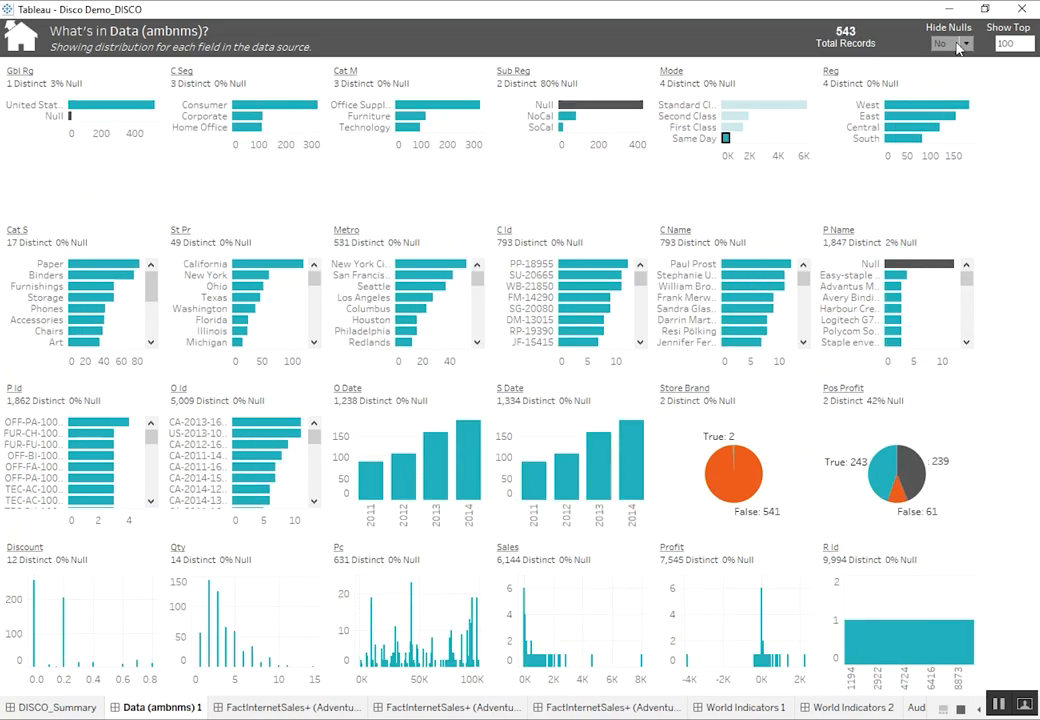
- Set the Hide Nulls parameter to Yes so Null categories disappear from the charts
left_click(964, 44)
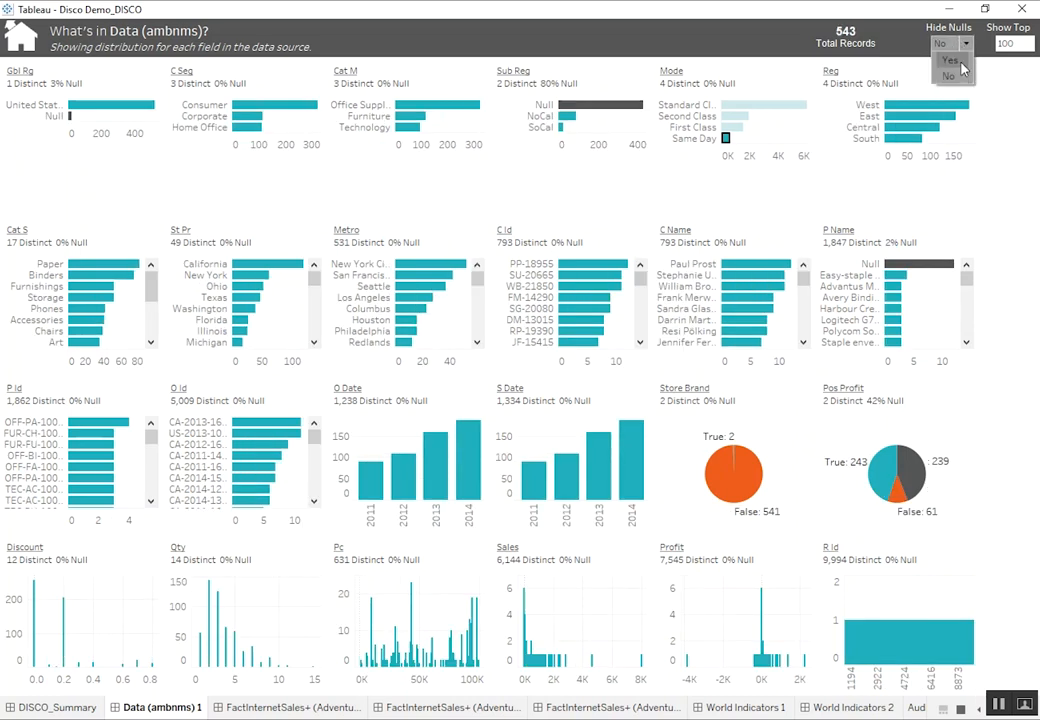
left_click(940, 44)
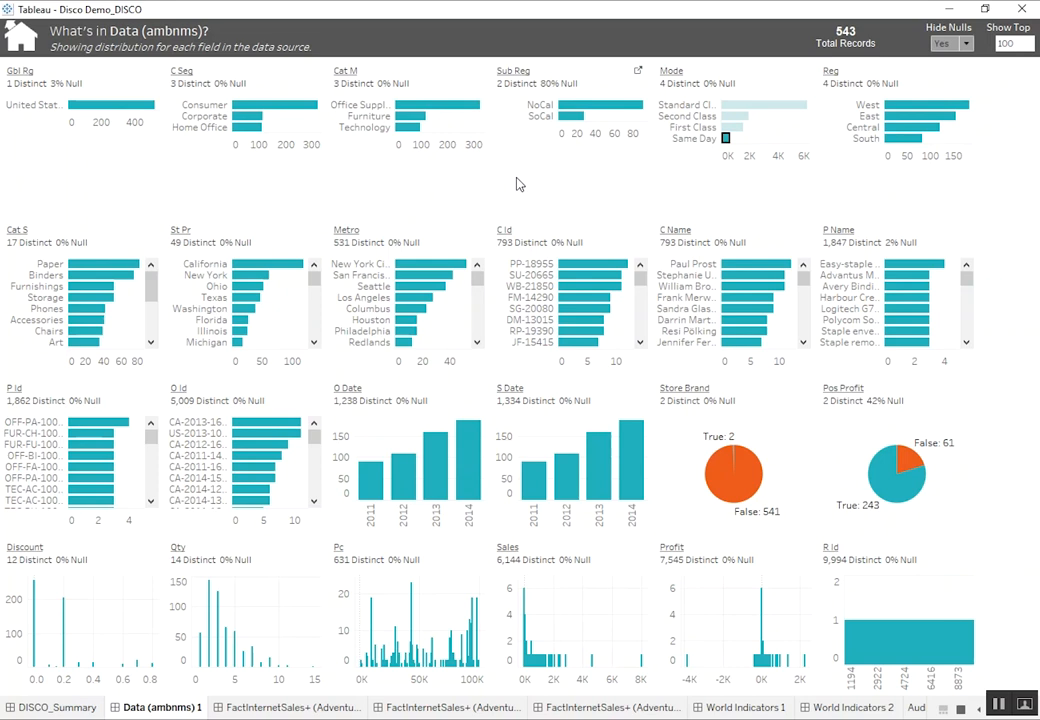
mouse_move(504, 210)
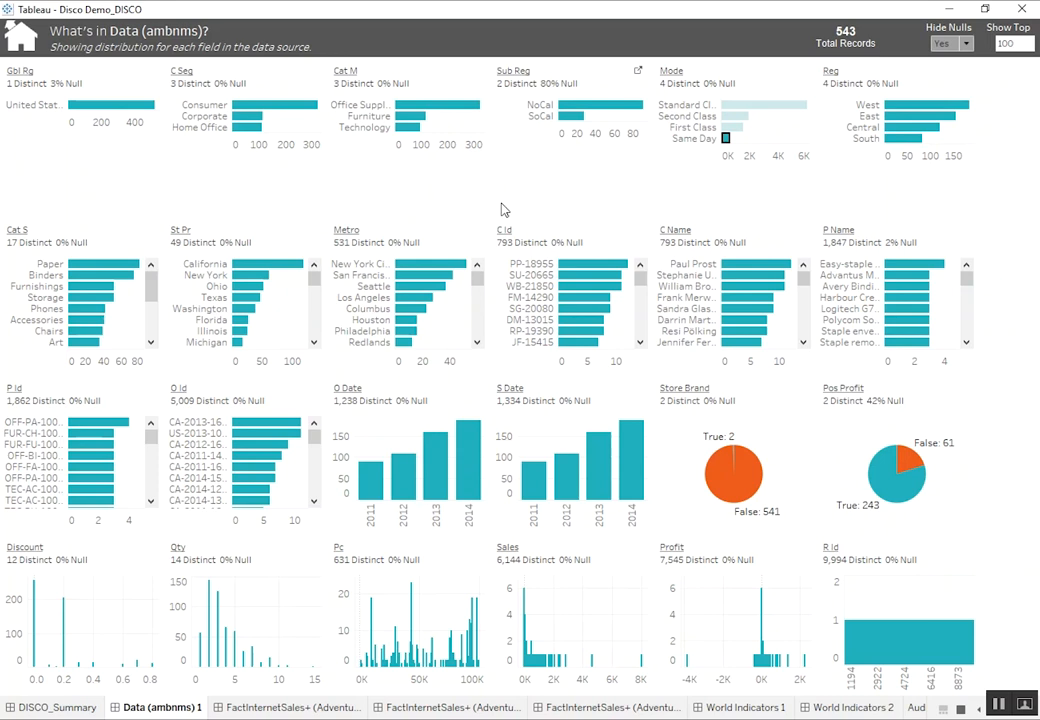
mouse_move(504, 212)
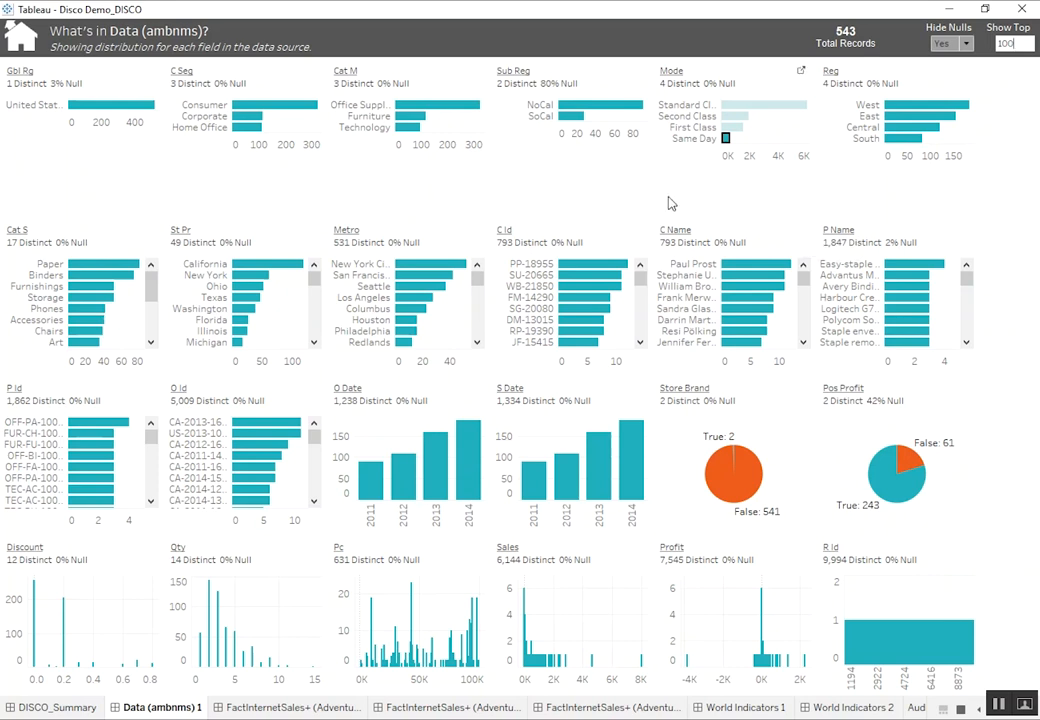
mouse_move(588, 196)
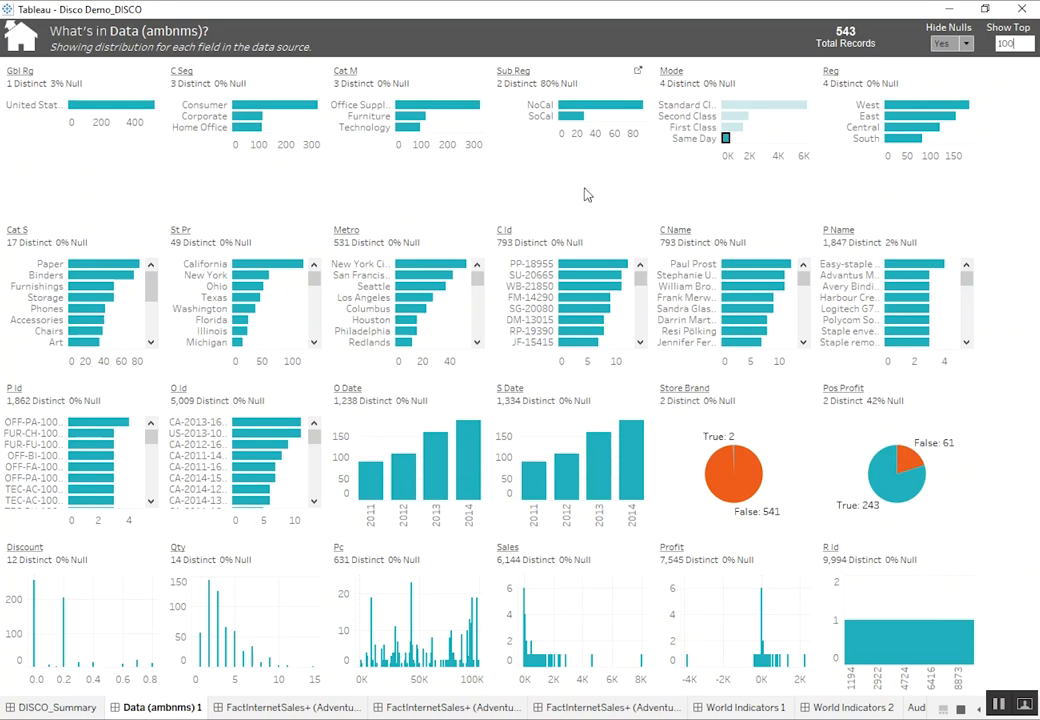